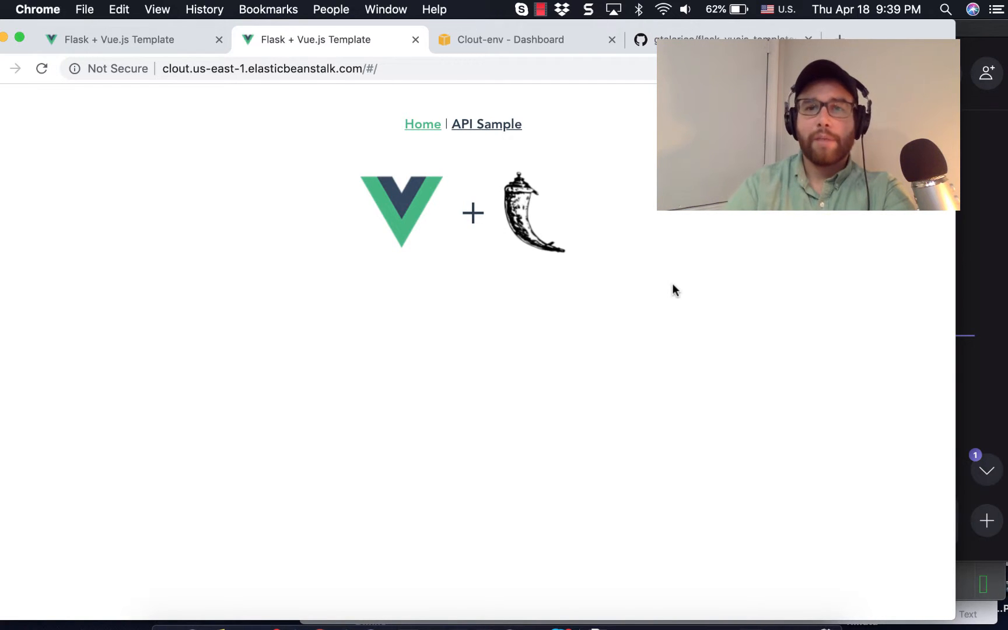
mouse_move(487, 124)
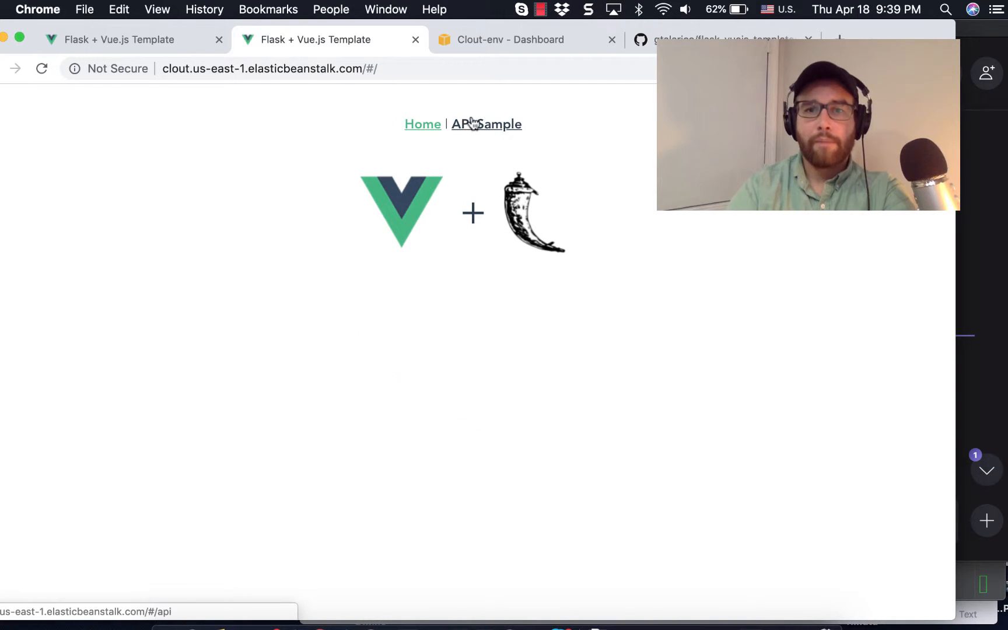
- View the deployed Clout site's API Sample page, then switch to the flask-vuejs-template repository tab
click(487, 124)
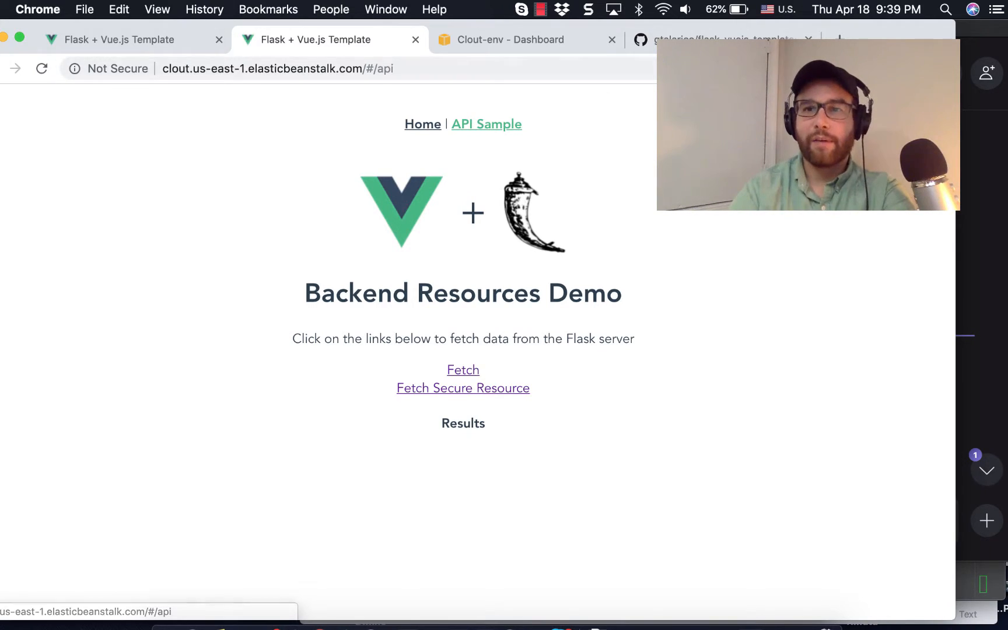
click(720, 40)
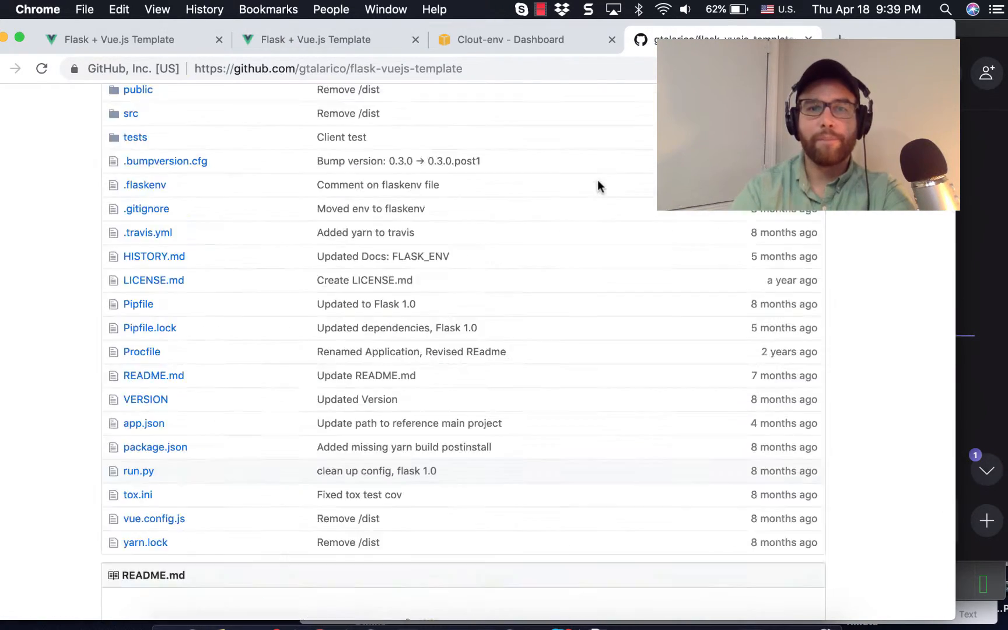
scroll(up, 3)
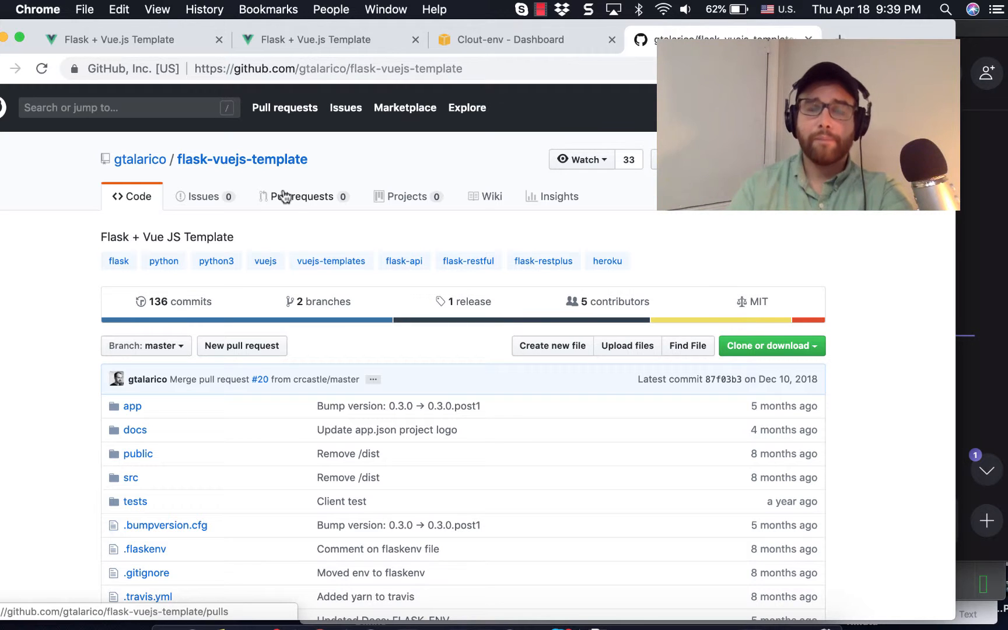
scroll(down, 3)
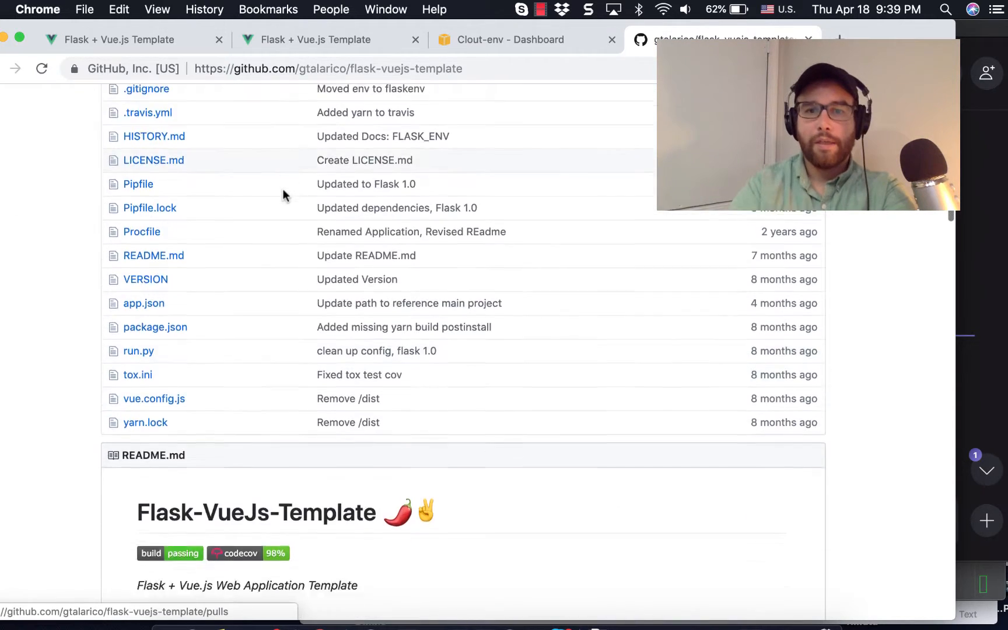
scroll(down, 3)
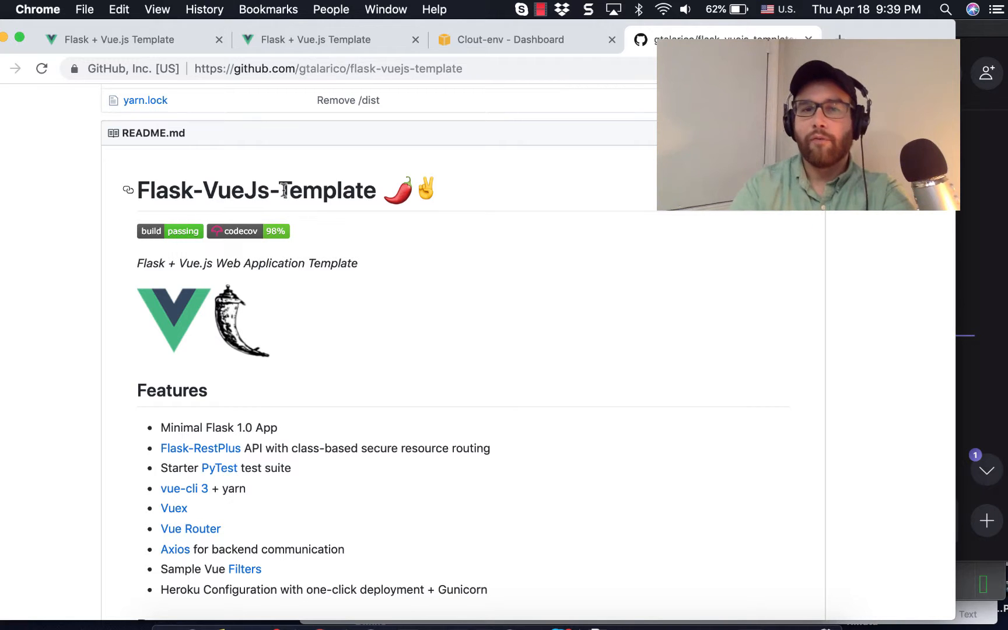
mouse_move(393, 344)
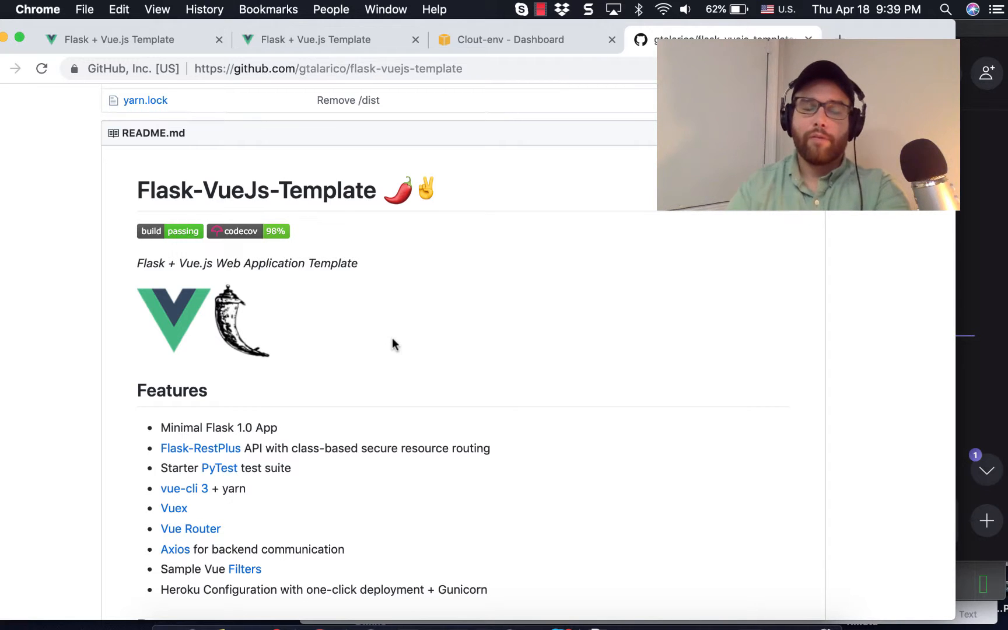
scroll(down, 3)
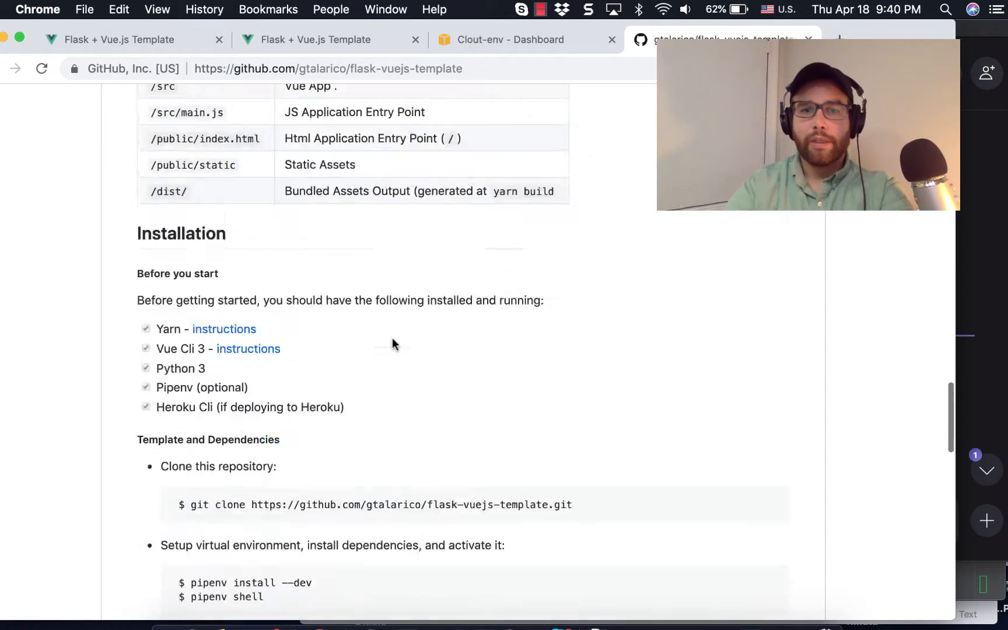
scroll(down, 3)
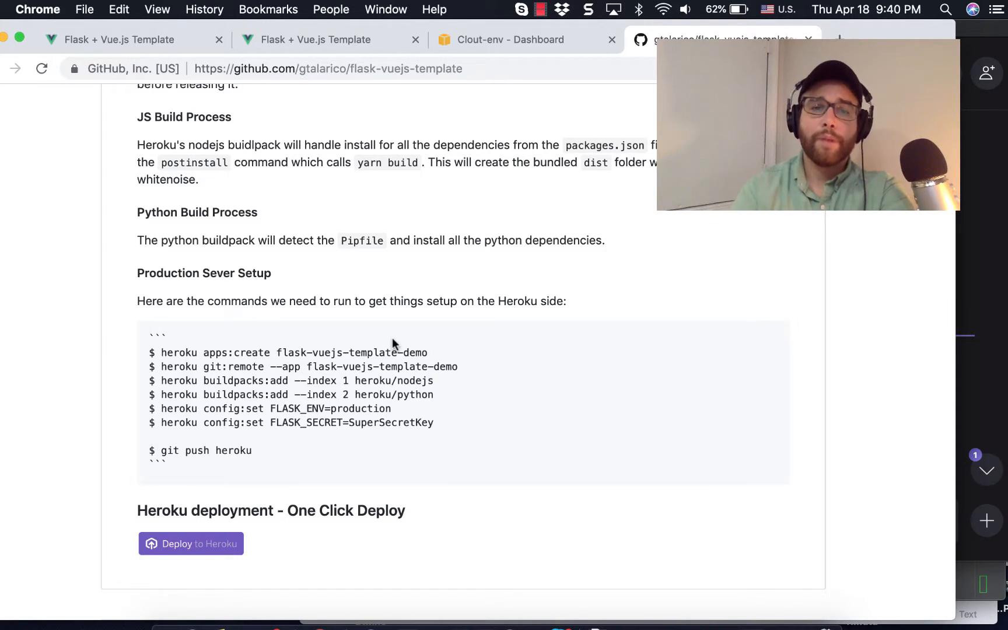
mouse_move(366, 355)
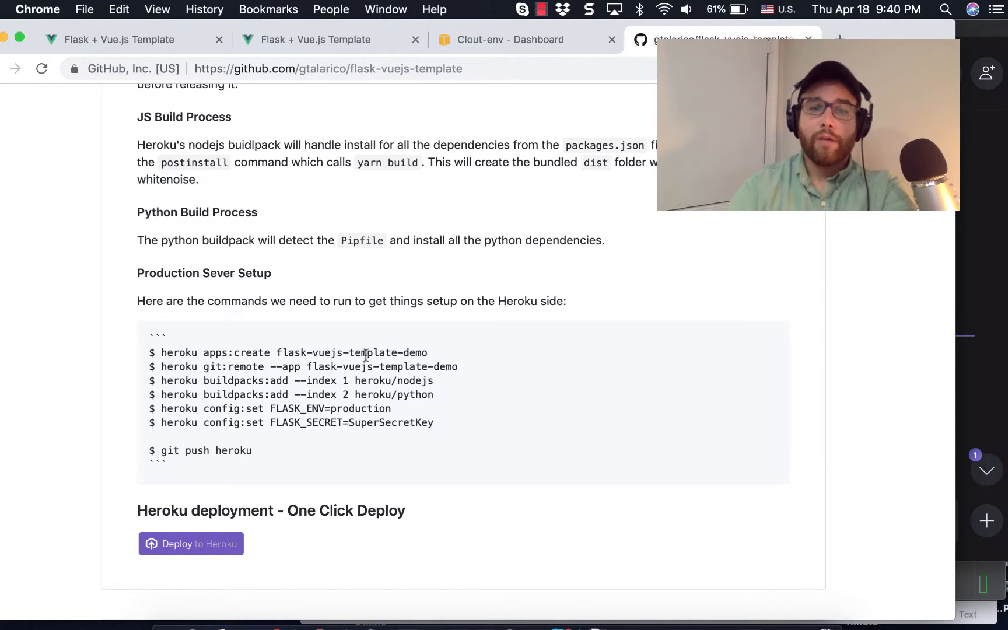
mouse_move(178, 549)
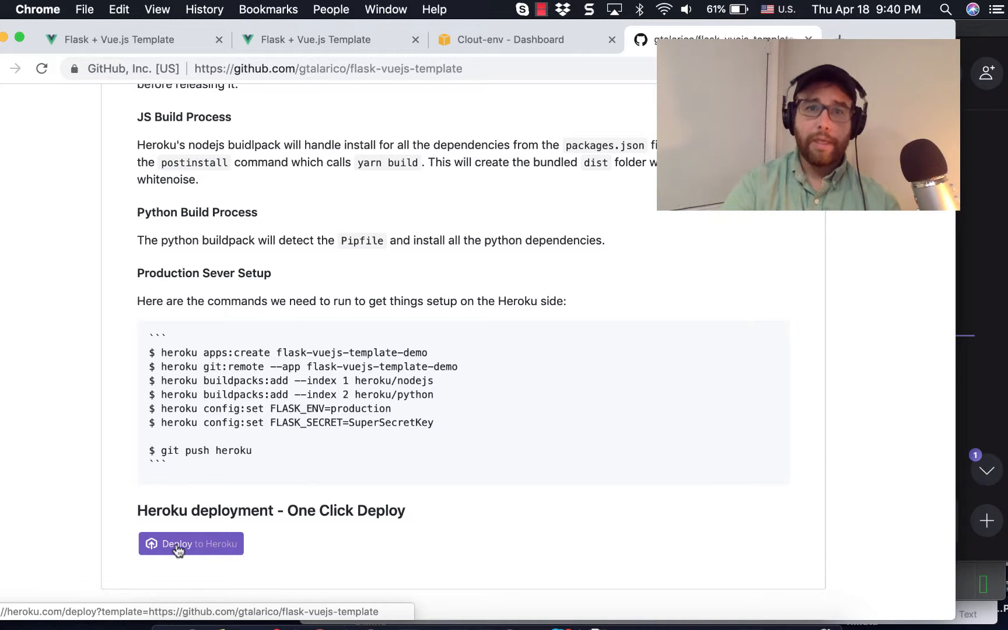
mouse_move(559, 315)
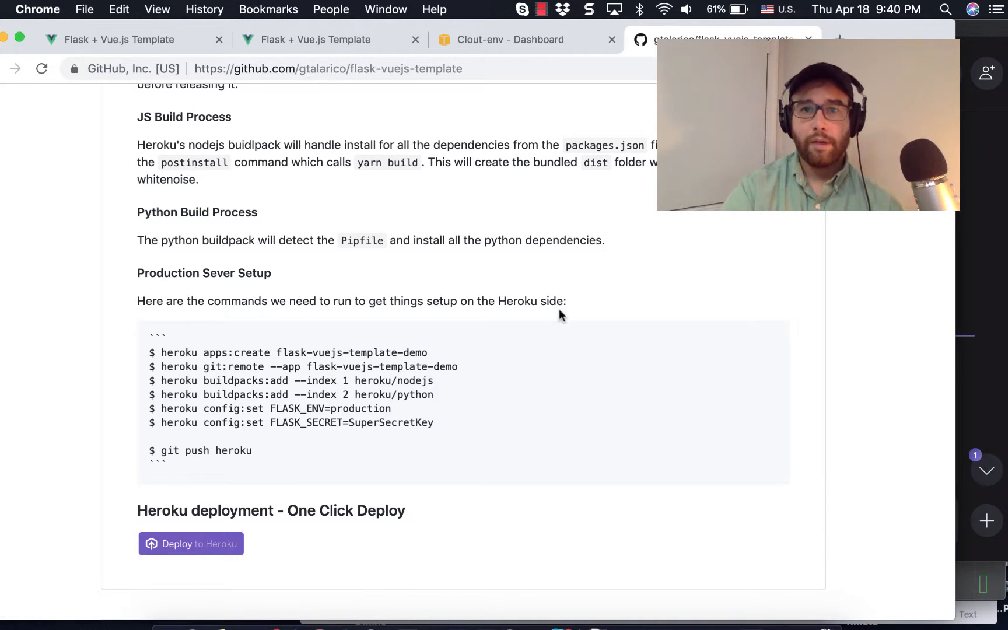
click(315, 40)
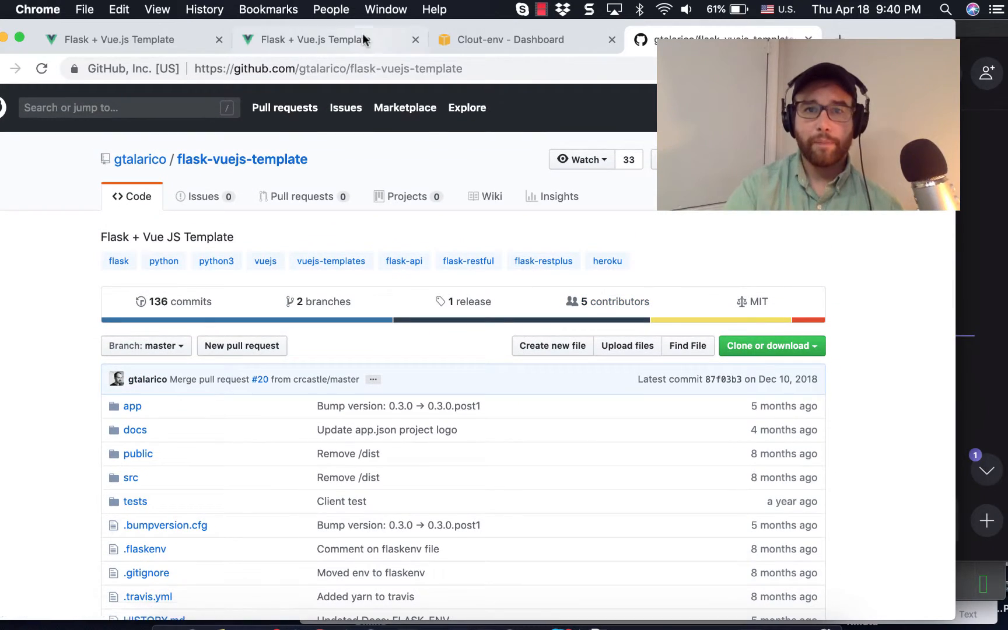
- After a glance at the Clout tab, scroll the README to its Demo section and follow the Live Demo link
click(308, 40)
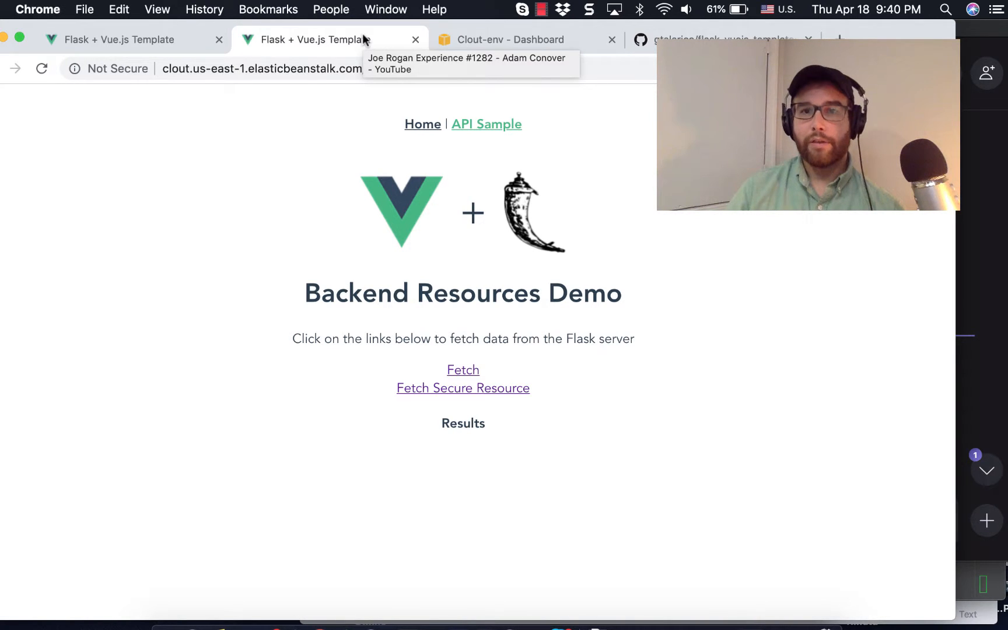
click(720, 40)
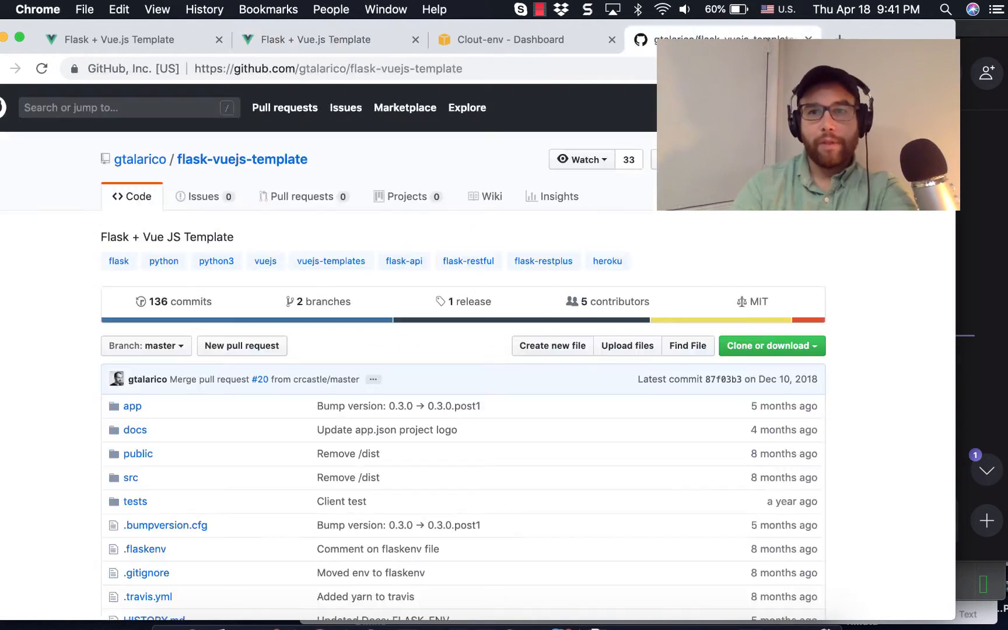
scroll(down, 3)
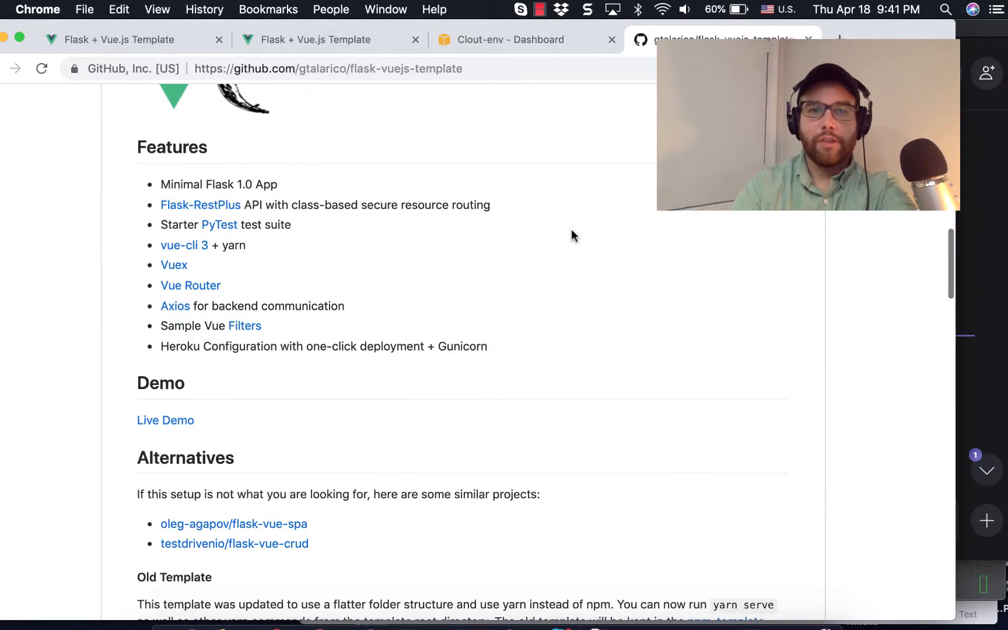
scroll(down, 3)
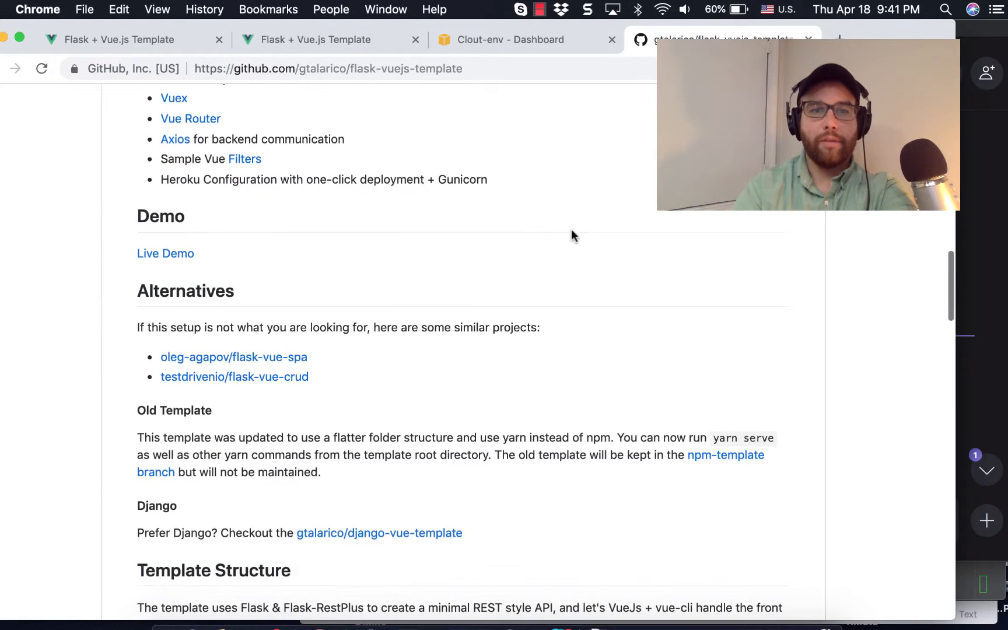
scroll(down, 3)
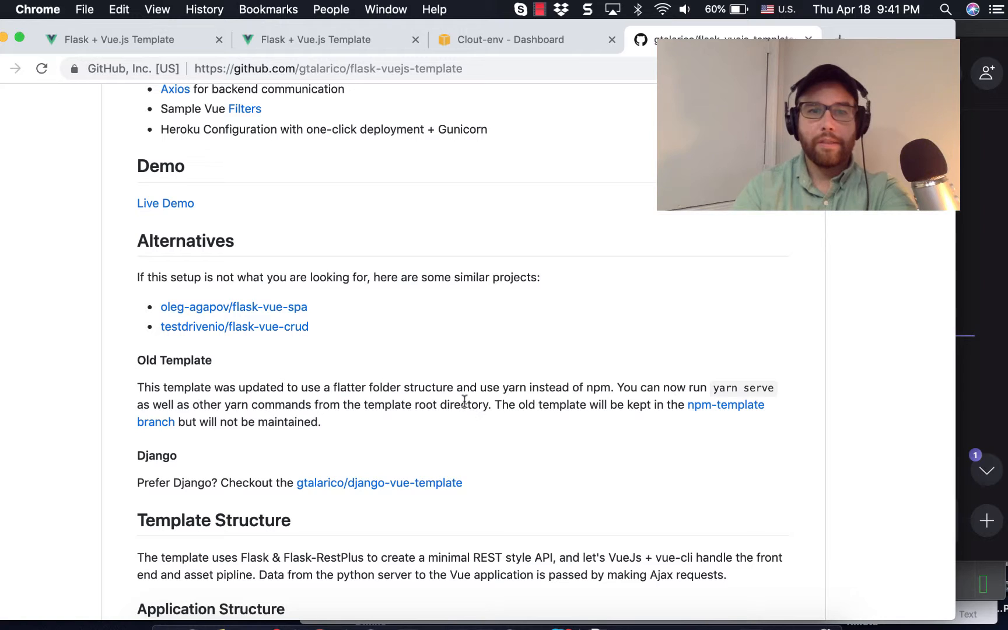
click(166, 203)
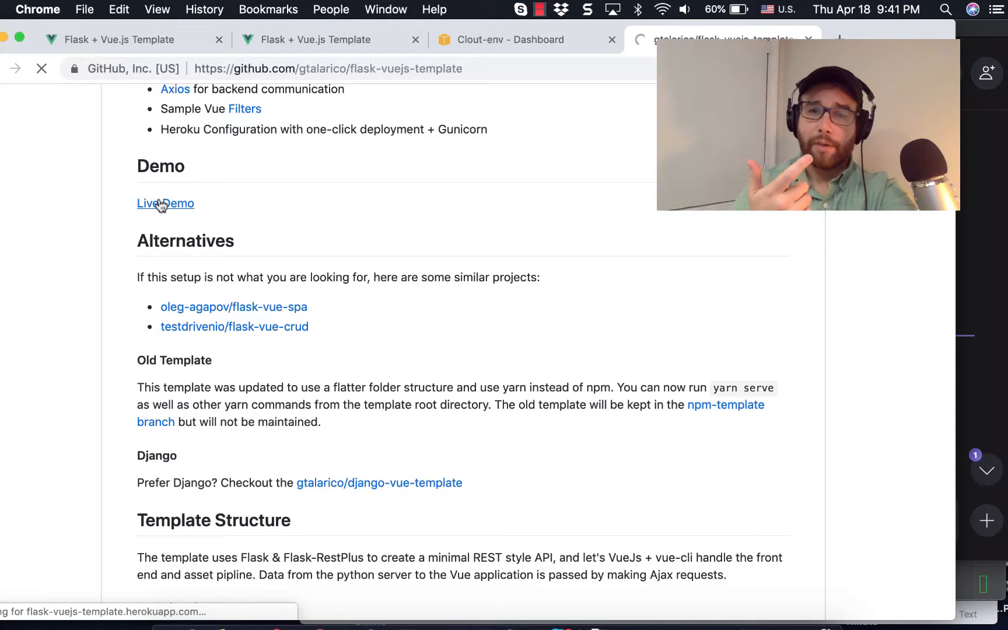
- Load the template's Heroku live demo and return to its Home page
click(166, 203)
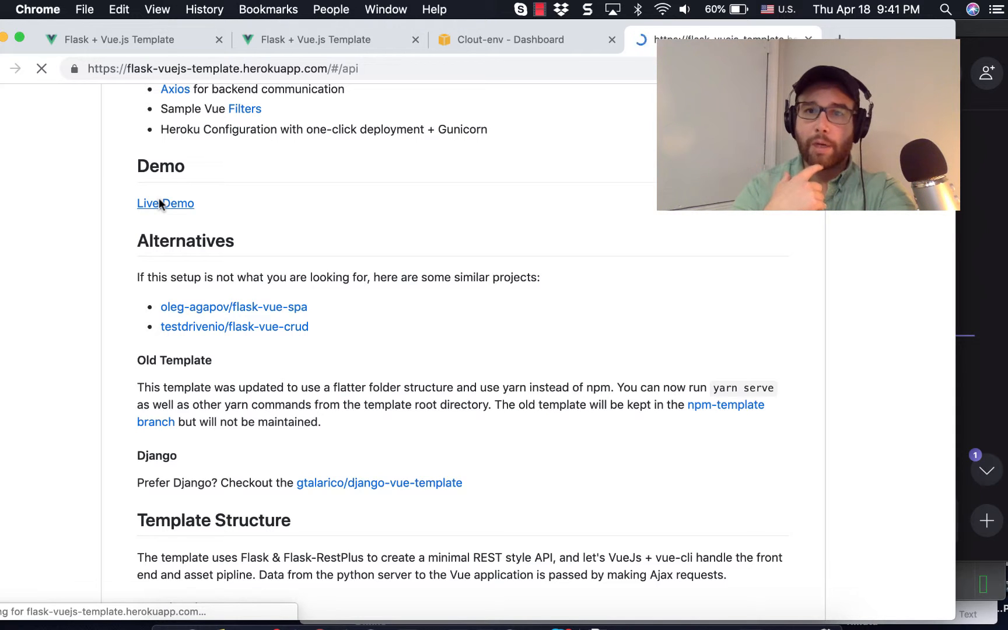
click(165, 203)
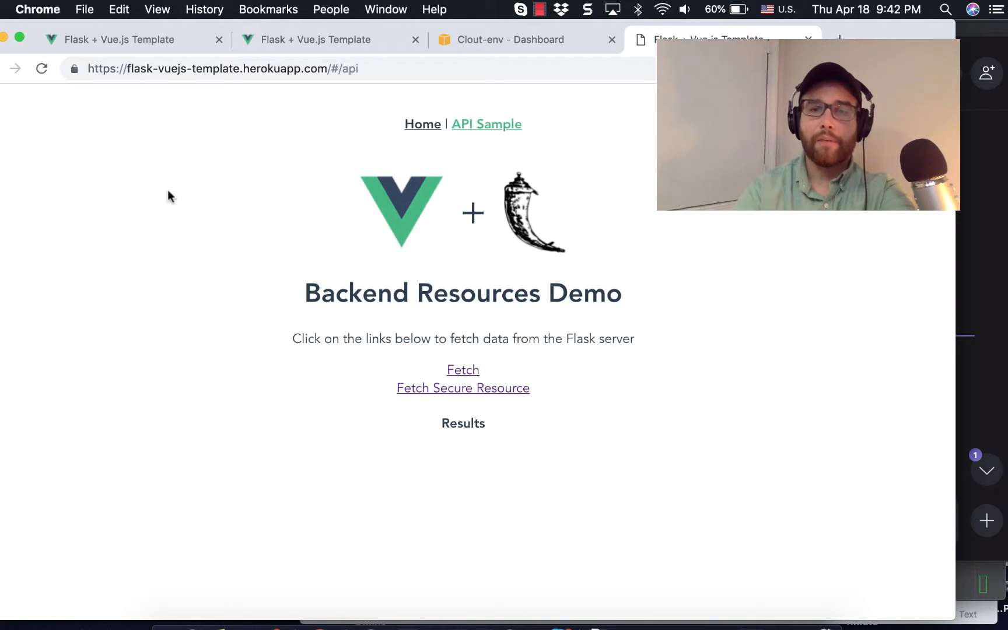
mouse_move(422, 123)
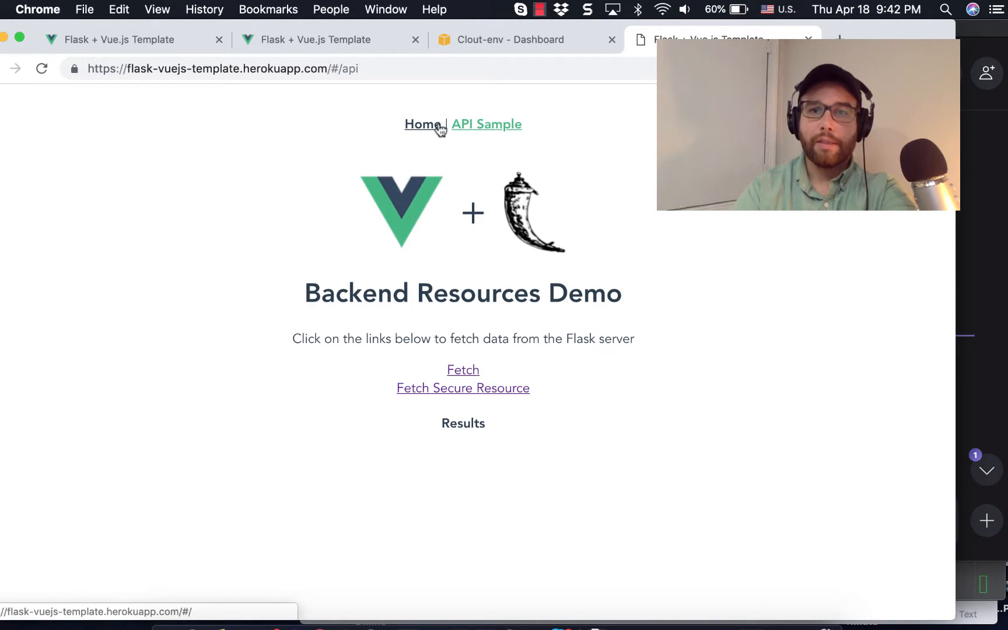
click(420, 124)
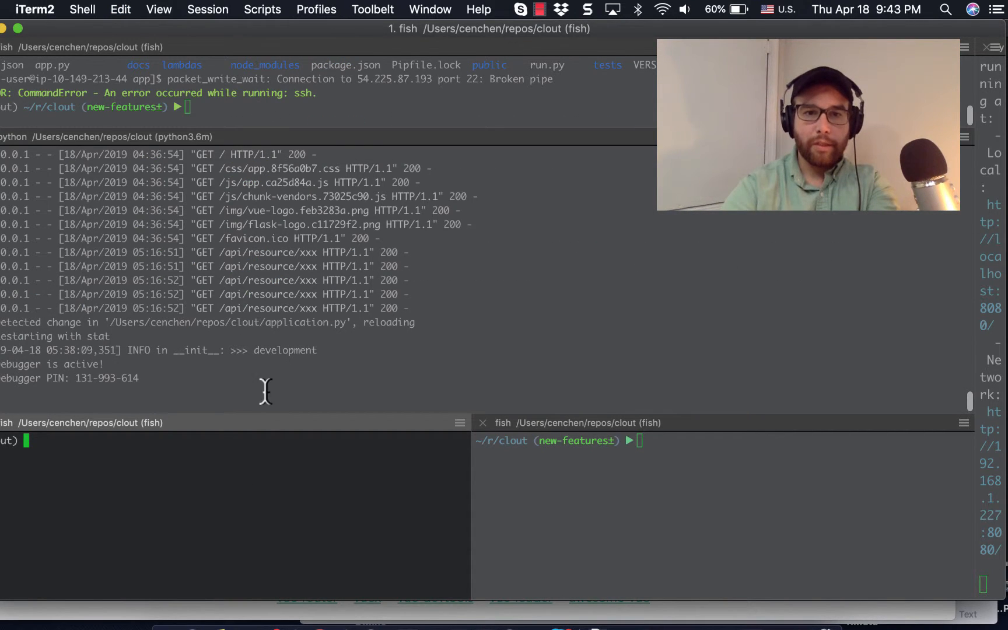
- Enlarge the lower panes, enter the pipenv shell and start the Vue dev server with yarn serve
drag(260, 392, 260, 238)
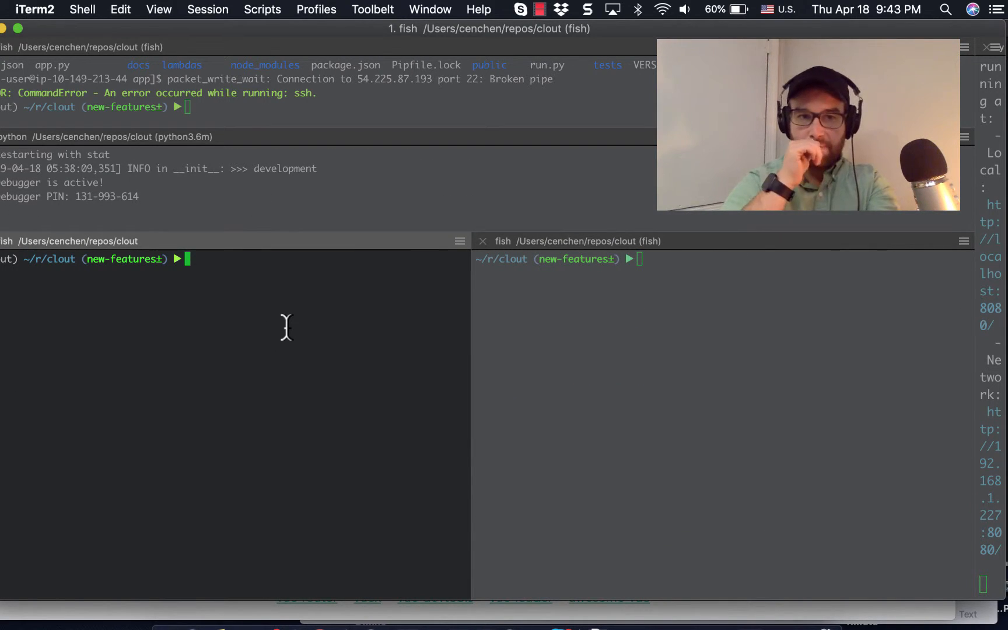
text(pip3 install awsebcli)
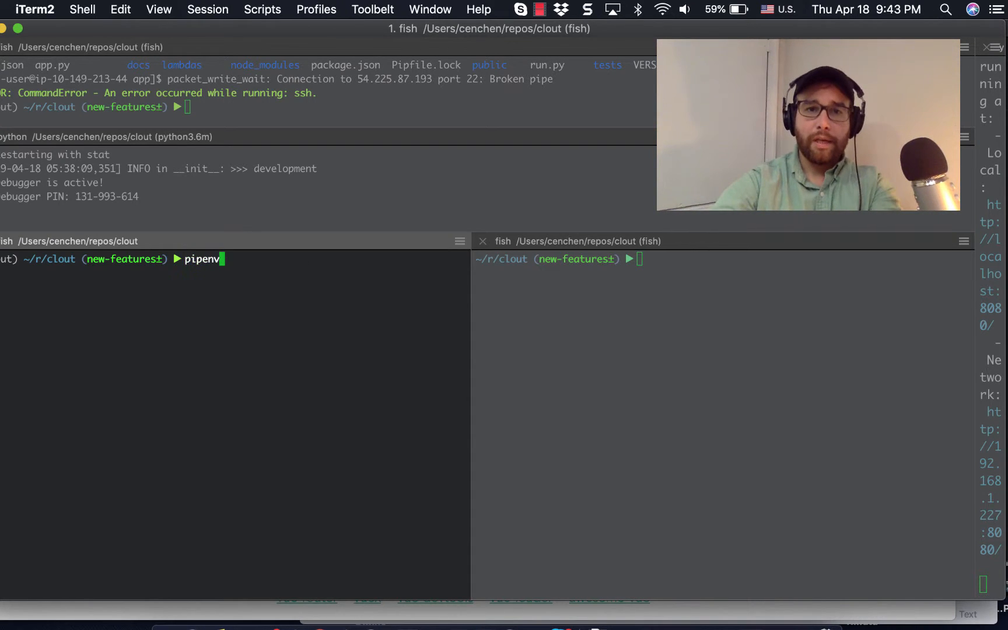
text(shell)
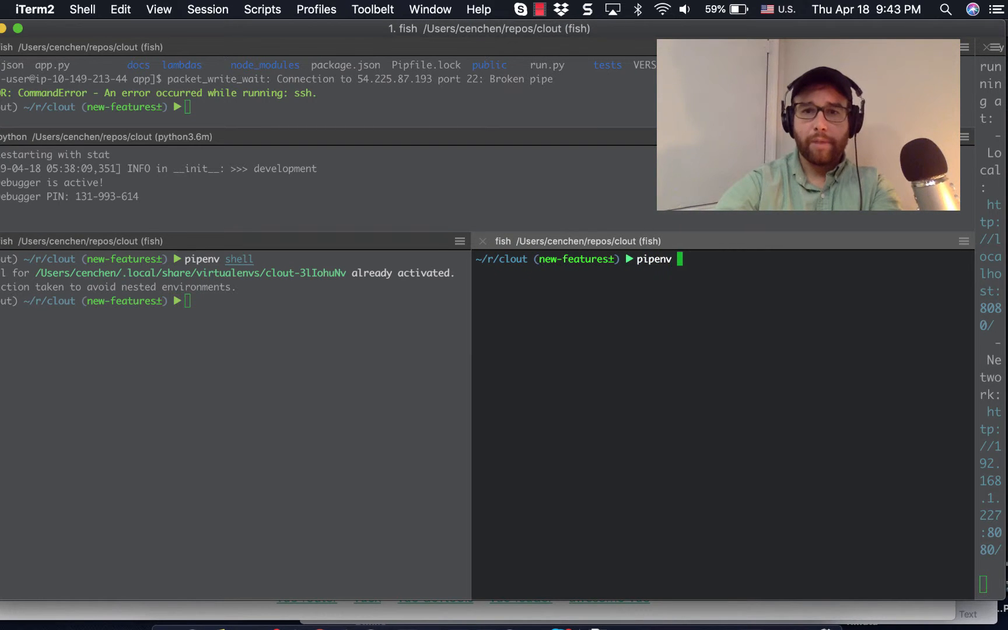
key(Return)
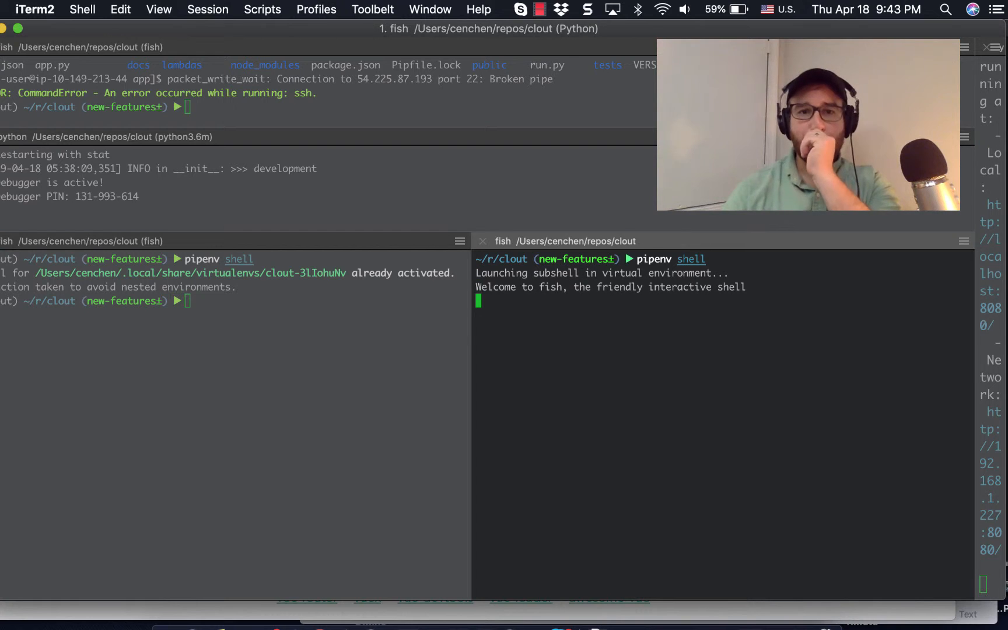
key(Return)
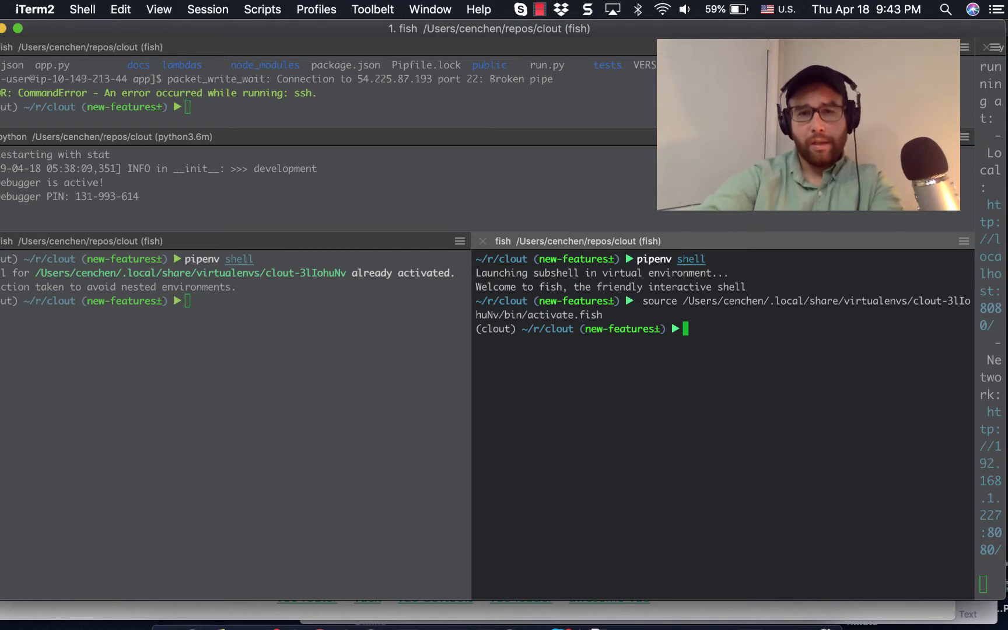
text(pwd)
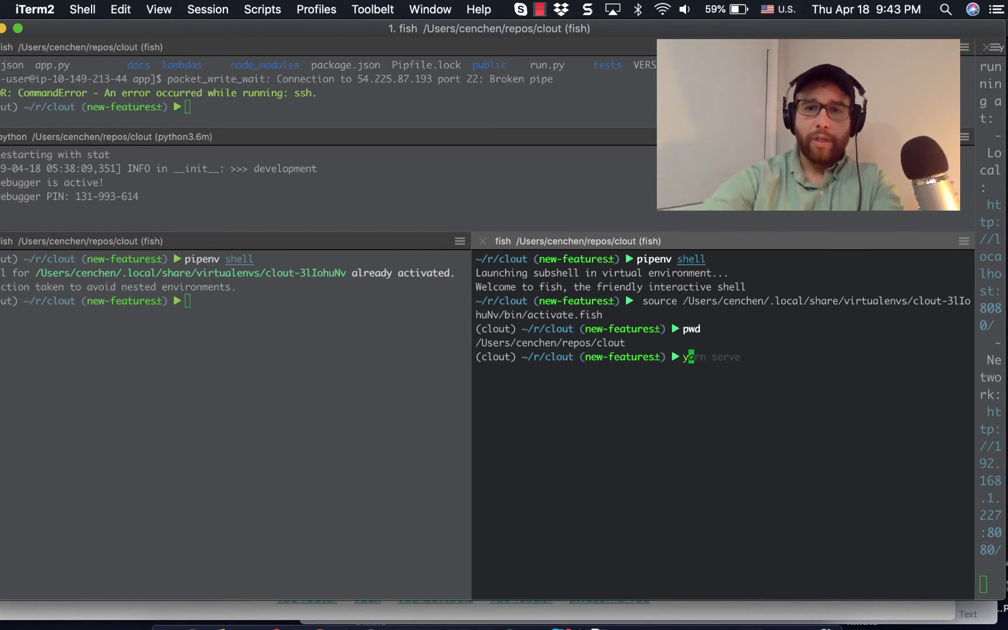
key(Return)
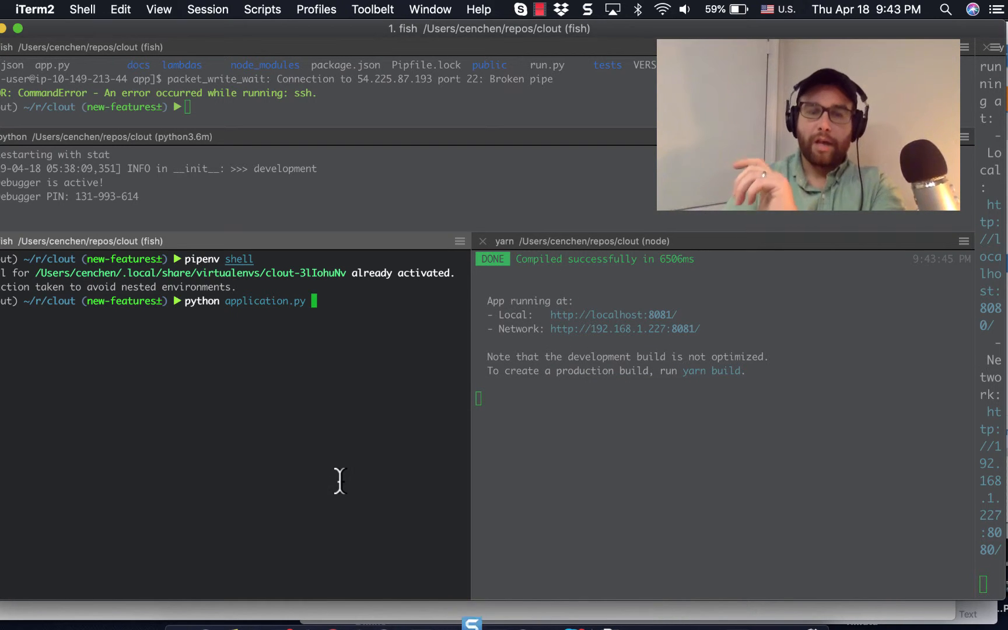
- Run python application.py, freeing the busy port so Flask serves on port 5000
key(Return)
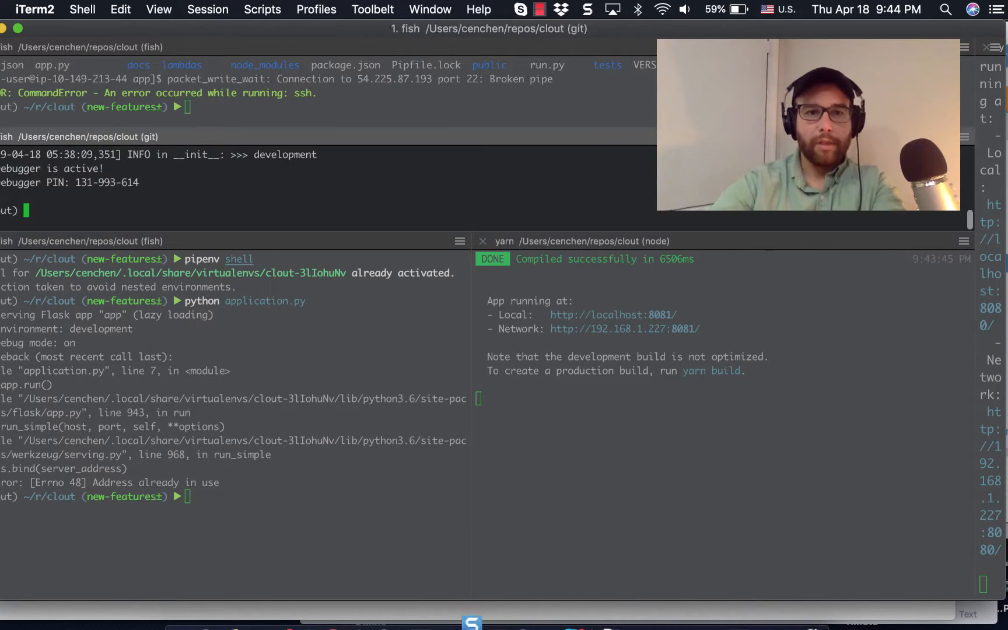
text(python application.py)
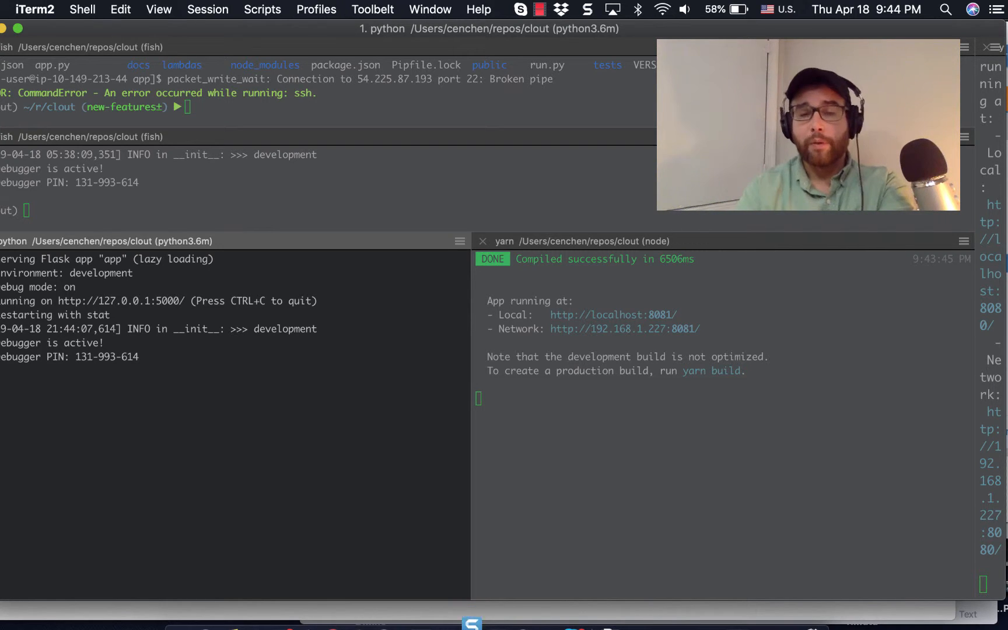
mouse_move(554, 189)
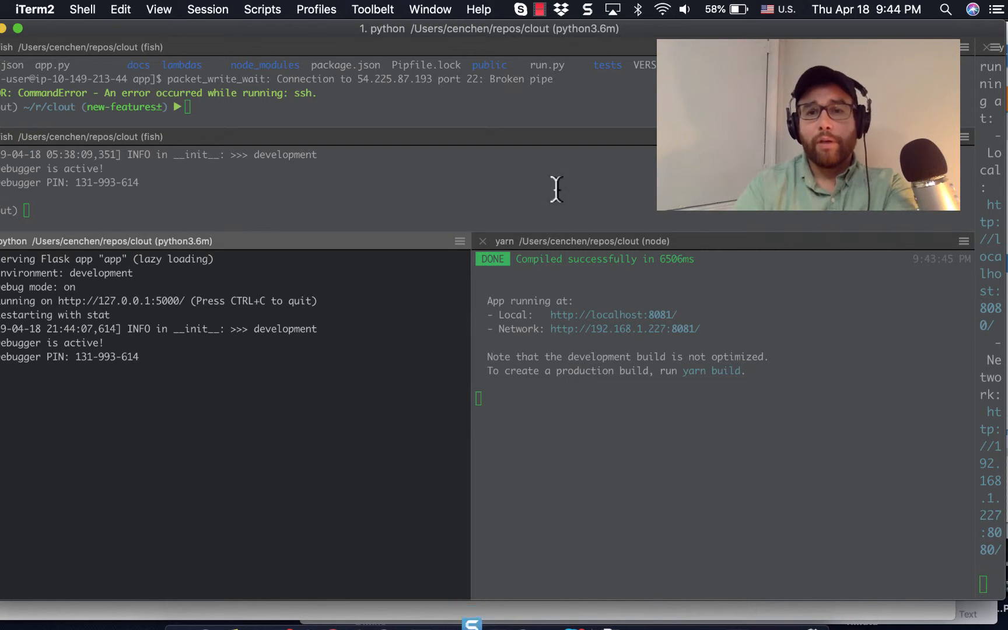
mouse_move(601, 451)
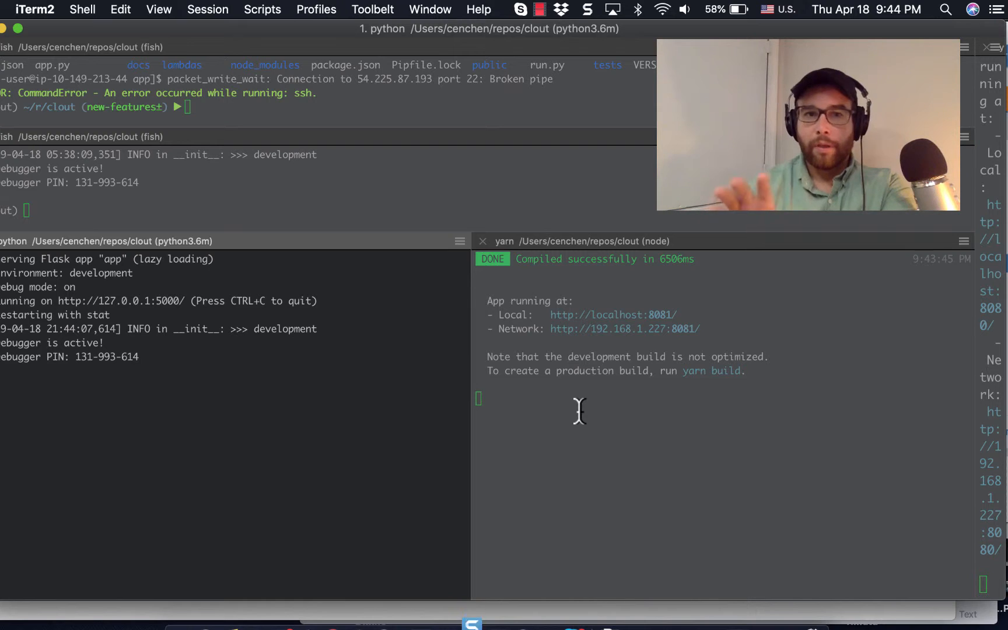
mouse_move(314, 458)
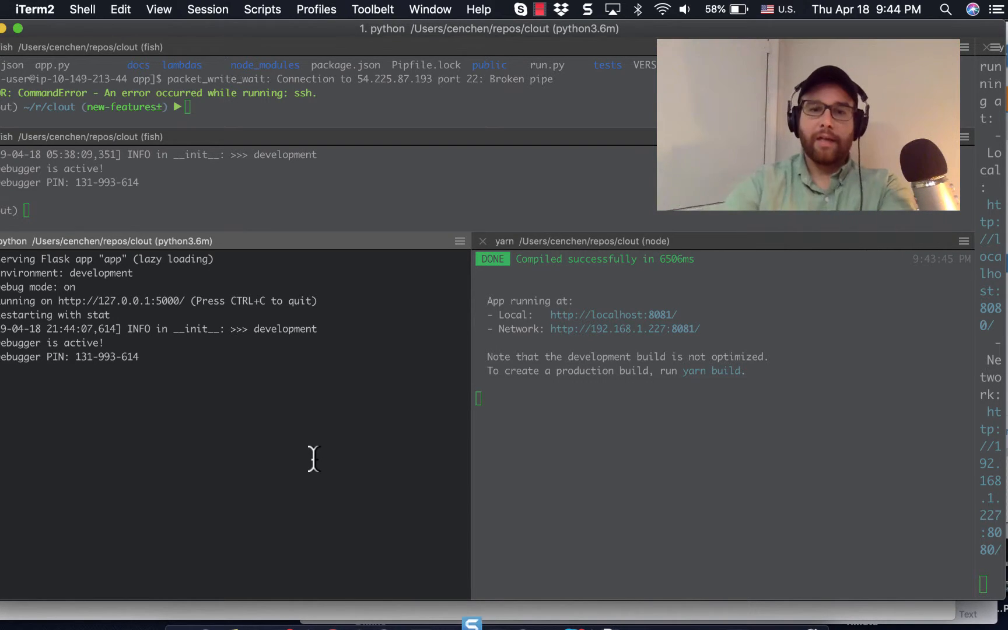
mouse_move(333, 627)
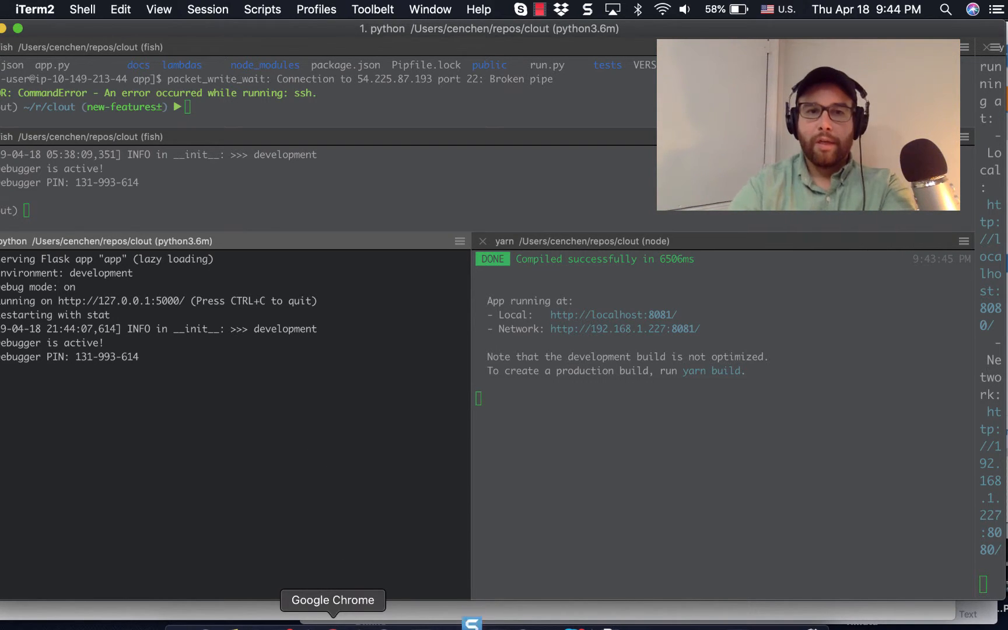
- In Chrome, browse the local Clout app on localhost:8081, its API Sample and Home pages
click(332, 600)
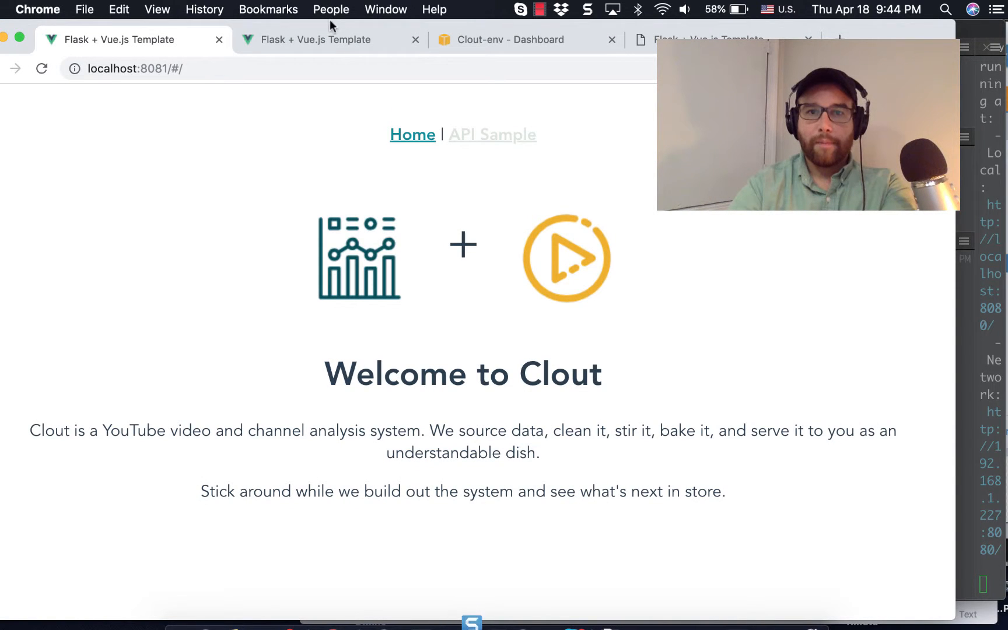
click(331, 40)
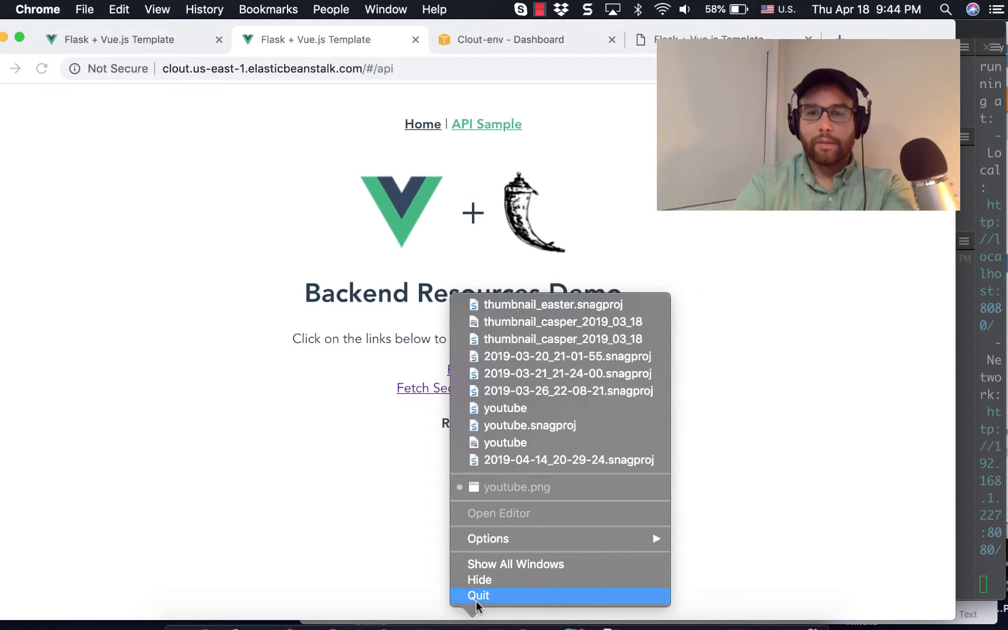
click(422, 124)
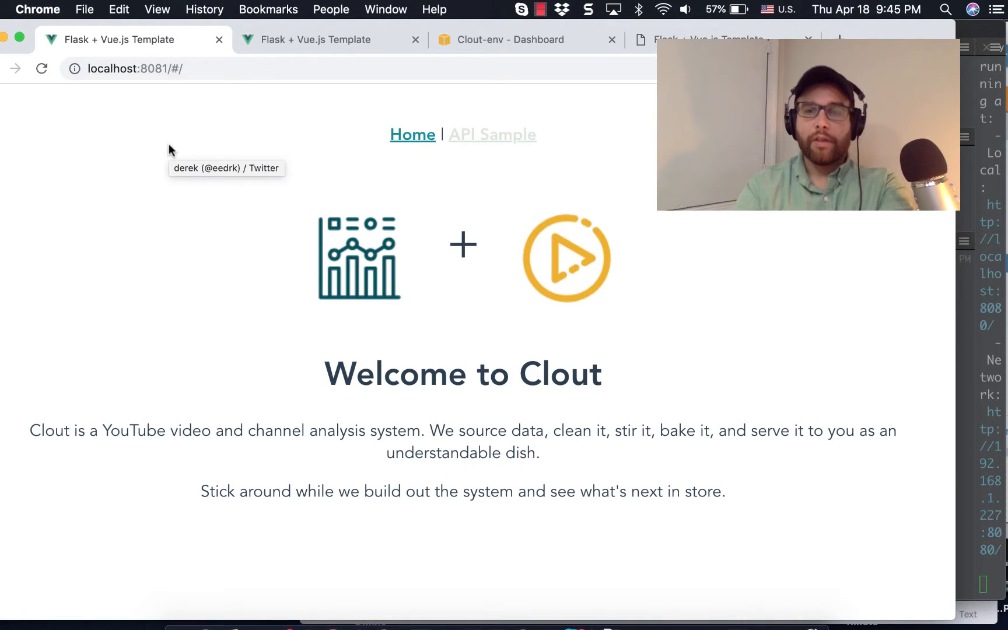
click(493, 134)
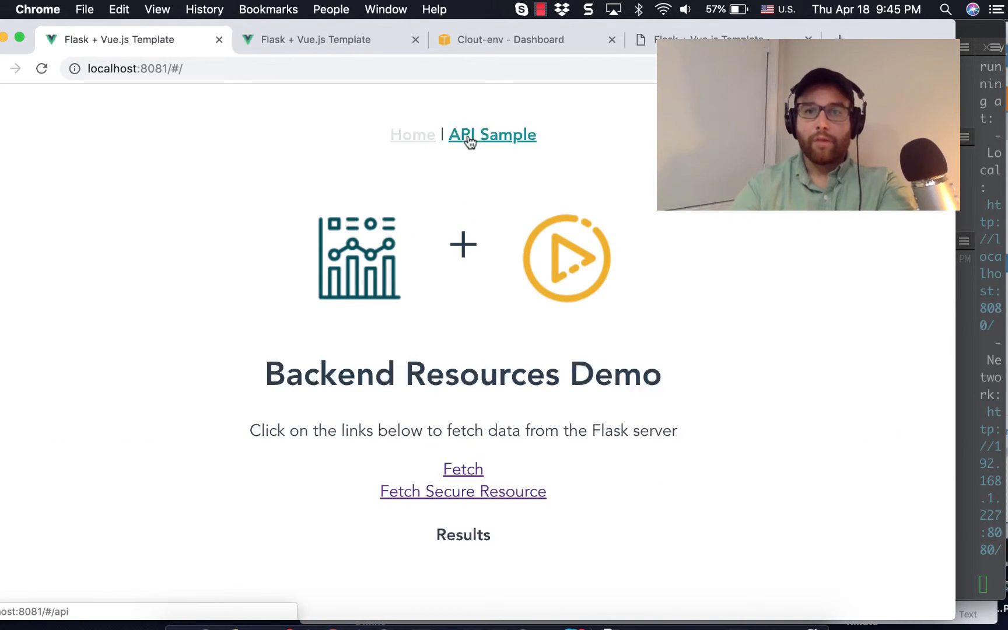
click(412, 134)
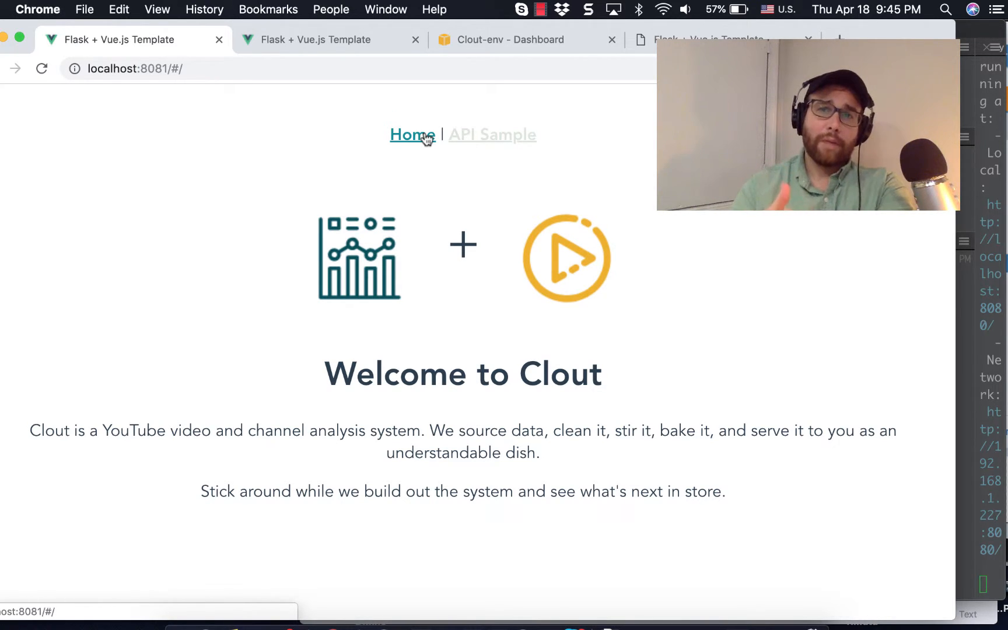
- Compare with the deployed elasticbeanstalk.com site, then go to the Clout-env Dashboard tab
click(329, 39)
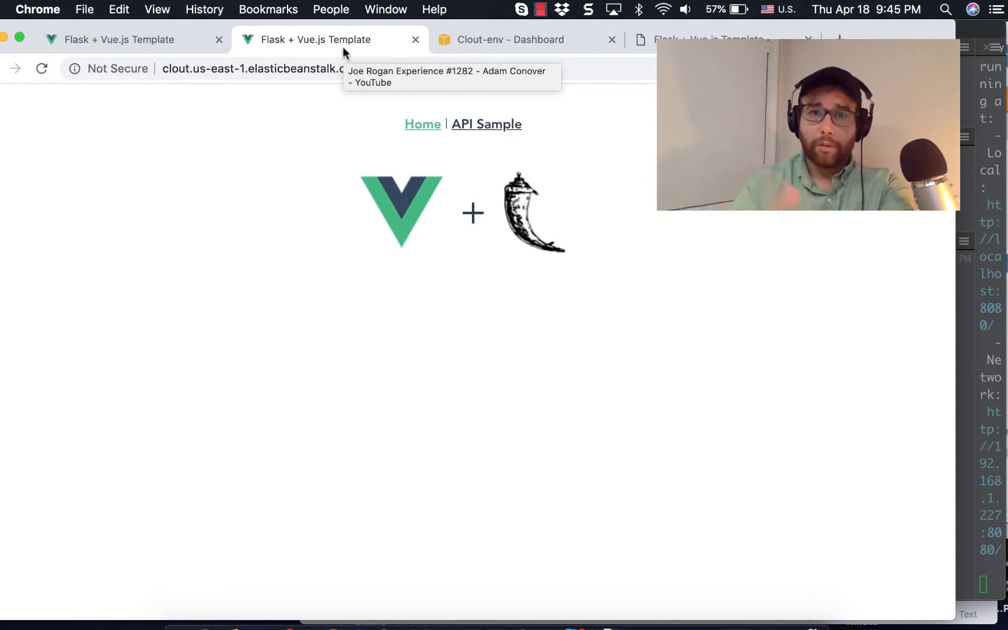
click(510, 40)
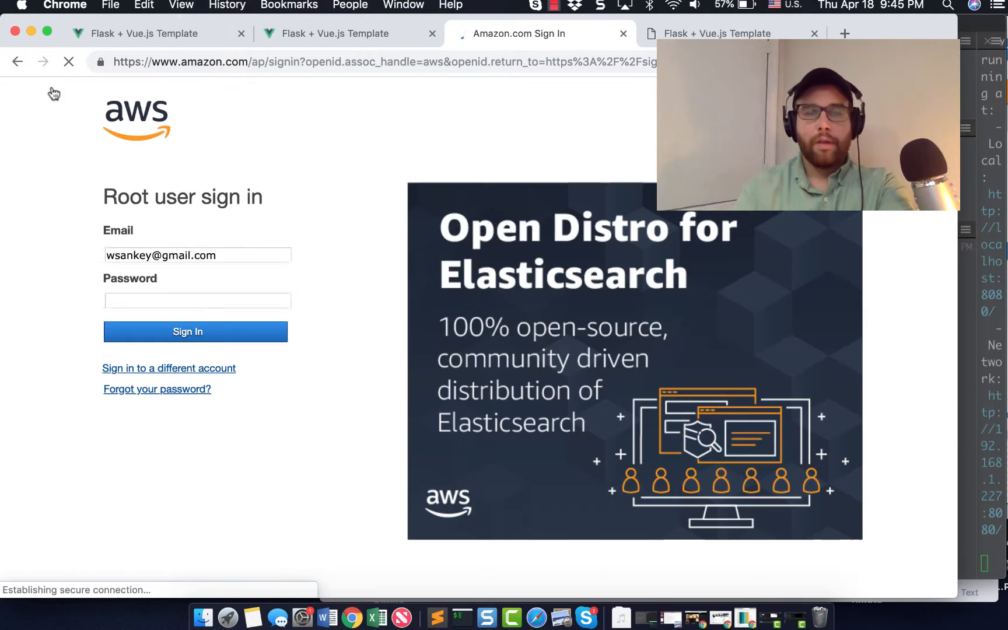
- Sign in to AWS as the root user to reach the Management Console home
text(password)
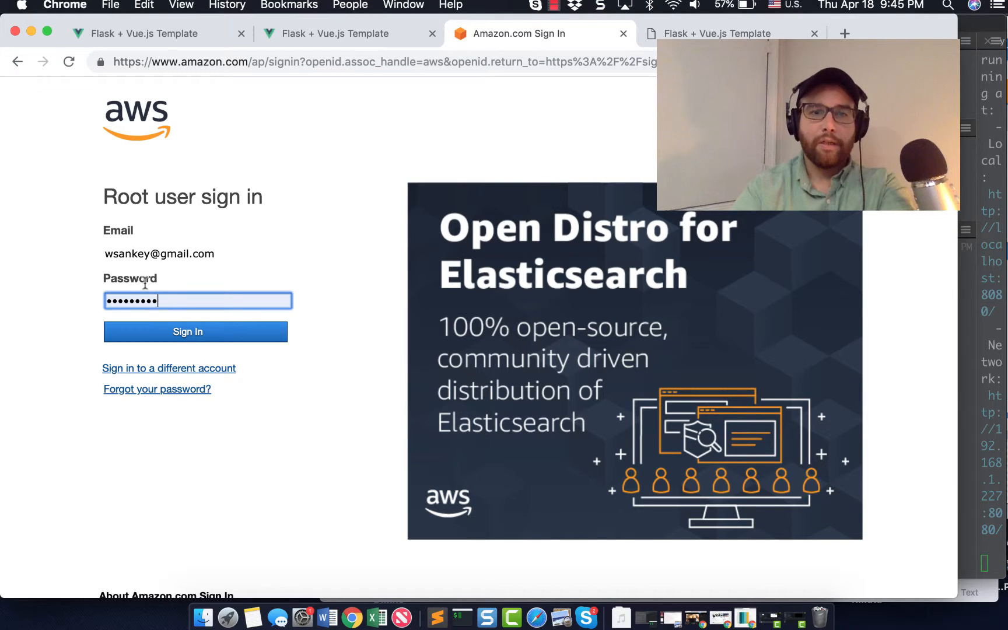
click(196, 332)
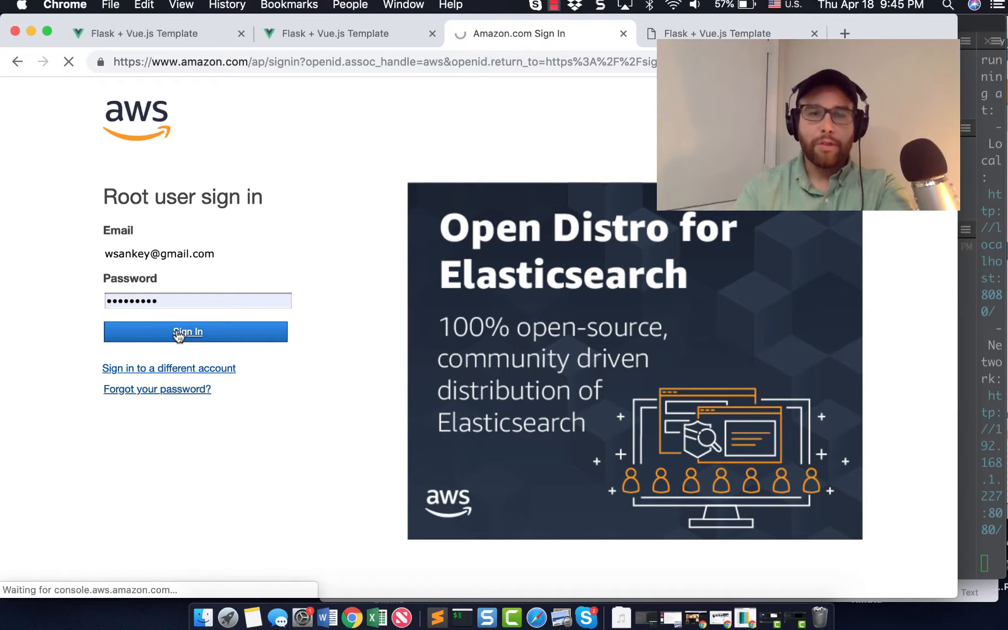
click(196, 331)
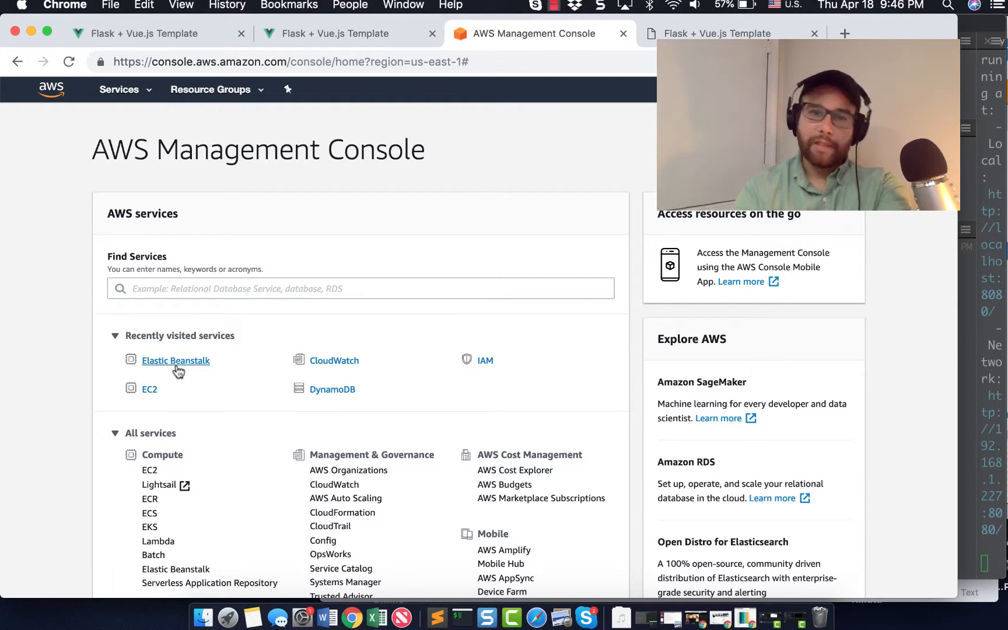
mouse_move(175, 361)
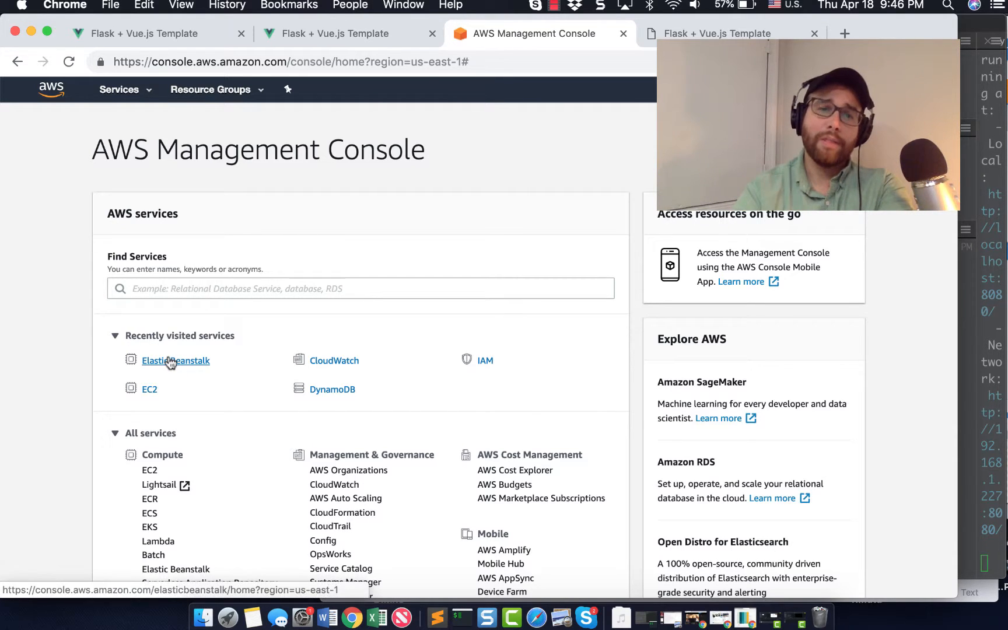
- Go to Elastic Beanstalk from Recently visited services and expand the clout application menu
click(175, 361)
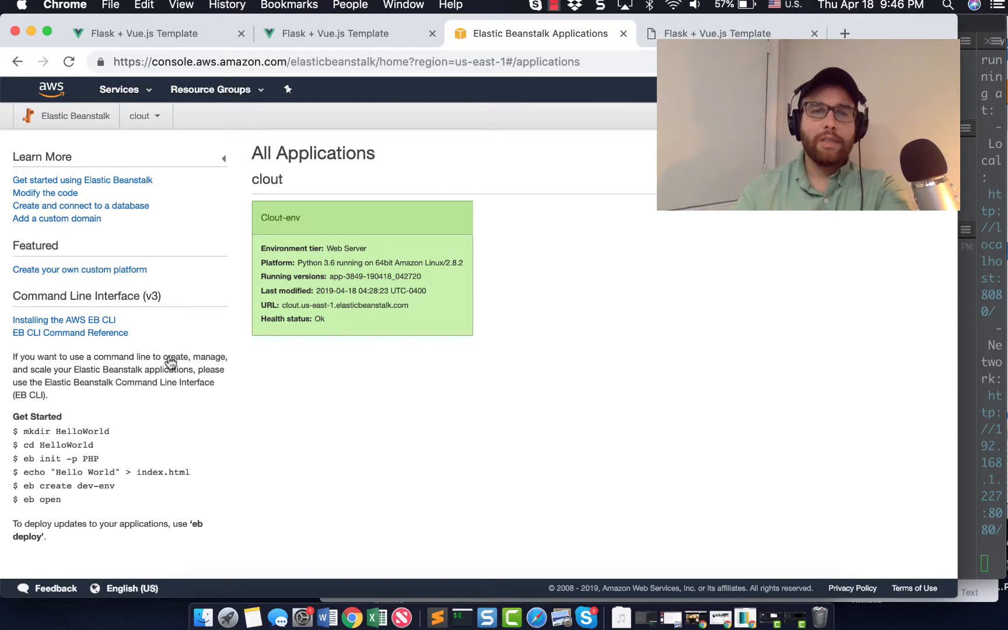
mouse_move(374, 408)
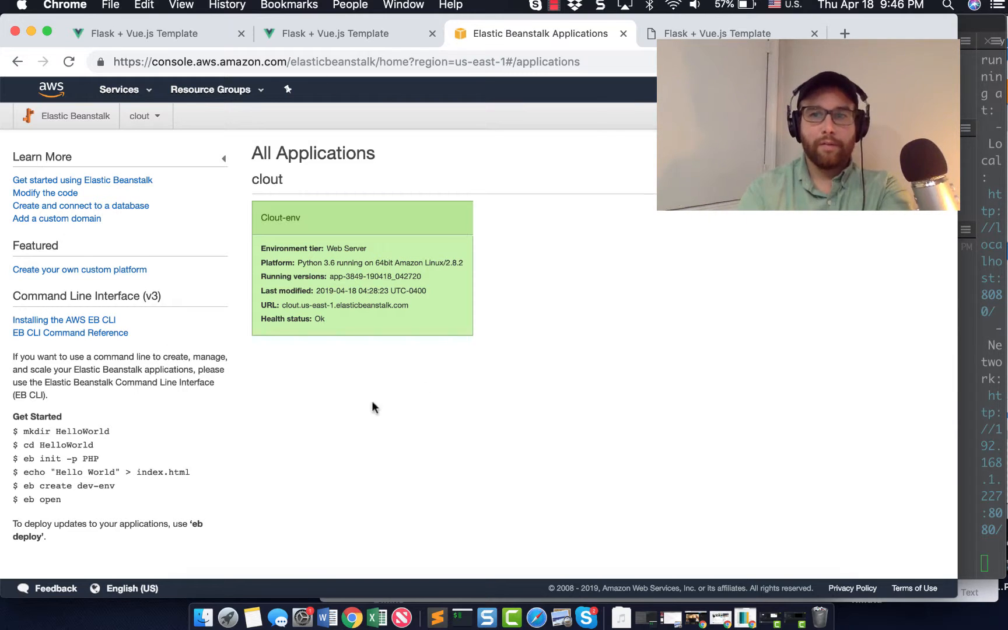
mouse_move(149, 122)
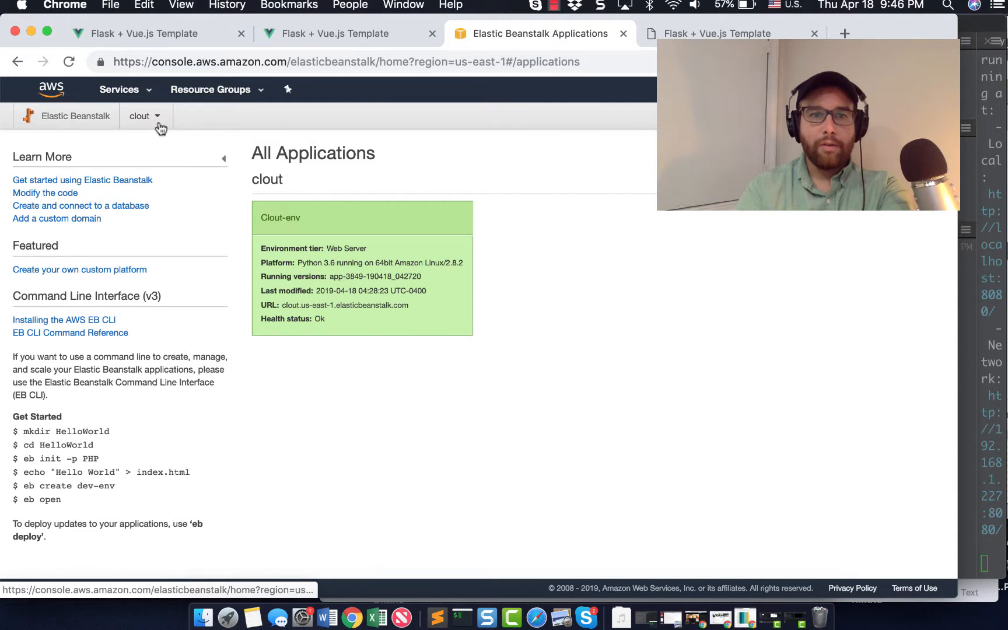
click(144, 116)
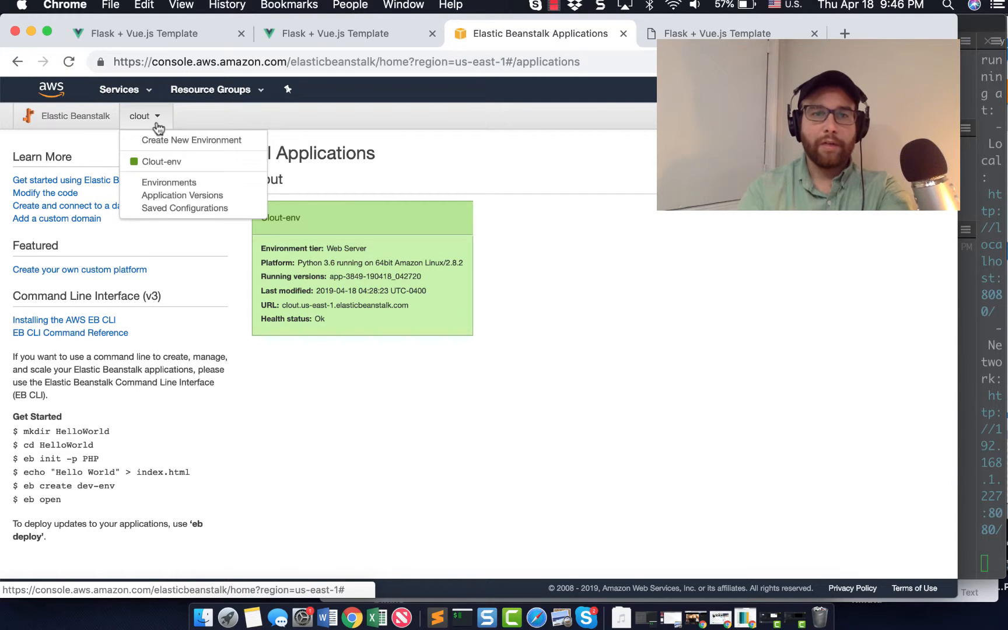
- Choose Create New Environment for clout, landing on the web server tier selection
click(191, 140)
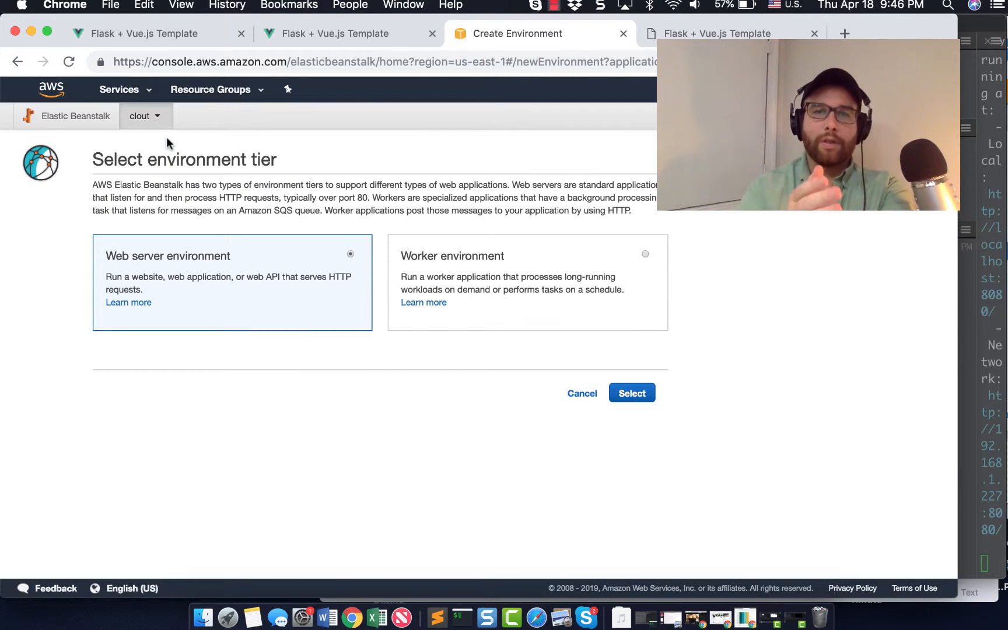
mouse_move(390, 349)
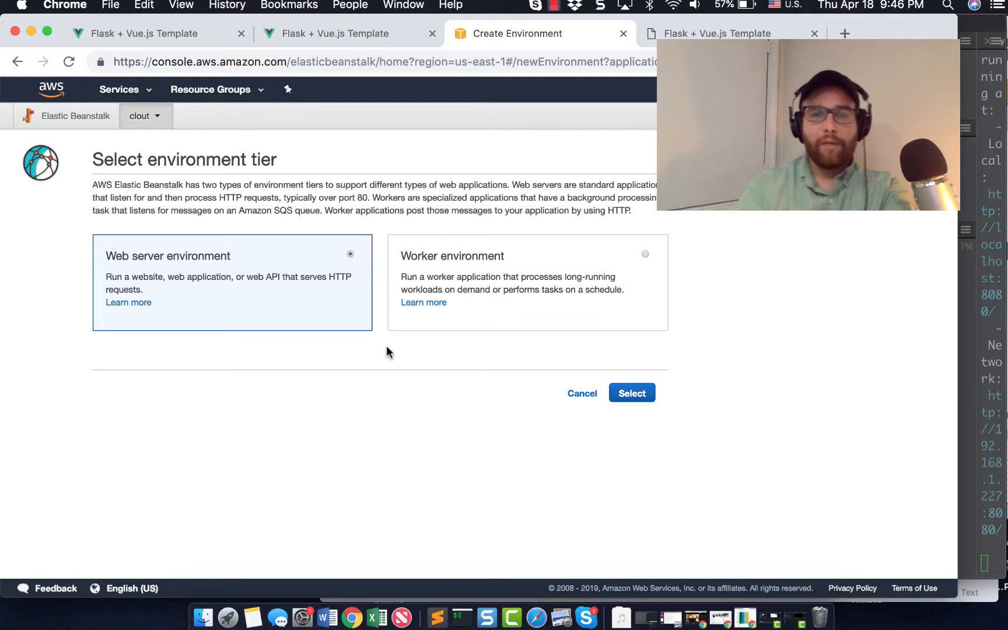
mouse_move(305, 320)
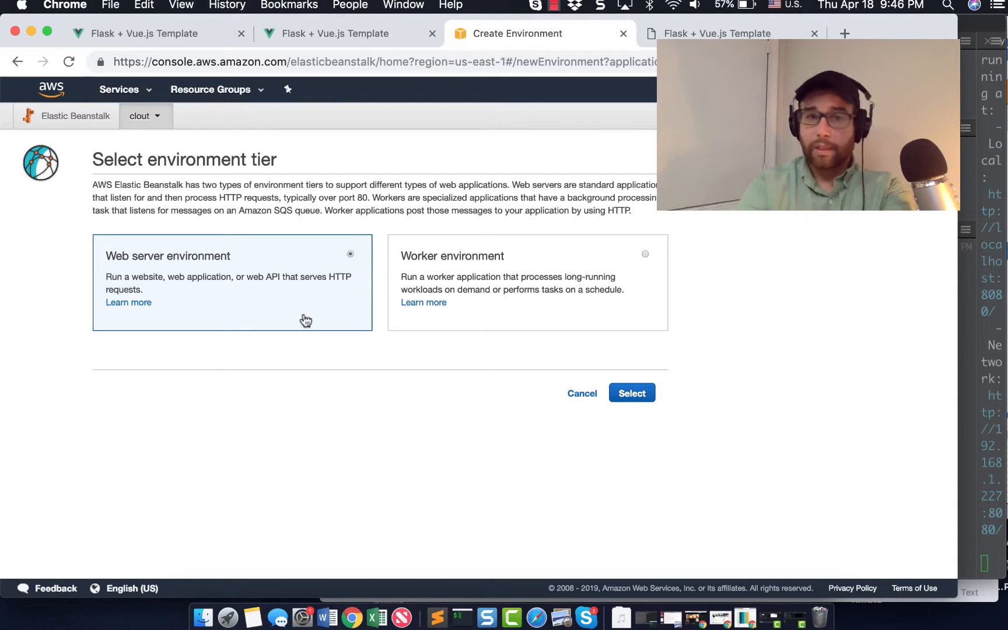
- Confirm the web server tier, pick Python as the preconfigured platform and review the Application code options
click(632, 393)
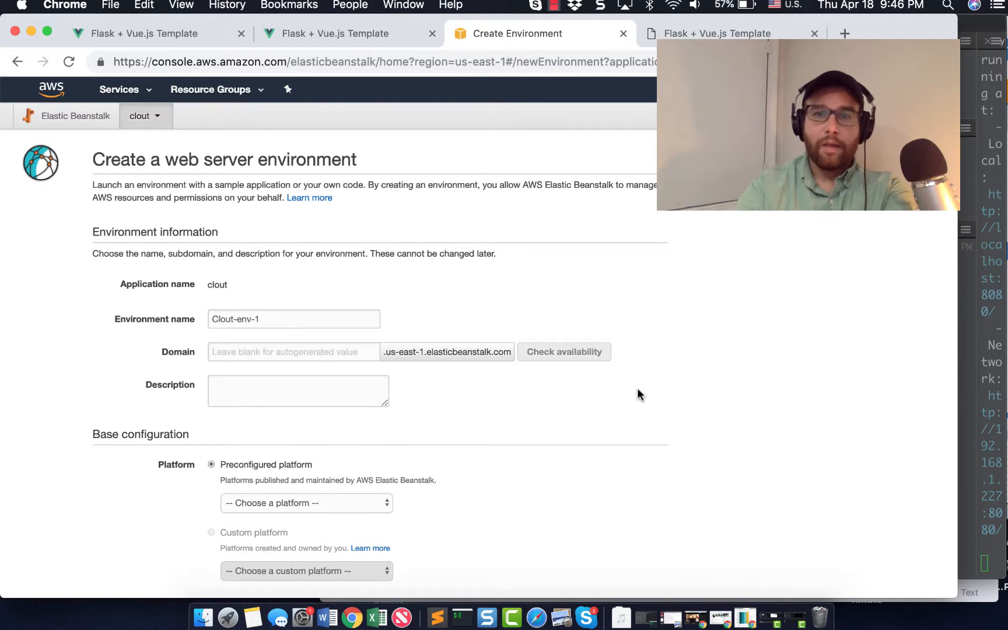
scroll(down, 3)
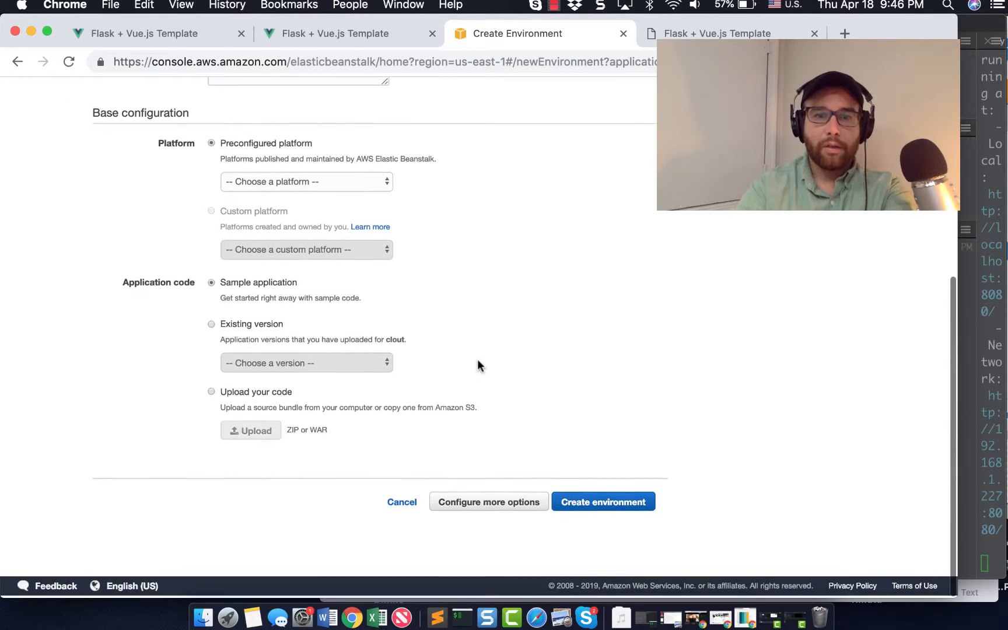
click(306, 181)
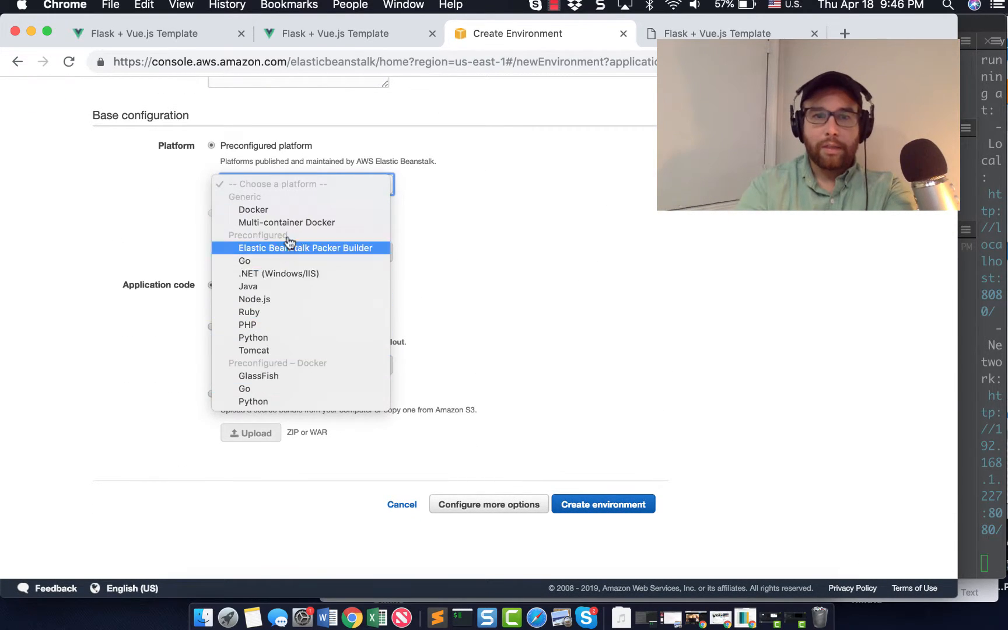
mouse_move(295, 213)
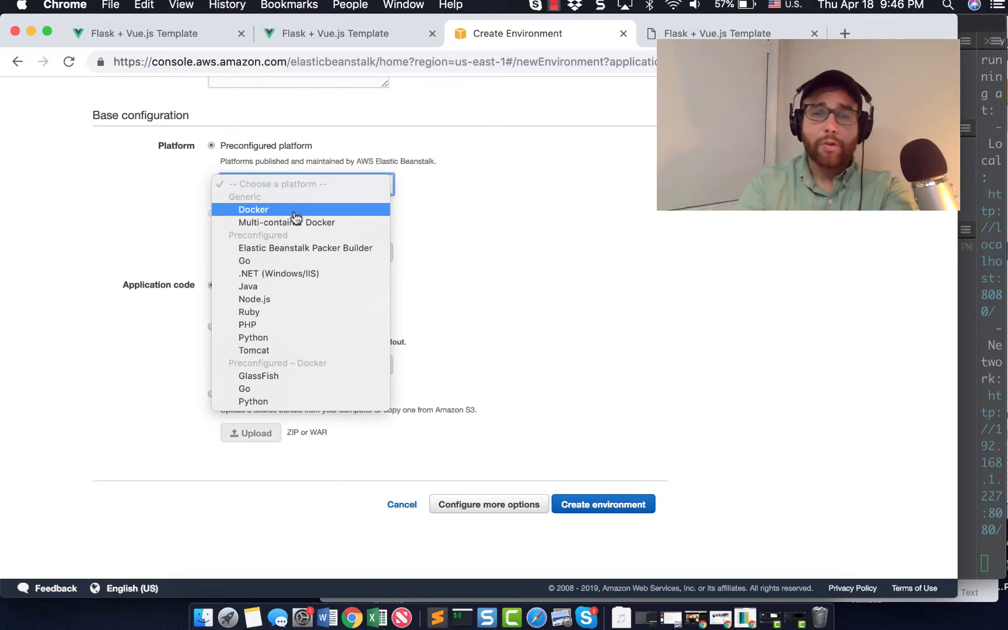
mouse_move(421, 329)
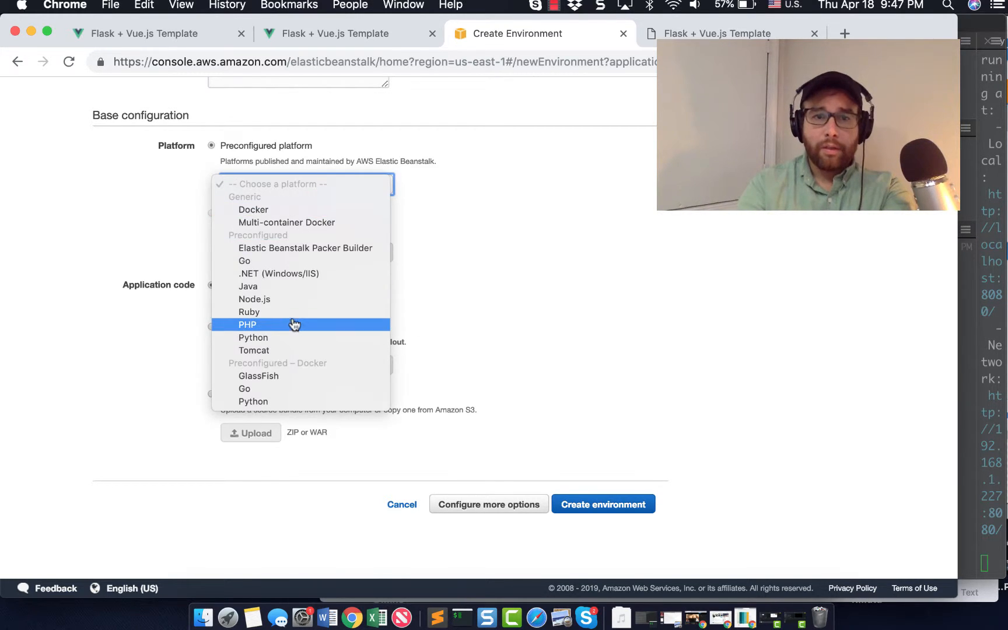
click(253, 337)
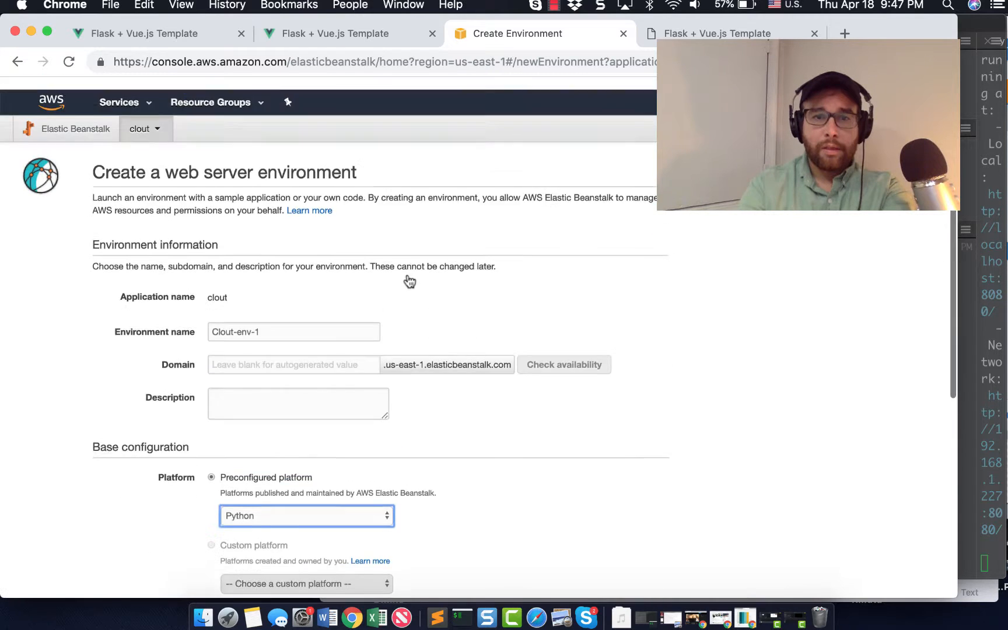
scroll(down, 3)
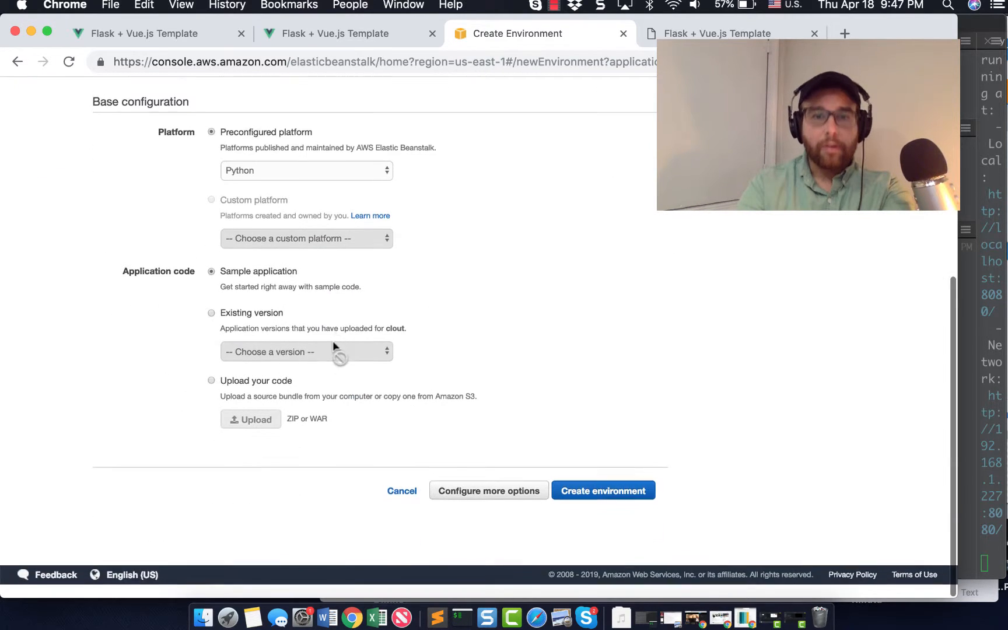
scroll(up, 3)
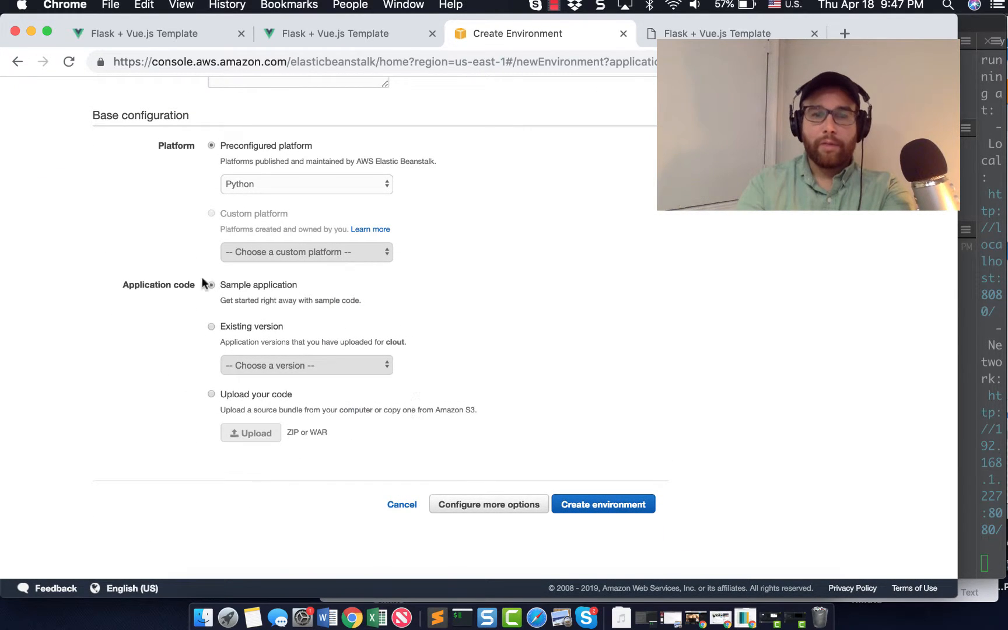
mouse_move(442, 327)
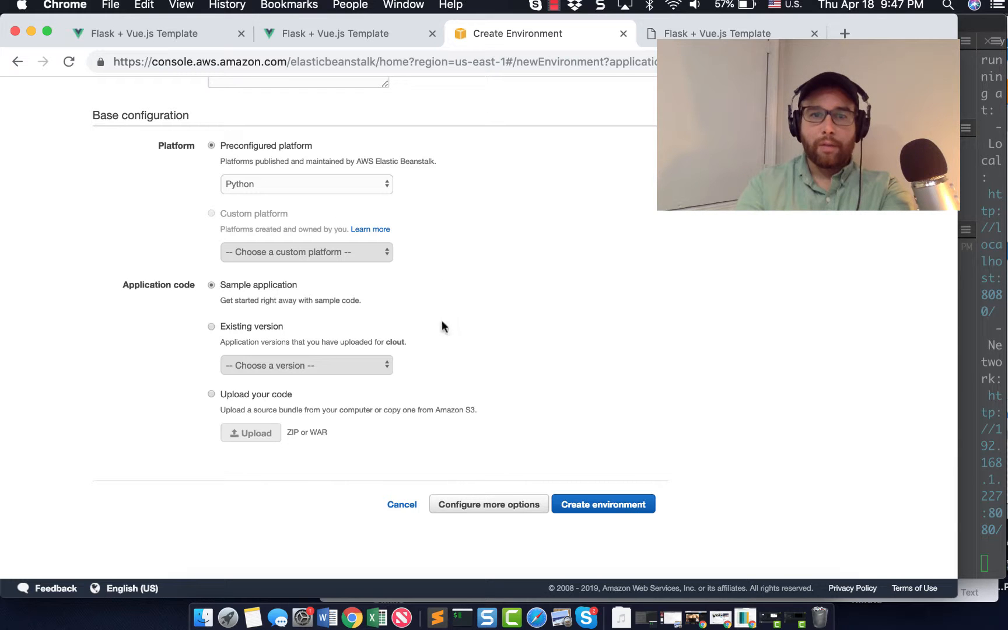
mouse_move(273, 273)
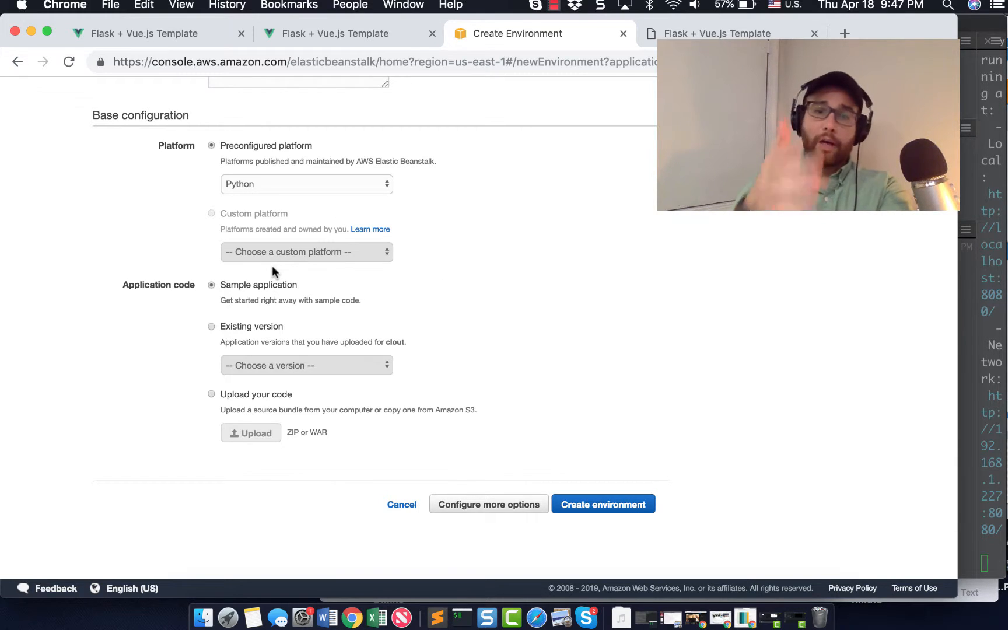
mouse_move(232, 426)
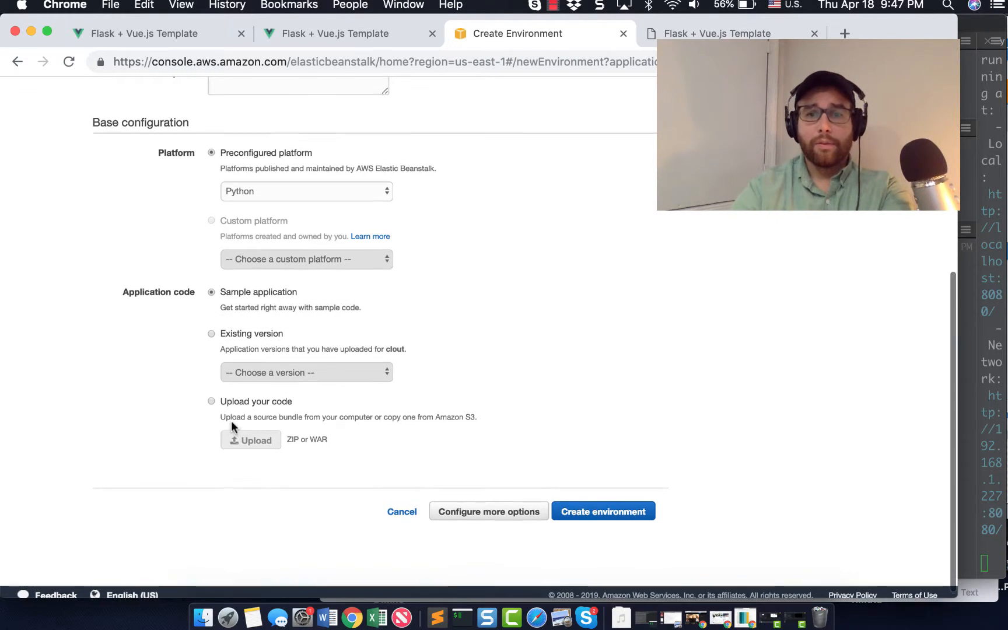
scroll(down, 3)
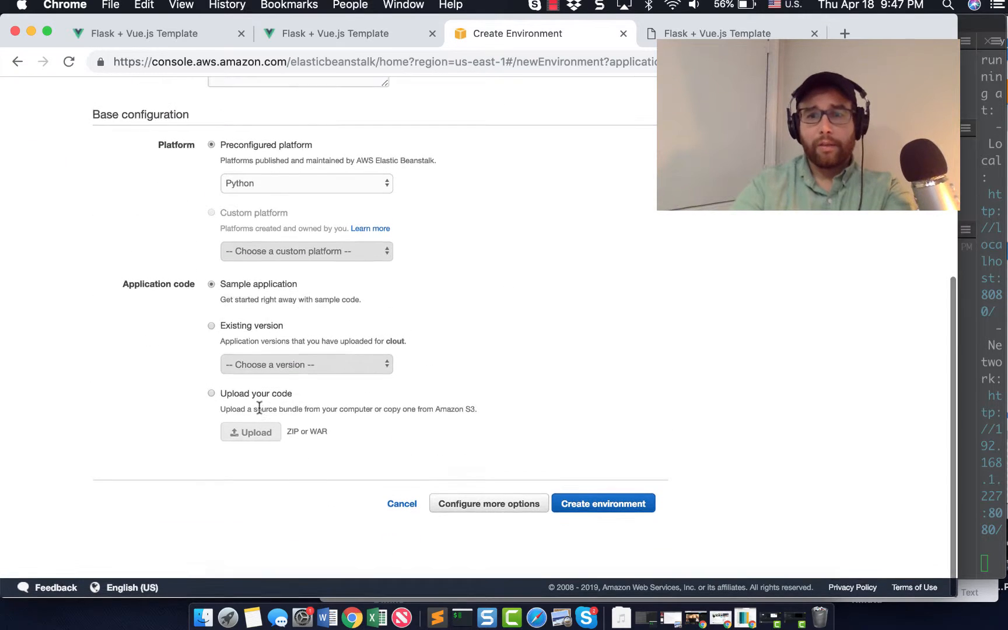
scroll(up, 3)
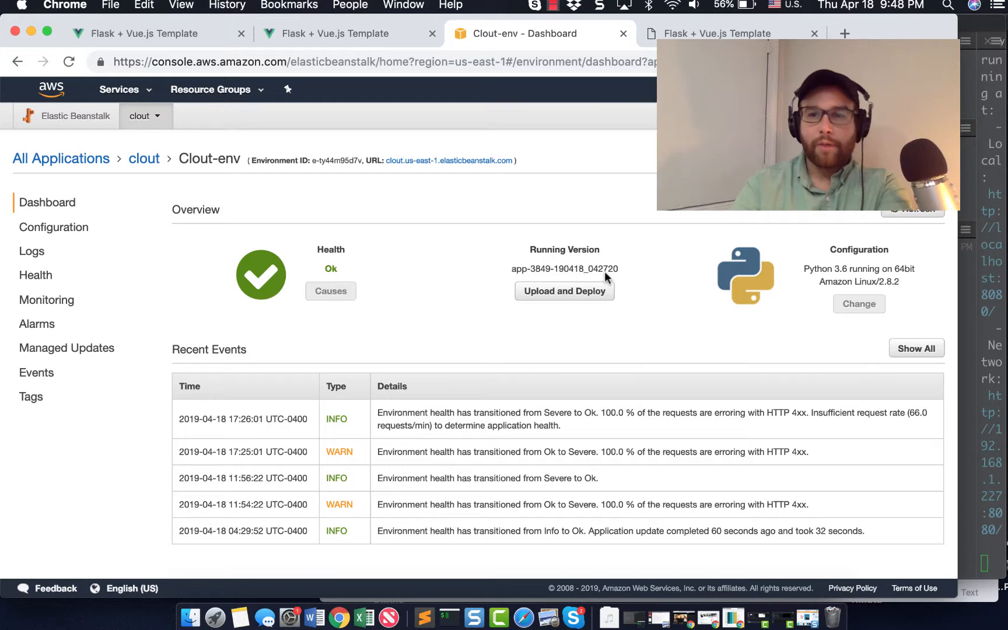
mouse_move(371, 286)
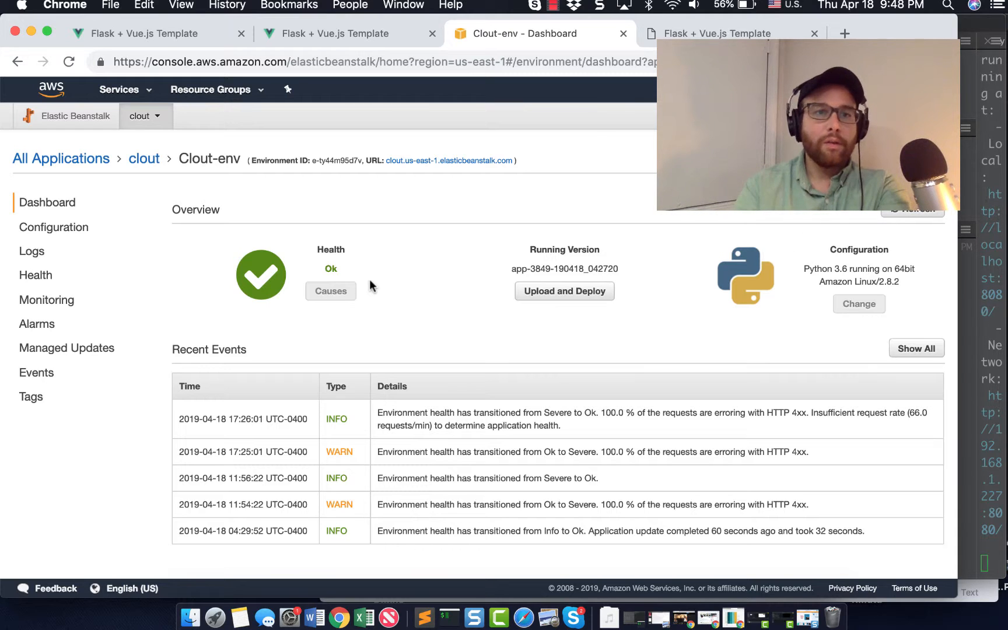
mouse_move(31, 251)
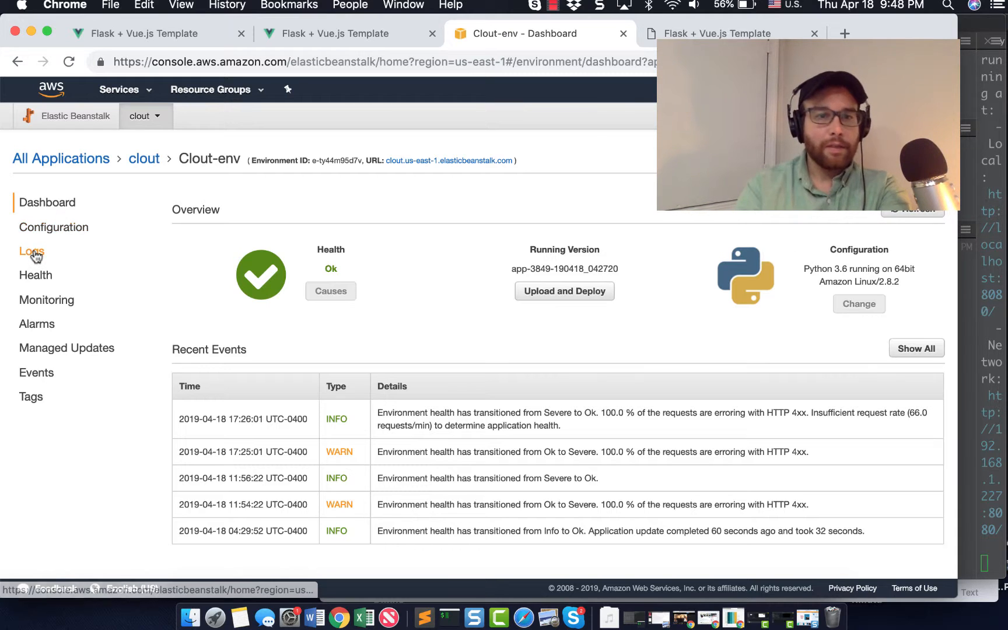
- Visit the Clout-env logs, then go up to the clout application's environments list
click(30, 251)
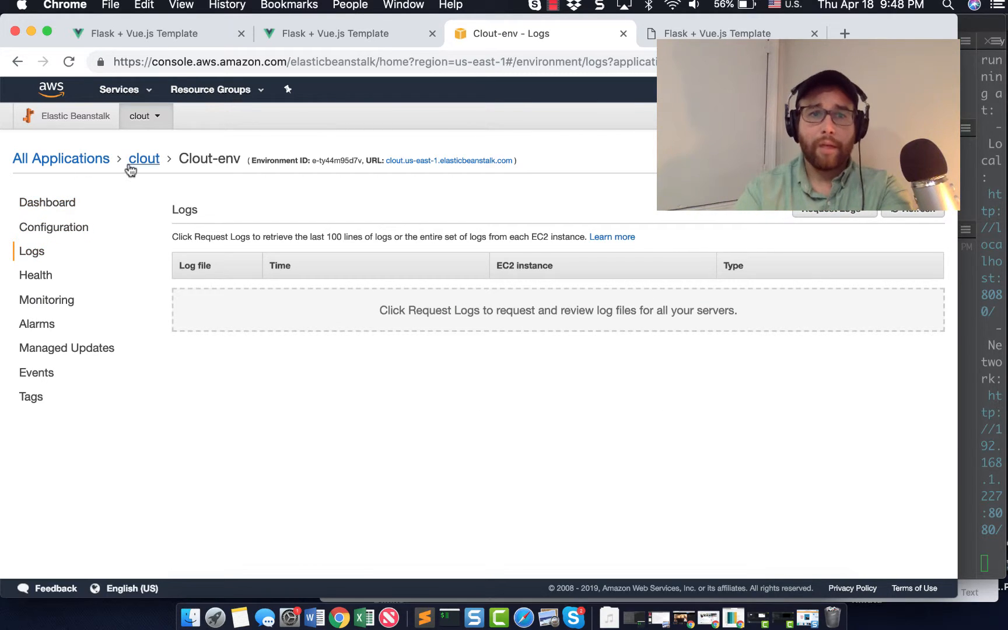
click(144, 159)
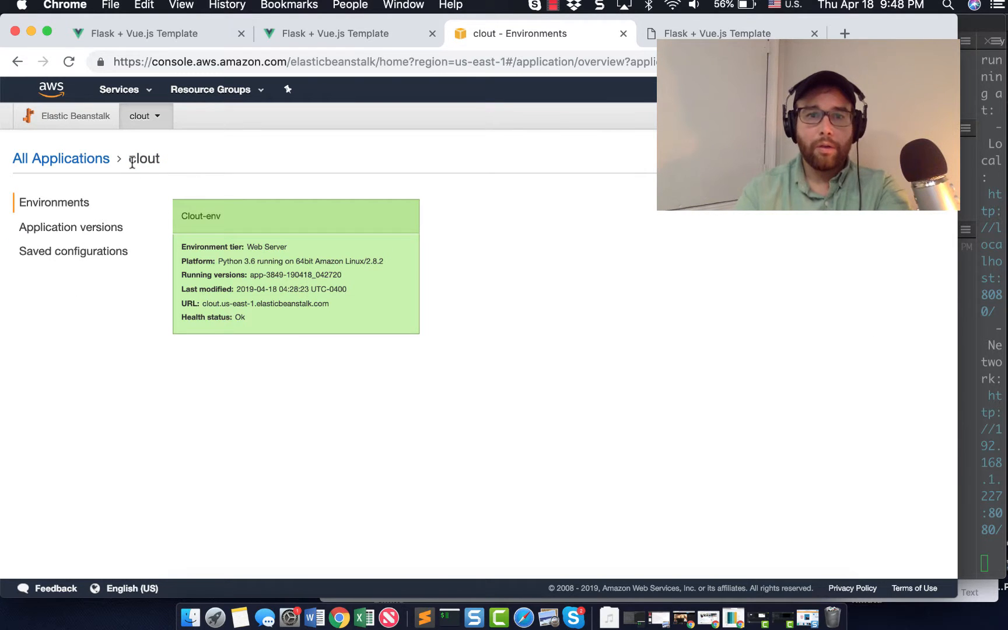
click(141, 116)
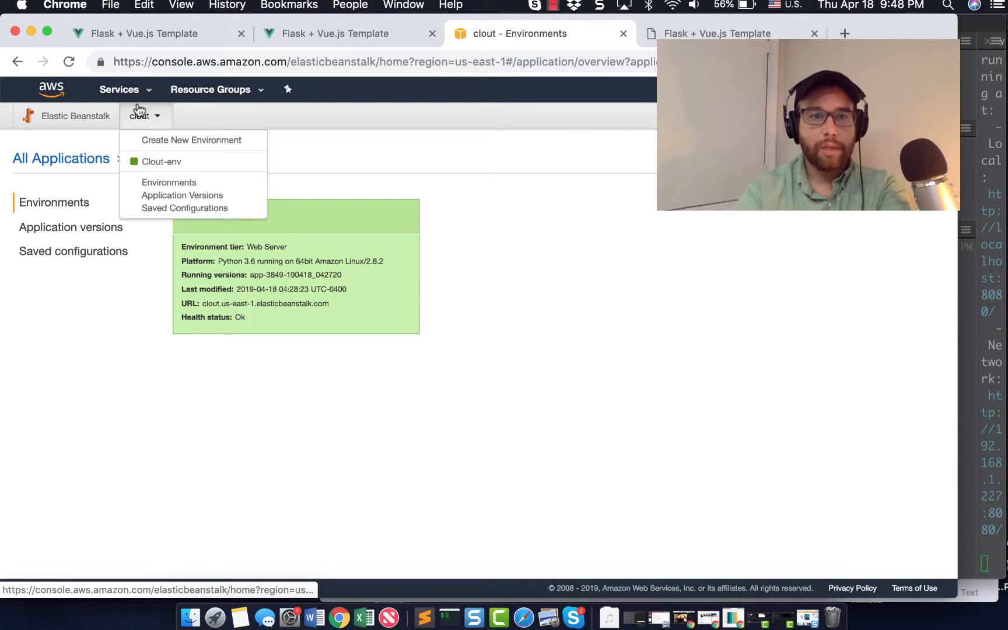
- Start Create New Environment, abandon it and return to the Clout-env dashboard
click(192, 140)
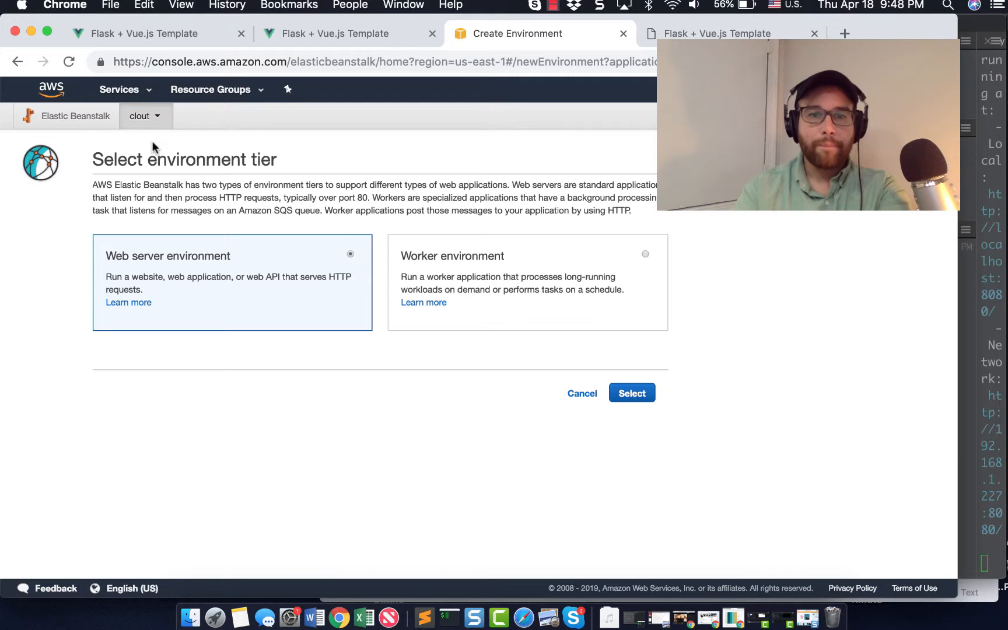
click(140, 115)
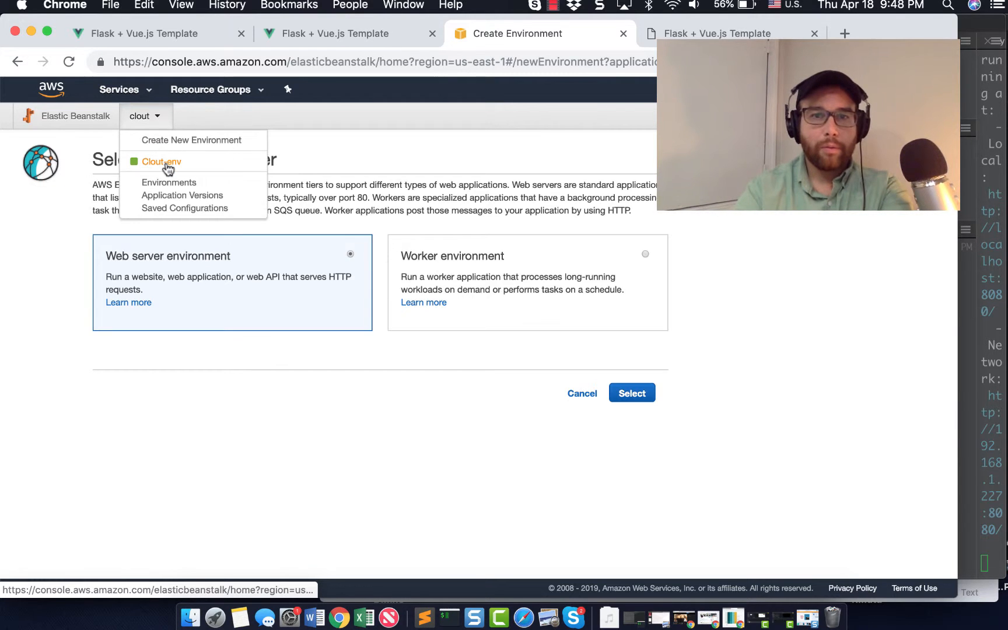
click(159, 161)
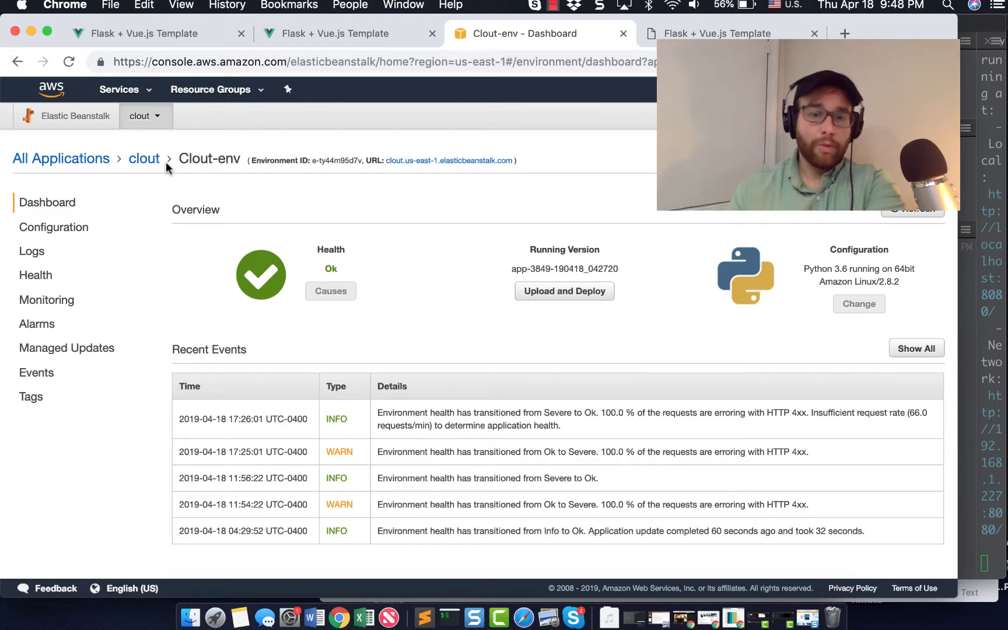
mouse_move(420, 426)
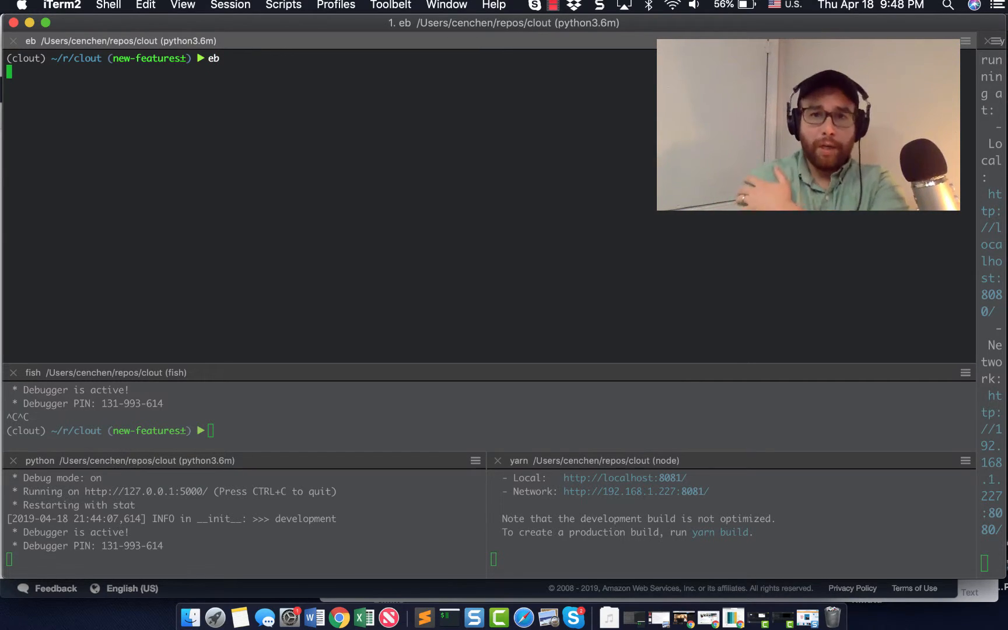
- Run eb to view its commands, then list the repository's local branches with git branch
key(Return)
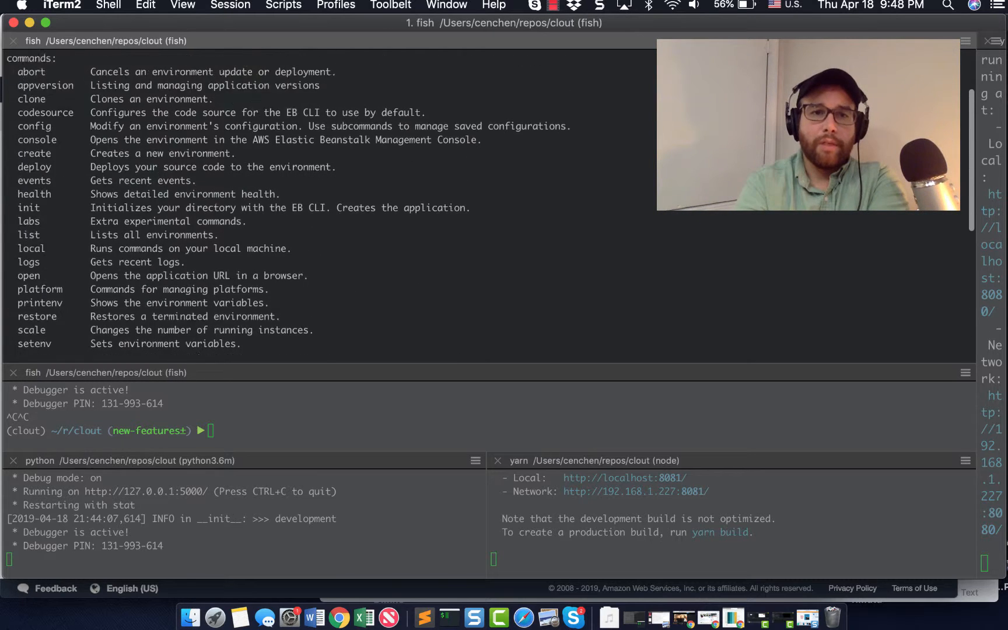
scroll(down, 3)
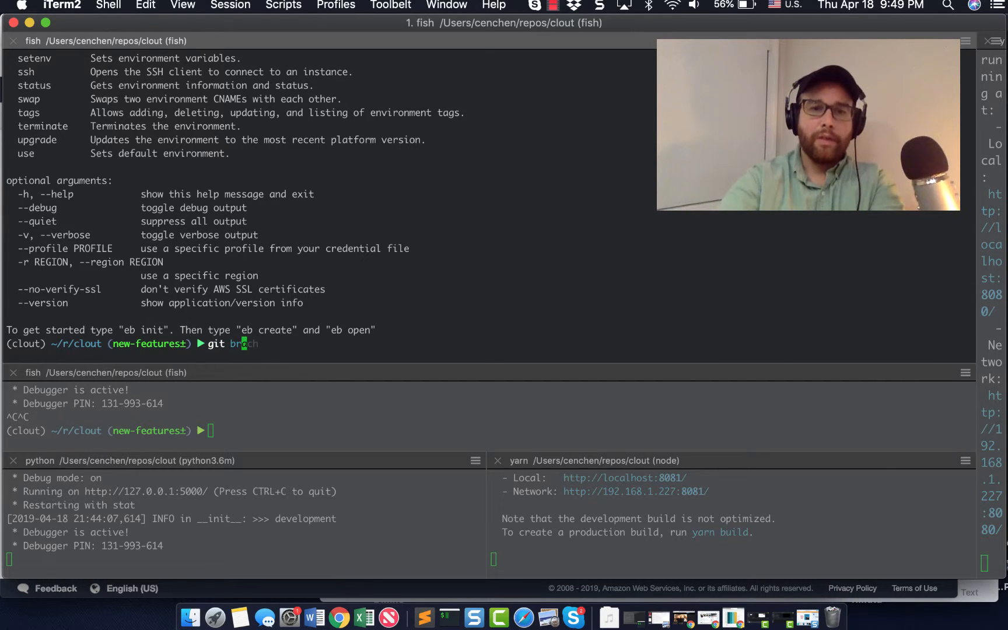
text(anch)
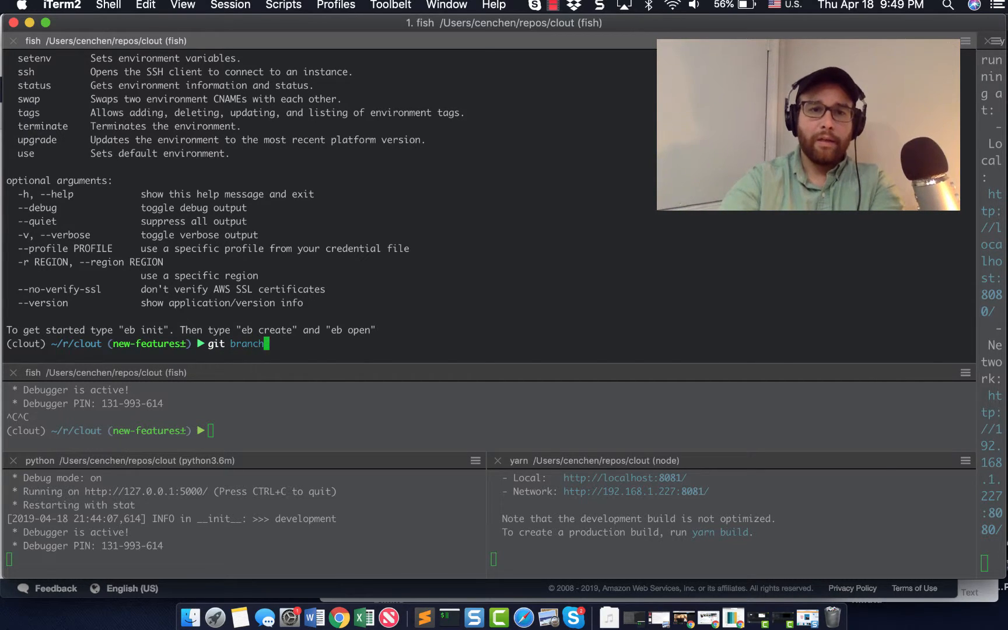
key(Return)
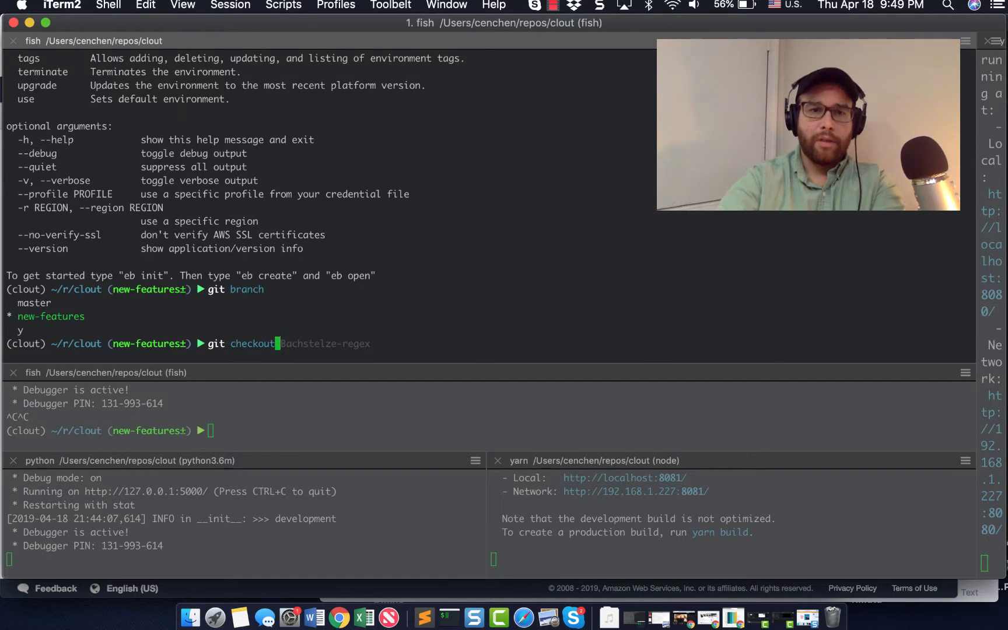
- Switch to master and pull its latest changes from the remote
key(backspace)
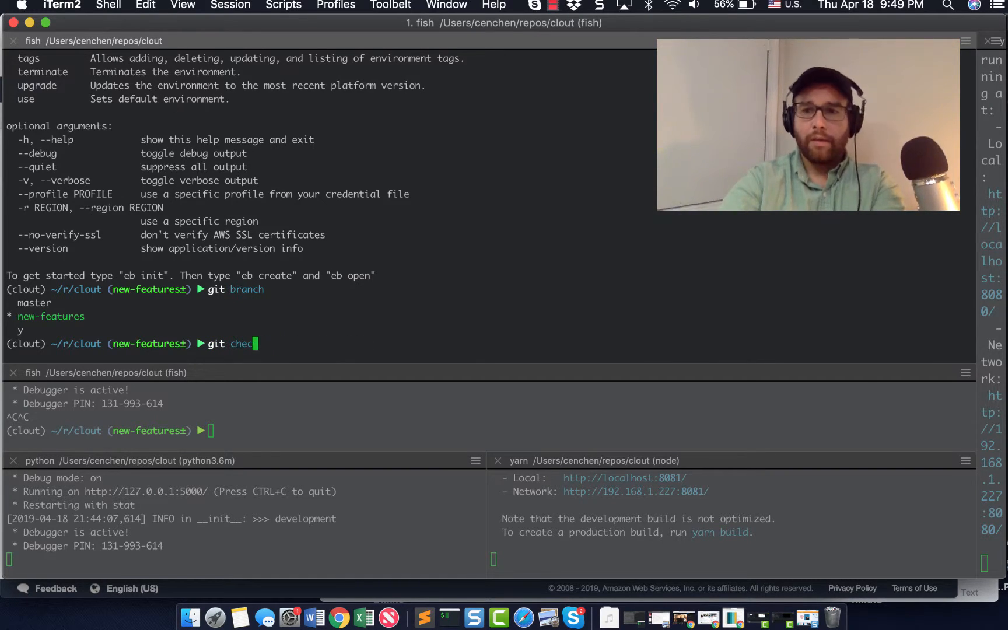
text(commit -m "Node modules" --no-verify)
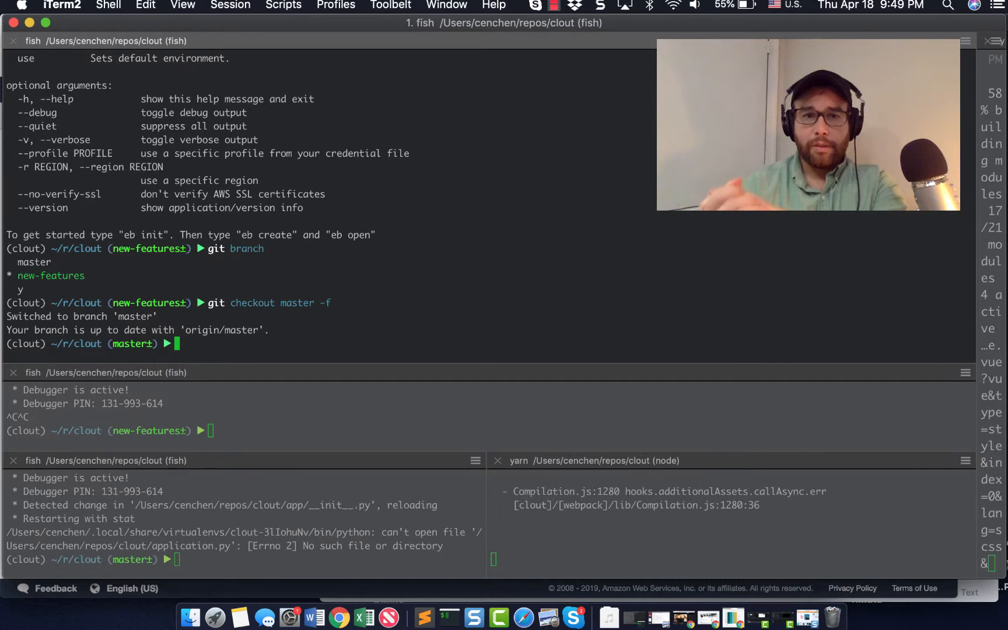
text(git pull origin/master)
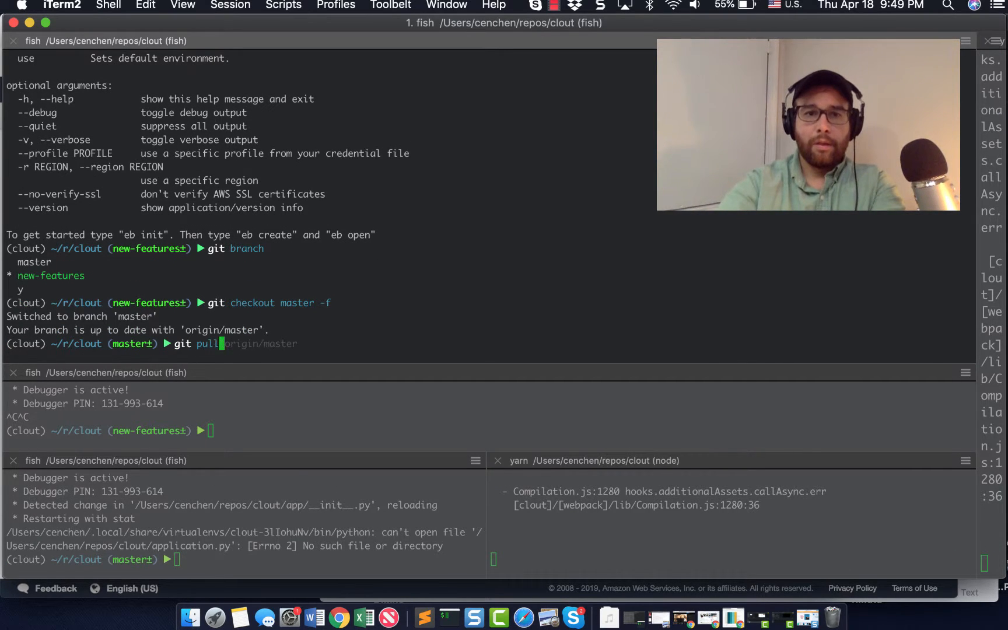
key(Return)
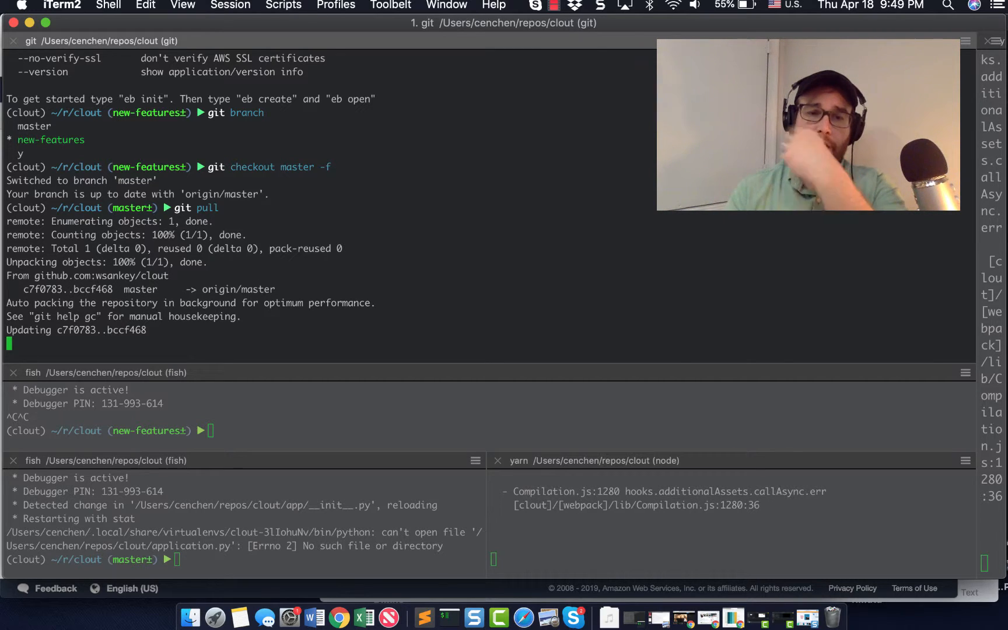
- Bring the browser back to the front on the local Clout site tab
click(339, 619)
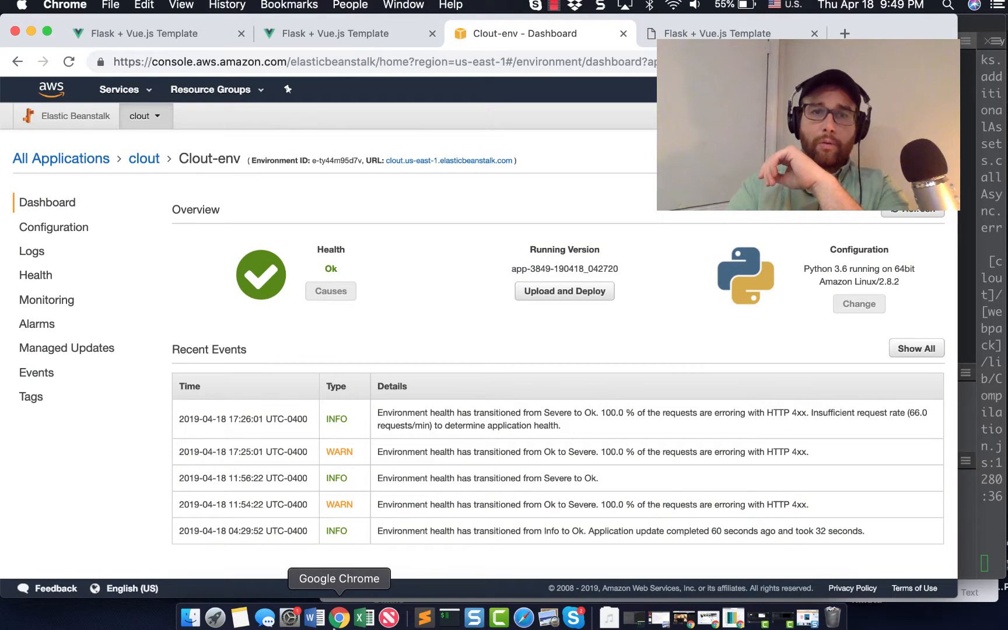
click(145, 33)
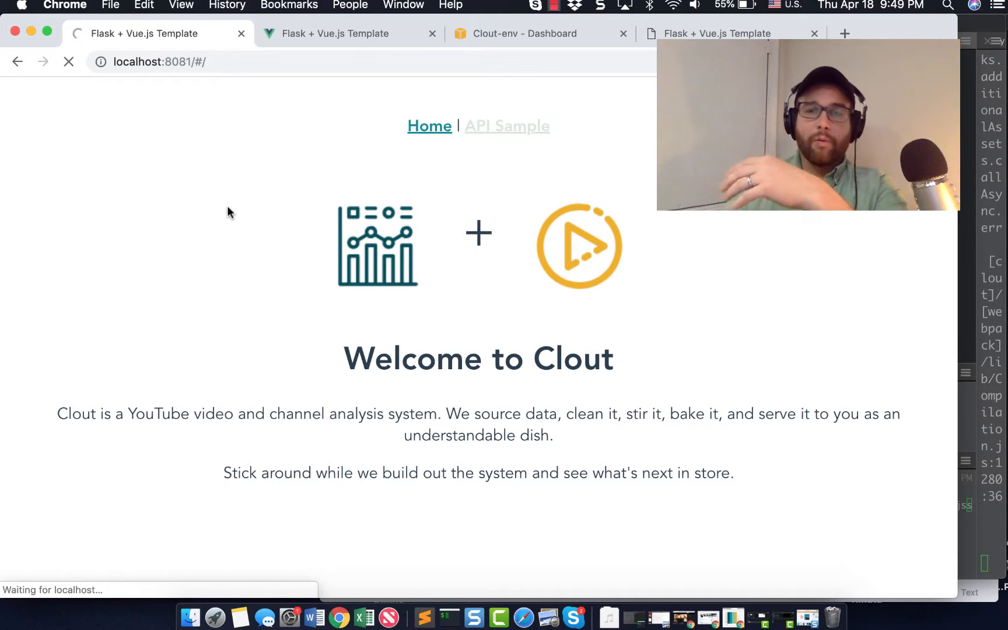
- View the deployed clout.us-east-1.elasticbeanstalk.com site, then return to the terminal
click(347, 34)
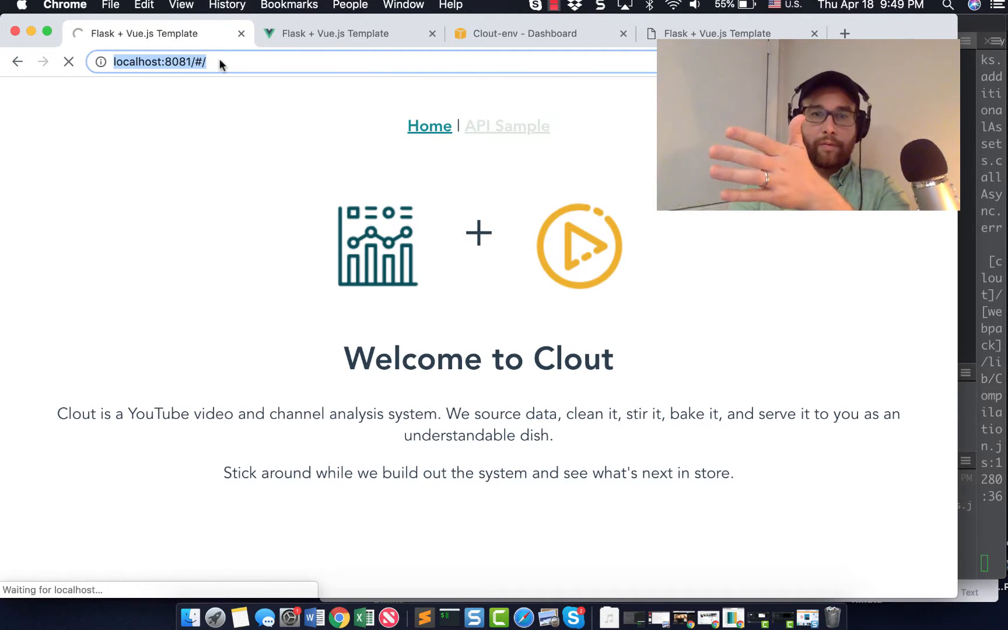
click(349, 34)
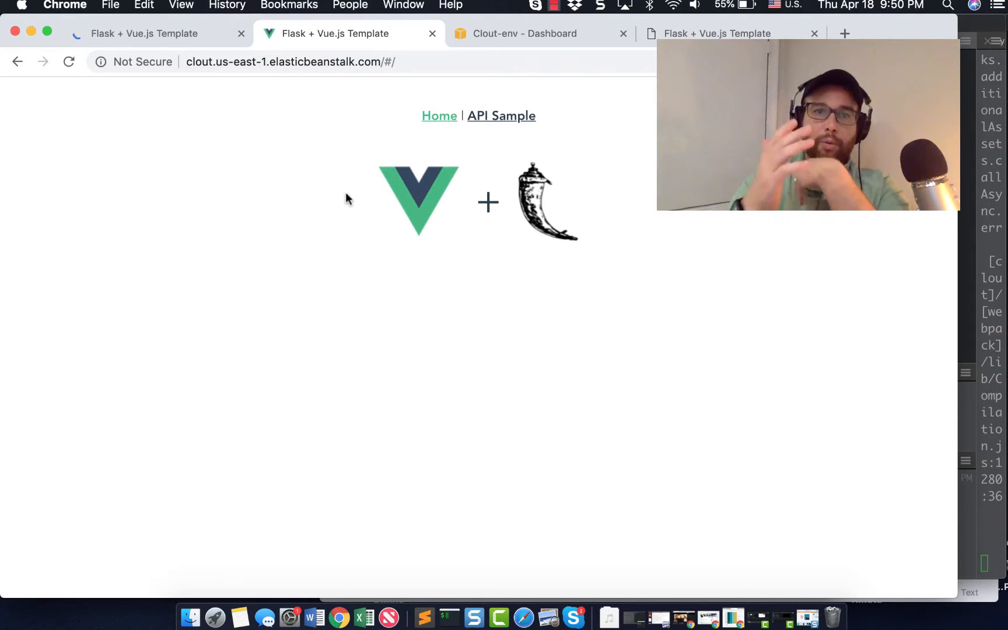
mouse_move(424, 619)
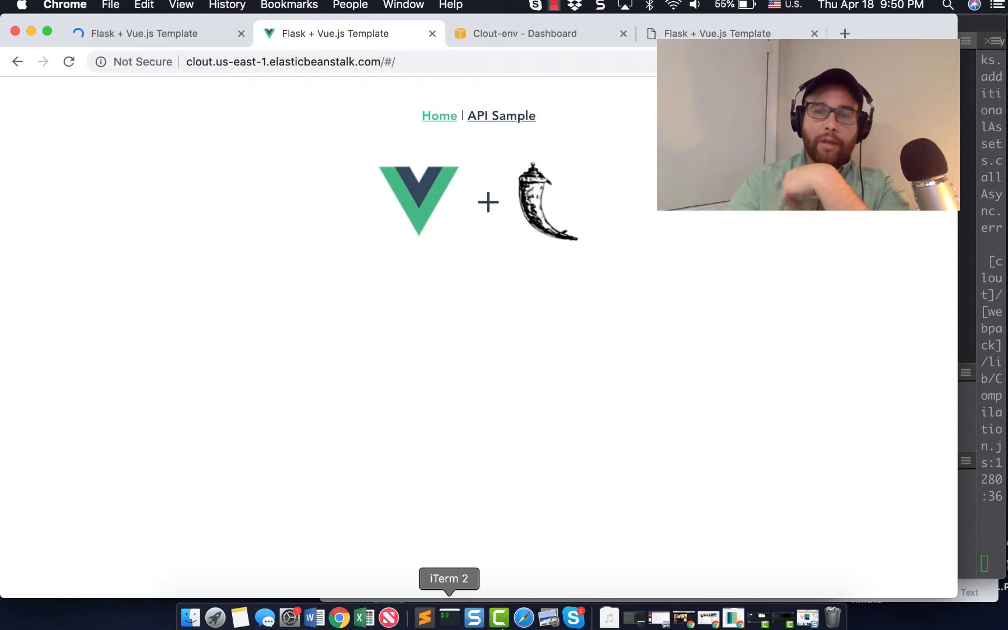
click(449, 620)
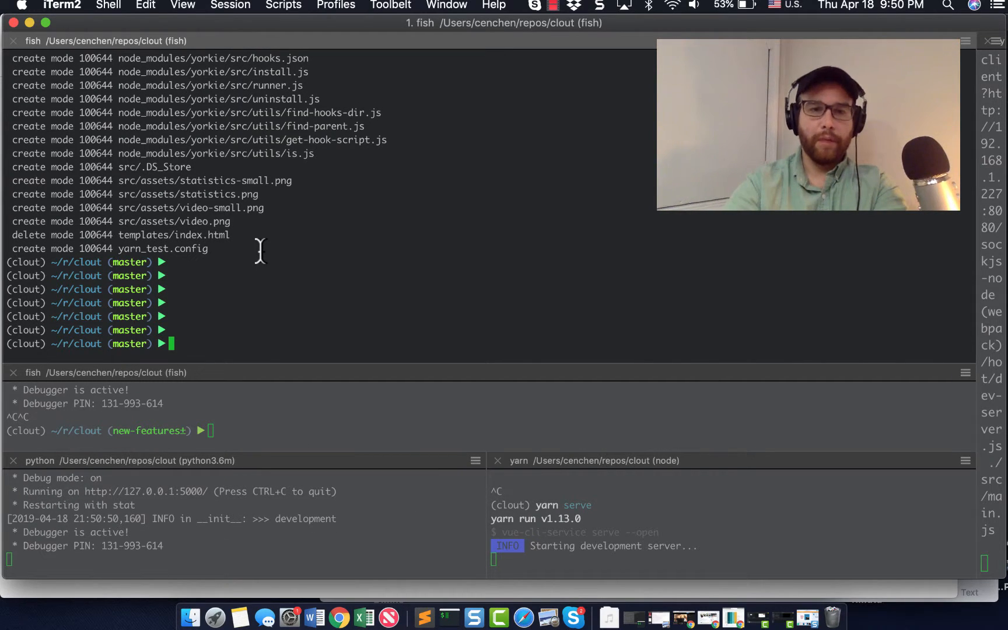
- Confirm the branch with git branch, then run eb deploy to upload the new version
text(git branch)
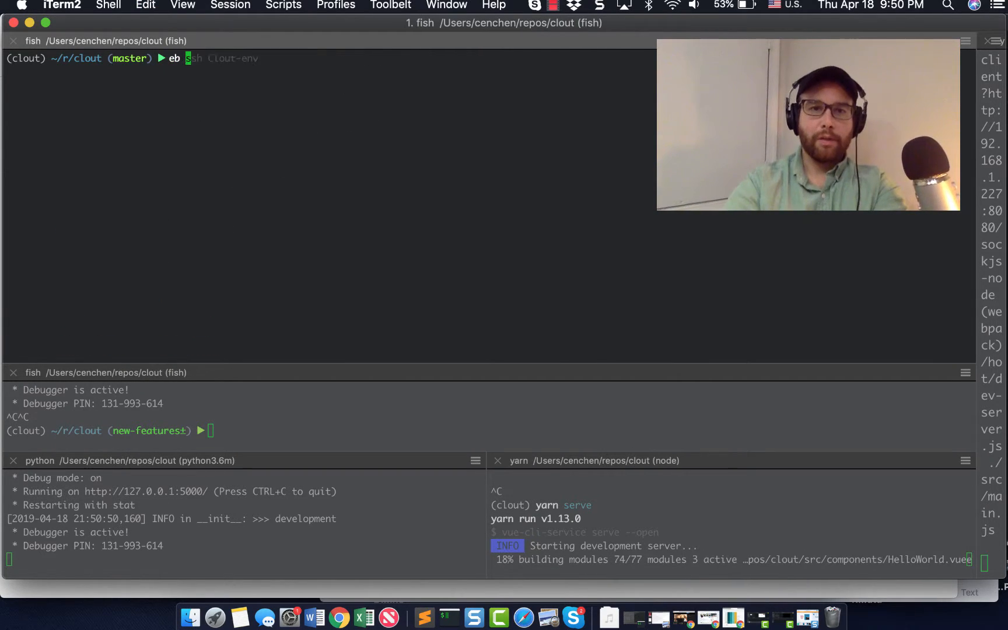
text(deploy)
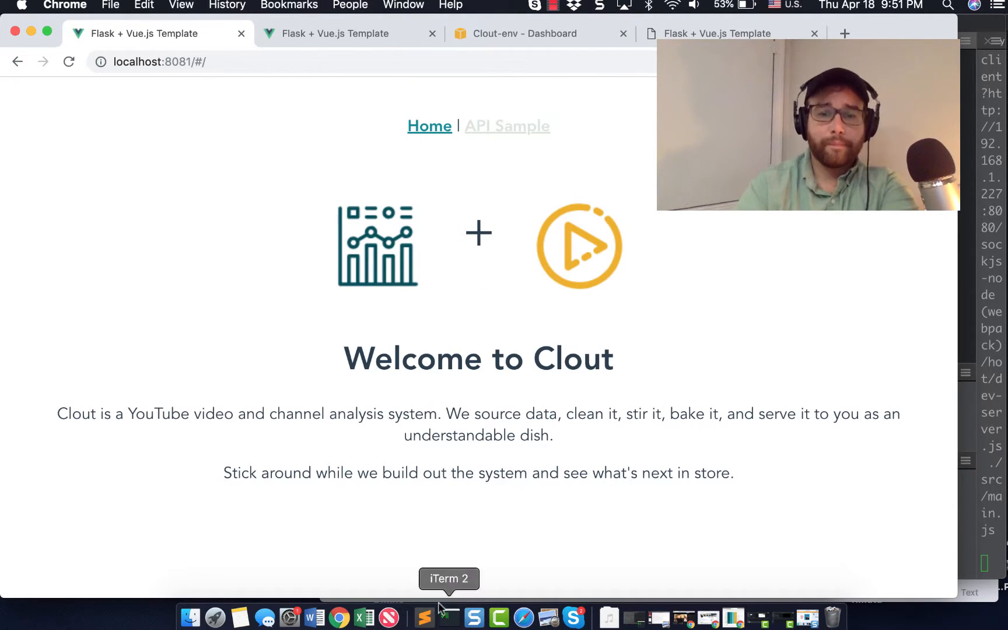
click(449, 619)
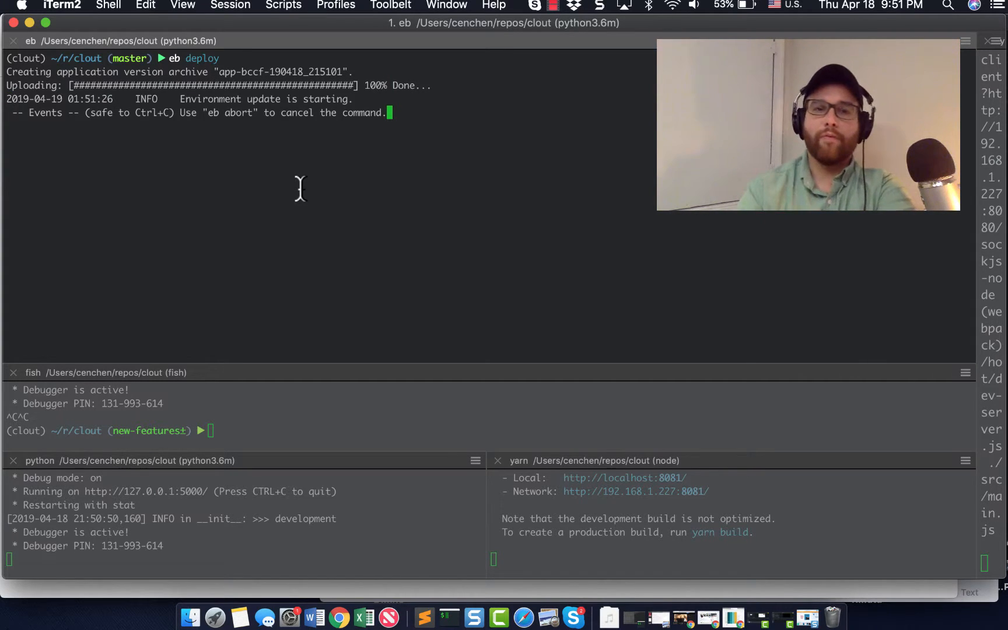
mouse_move(369, 367)
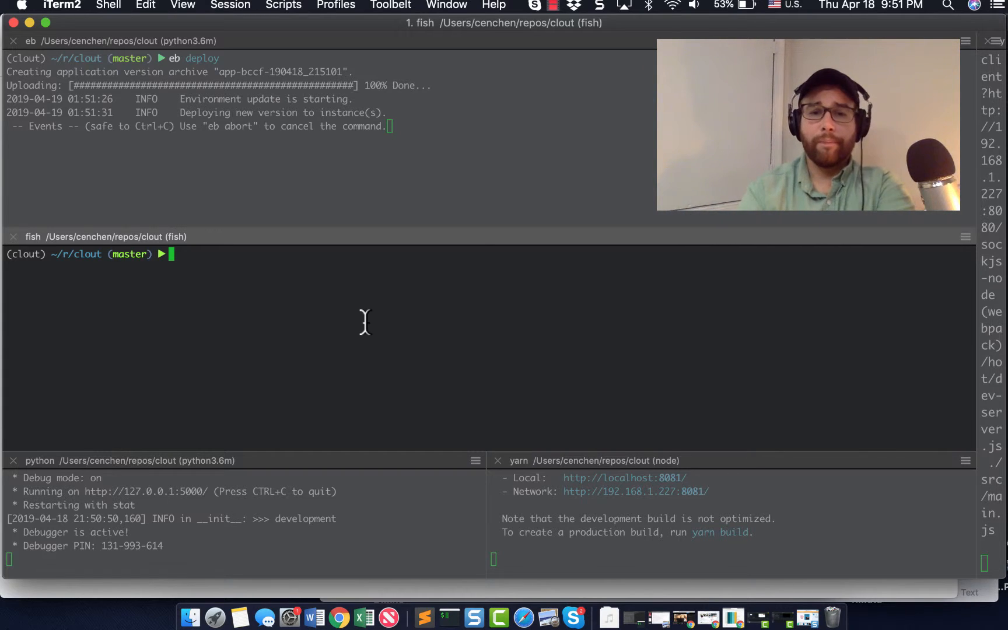
- Remove the surgingtube folder from the sidebar and open clout's .elasticbeanstalk/config.yml
click(423, 618)
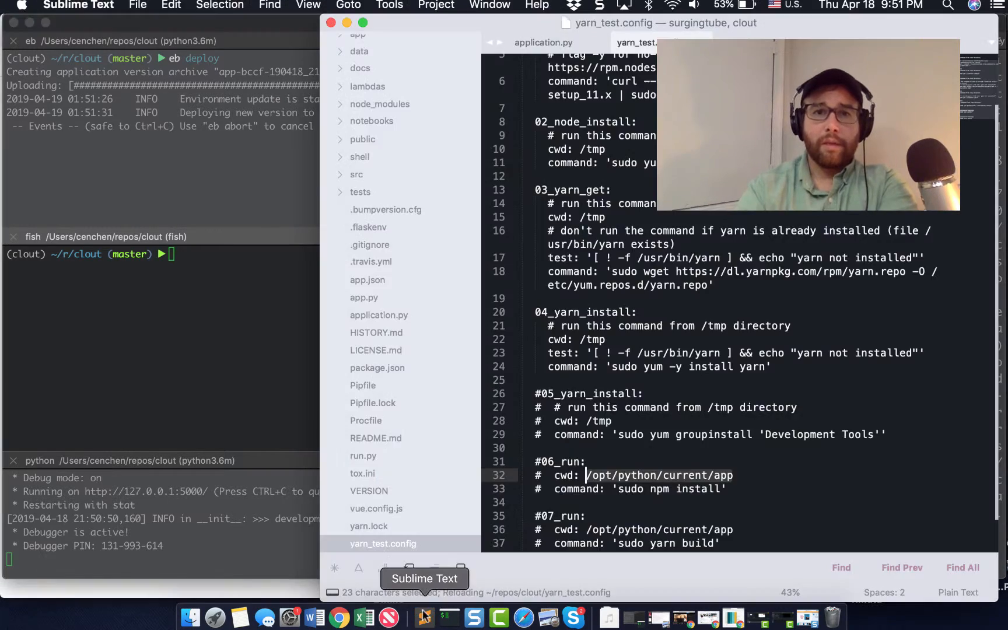
click(379, 315)
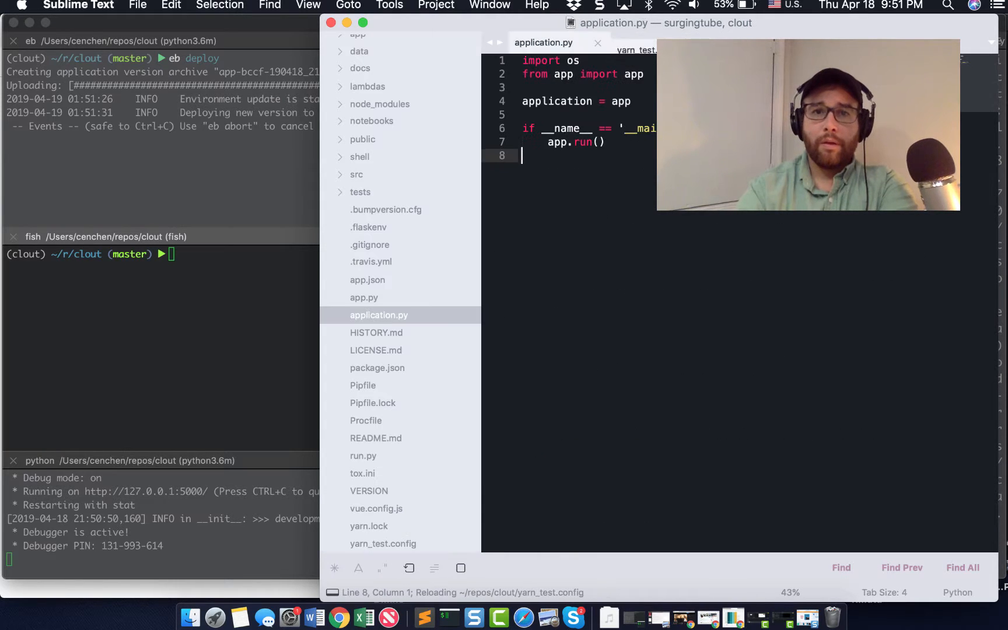
scroll(up, 3)
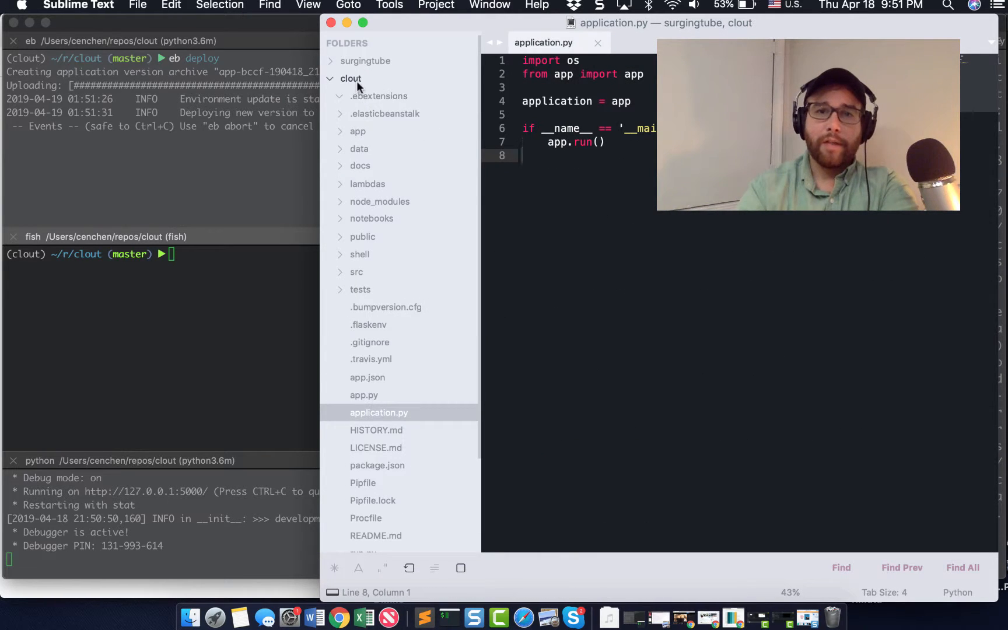
right_click(367, 61)
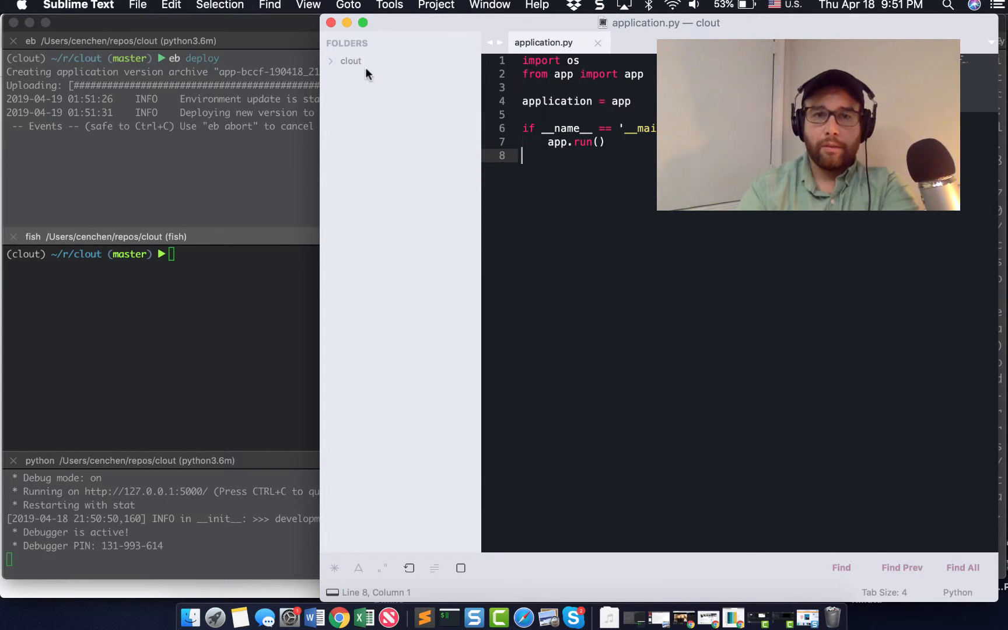
click(351, 61)
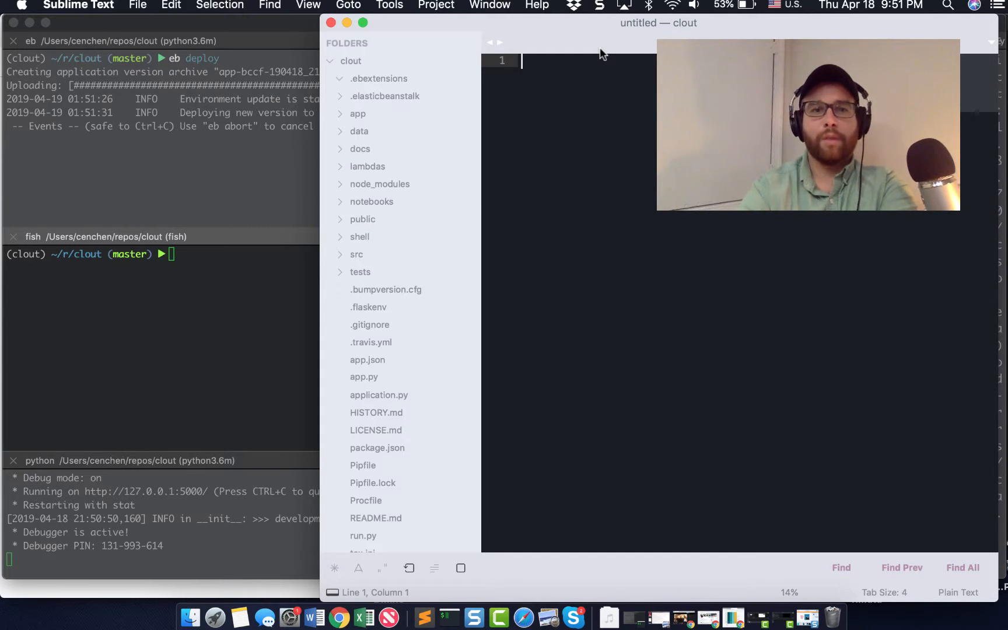
click(384, 95)
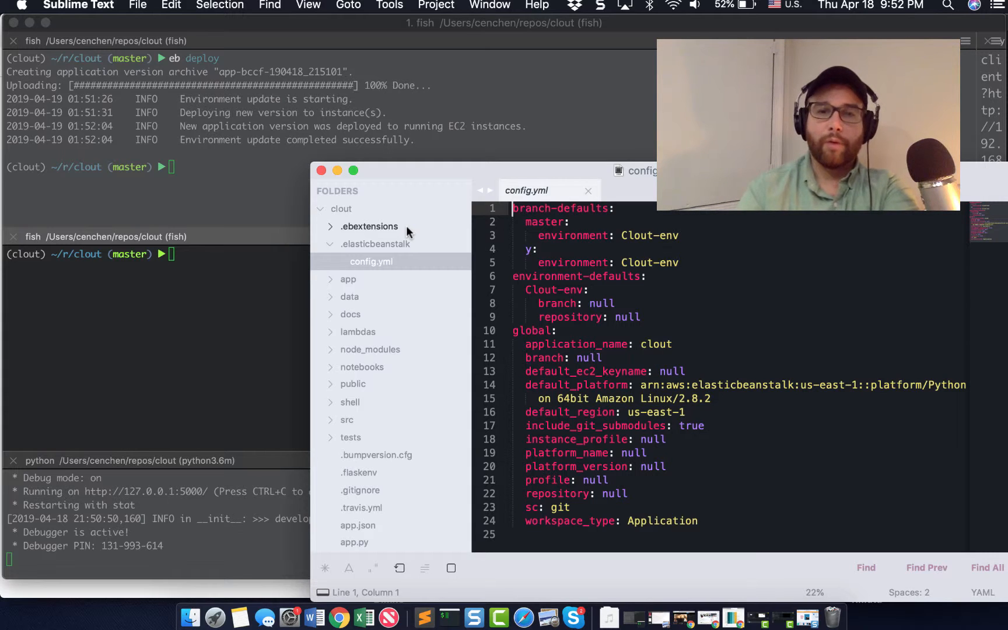
mouse_move(347, 99)
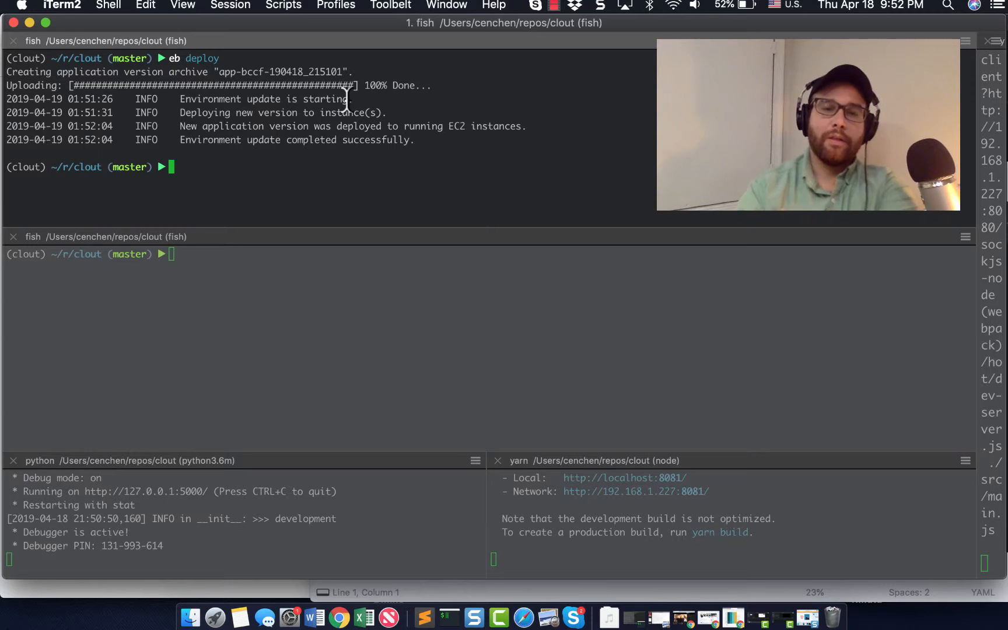
- Run eb open to load the live Clout home page, then reload localhost:8081 to compare
key(Up)
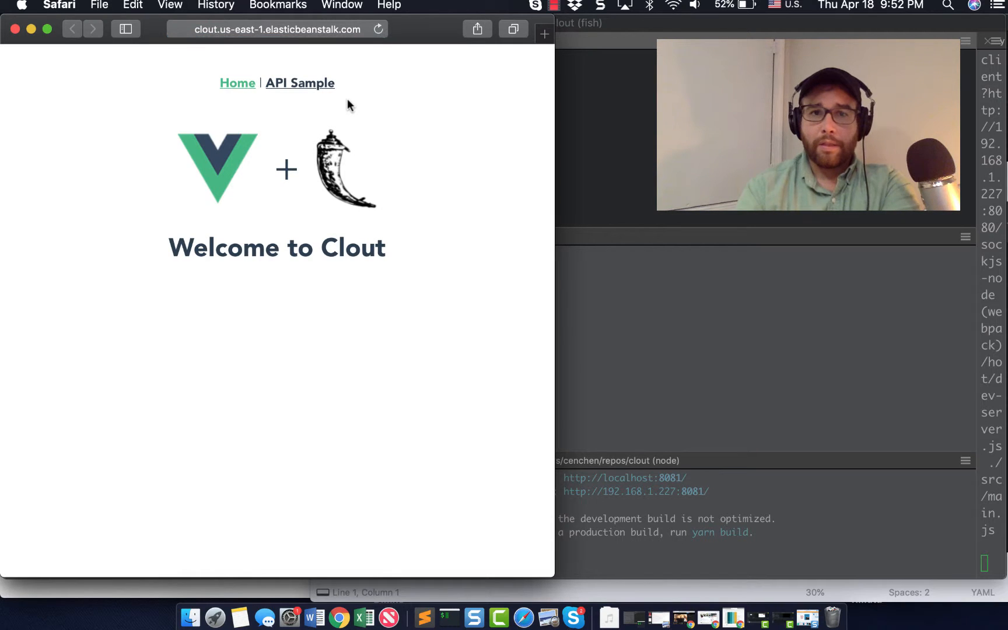
mouse_move(247, 88)
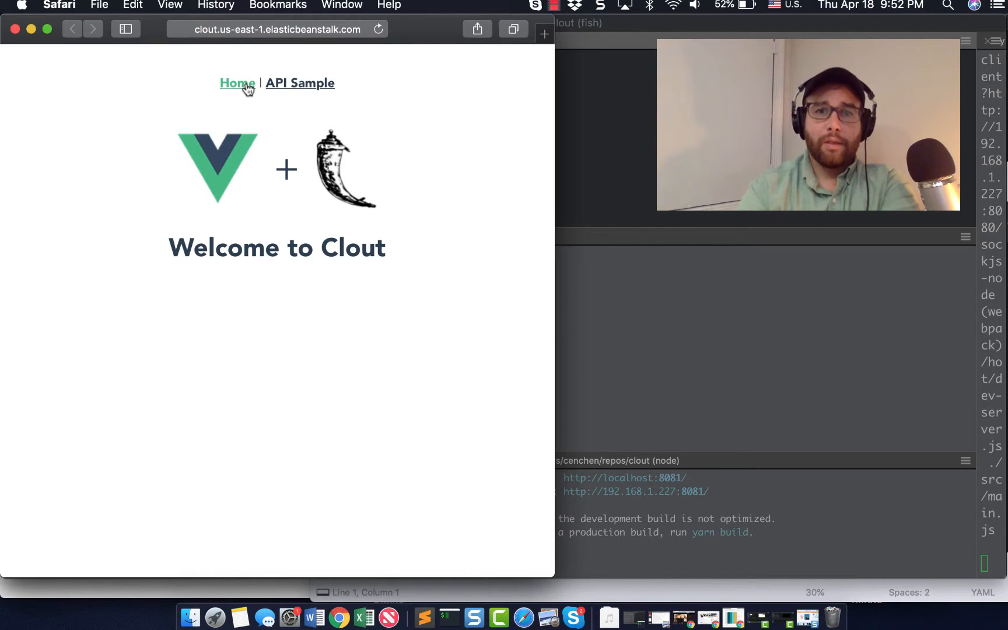
click(300, 83)
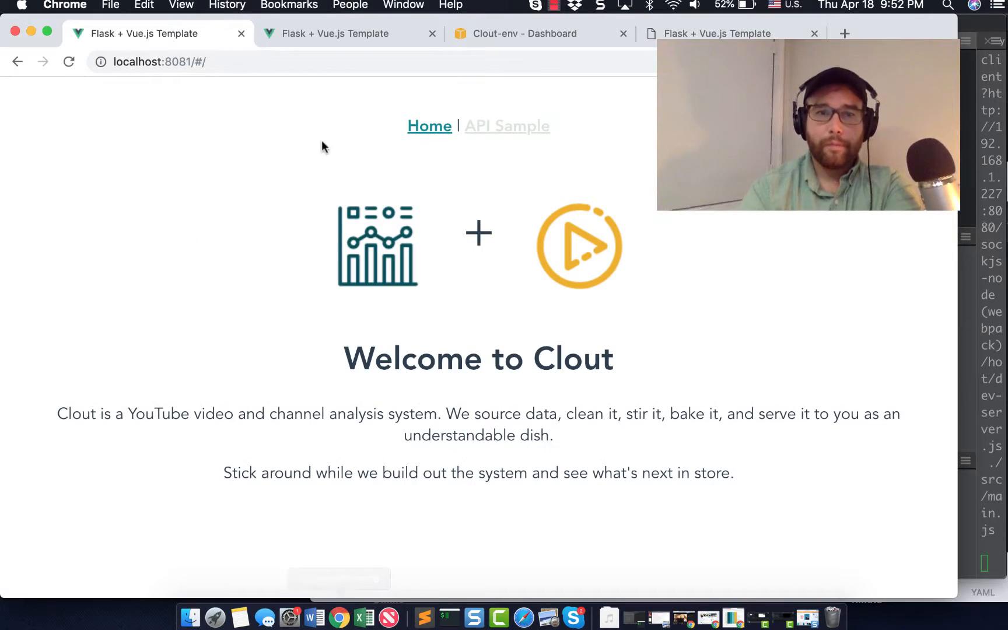
click(68, 62)
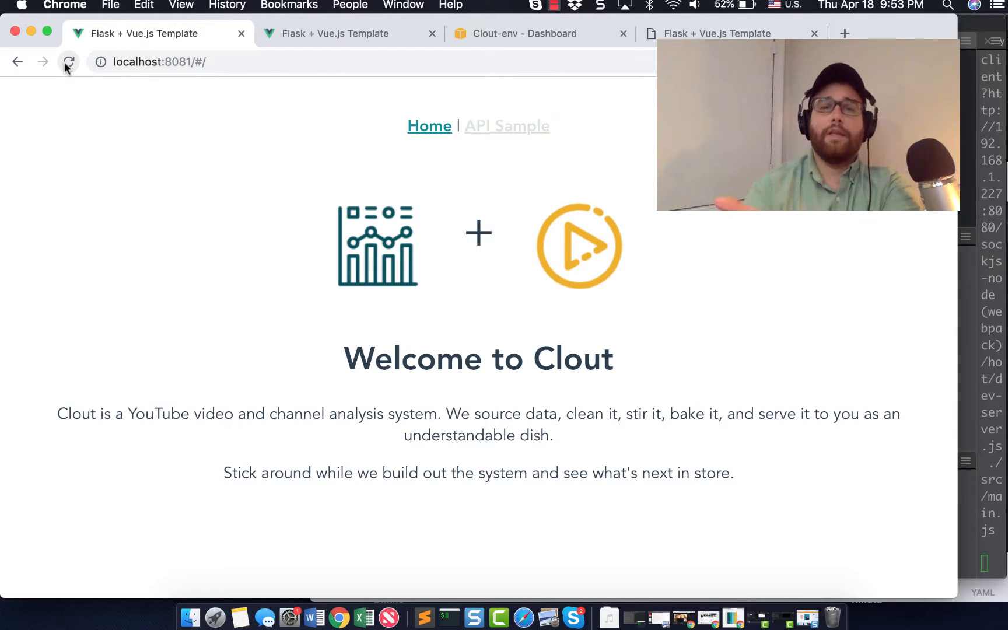
mouse_move(69, 62)
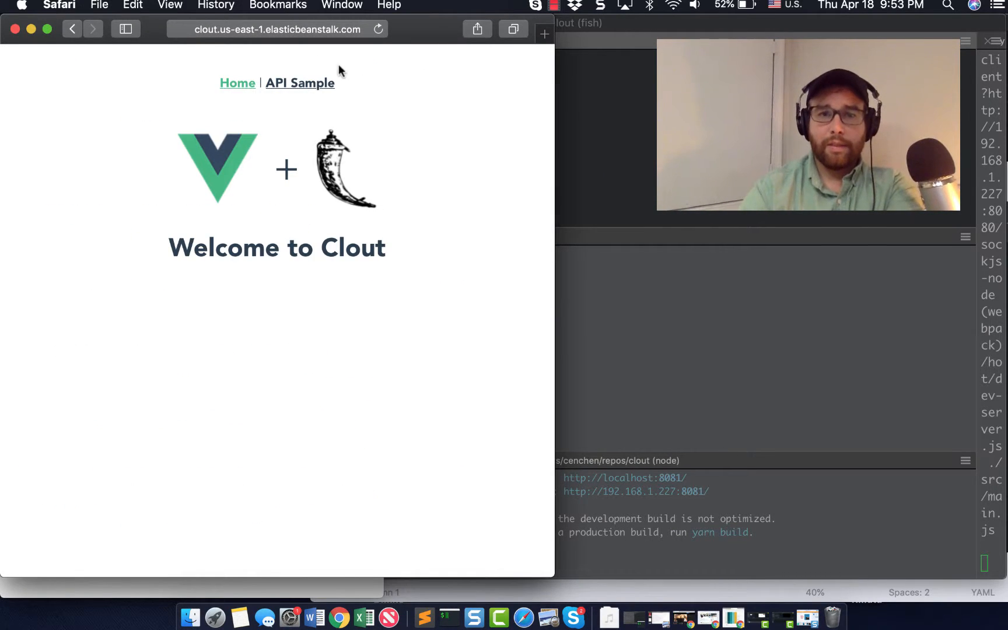
mouse_move(26, 34)
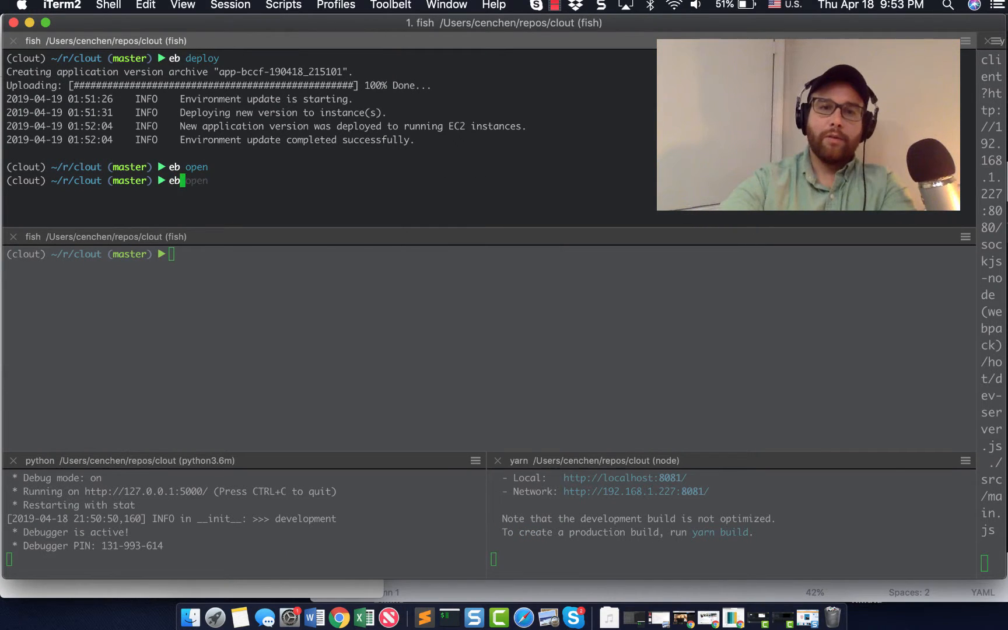
- Run eb logs and read through the supervisor, httpd error and access entries
key(Return)
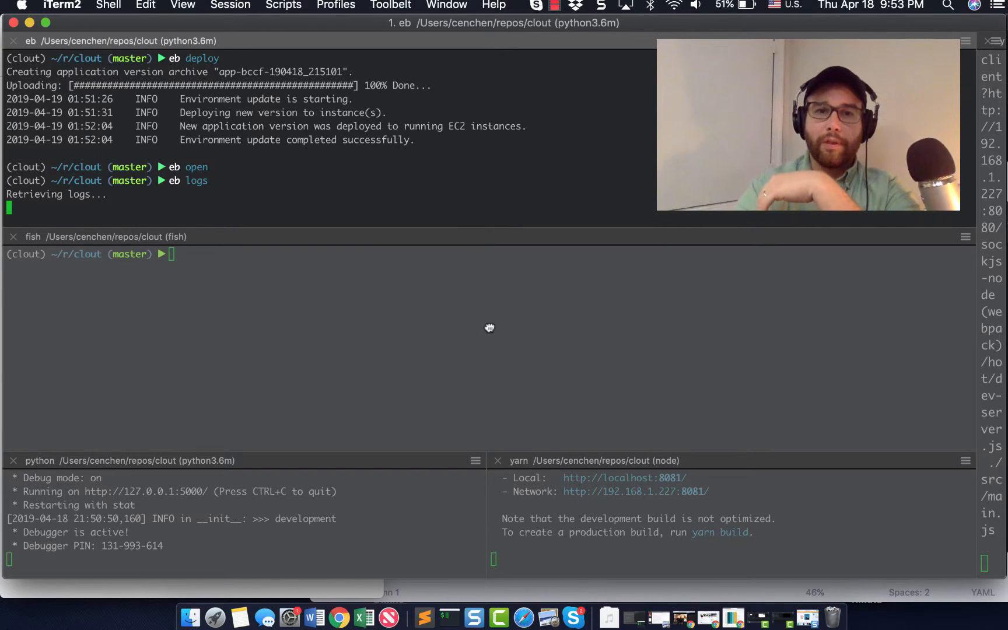
mouse_move(421, 127)
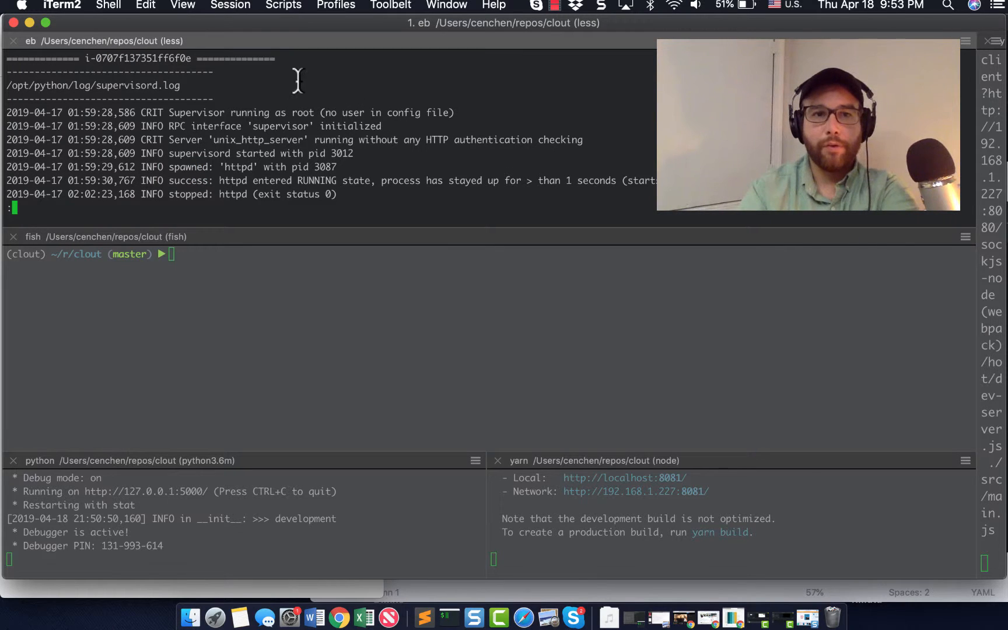
scroll(down, 3)
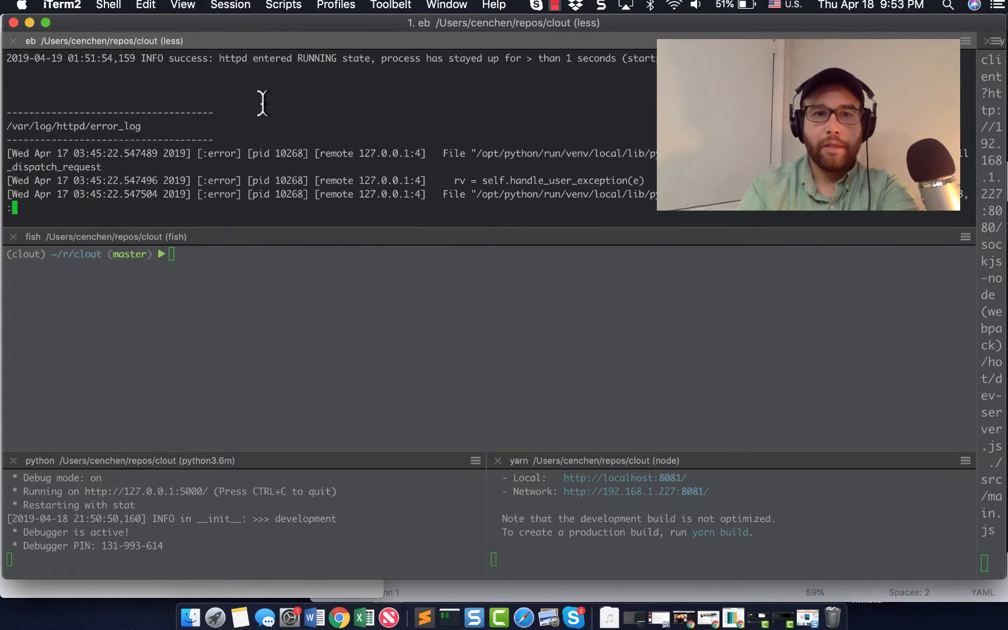
scroll(down, 3)
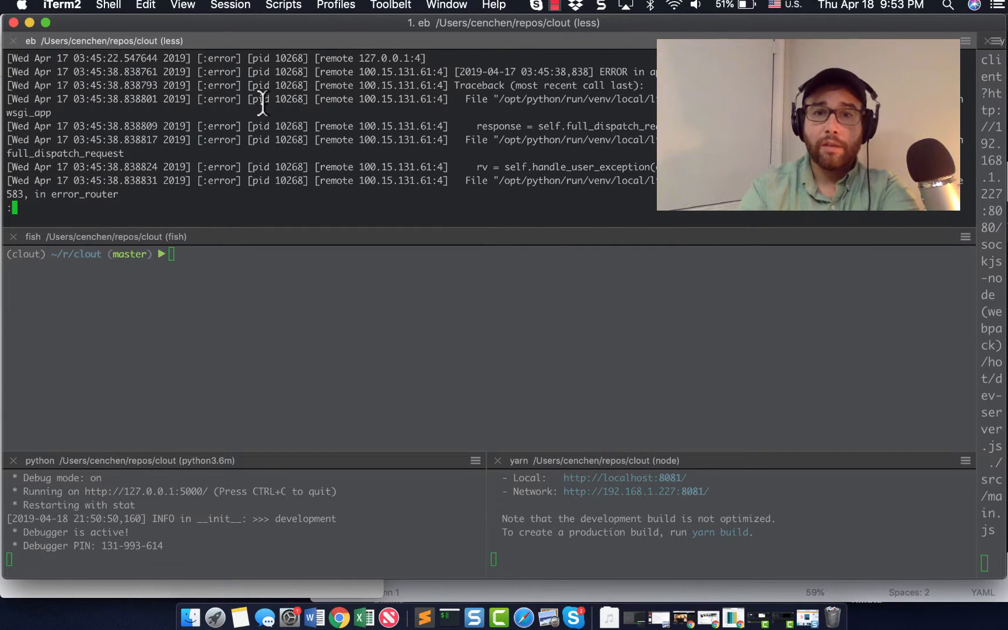
scroll(down, 3)
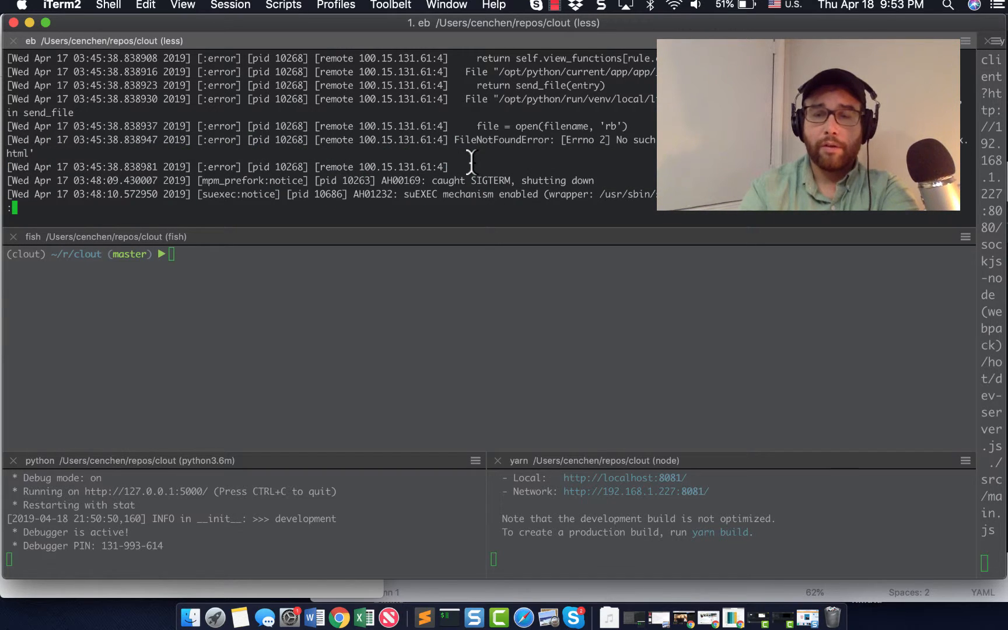
scroll(down, 3)
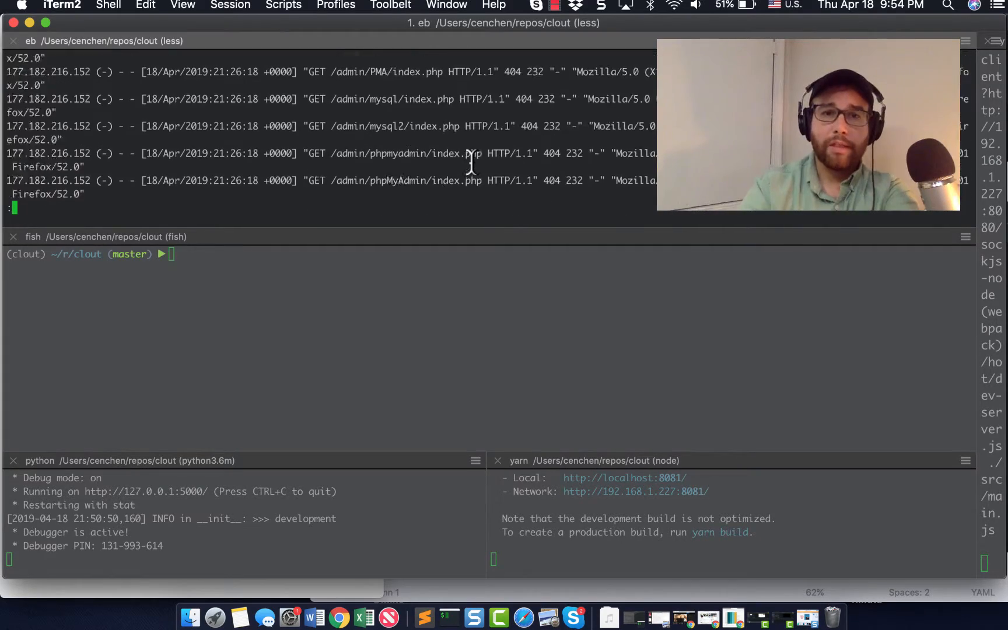
scroll(down, 3)
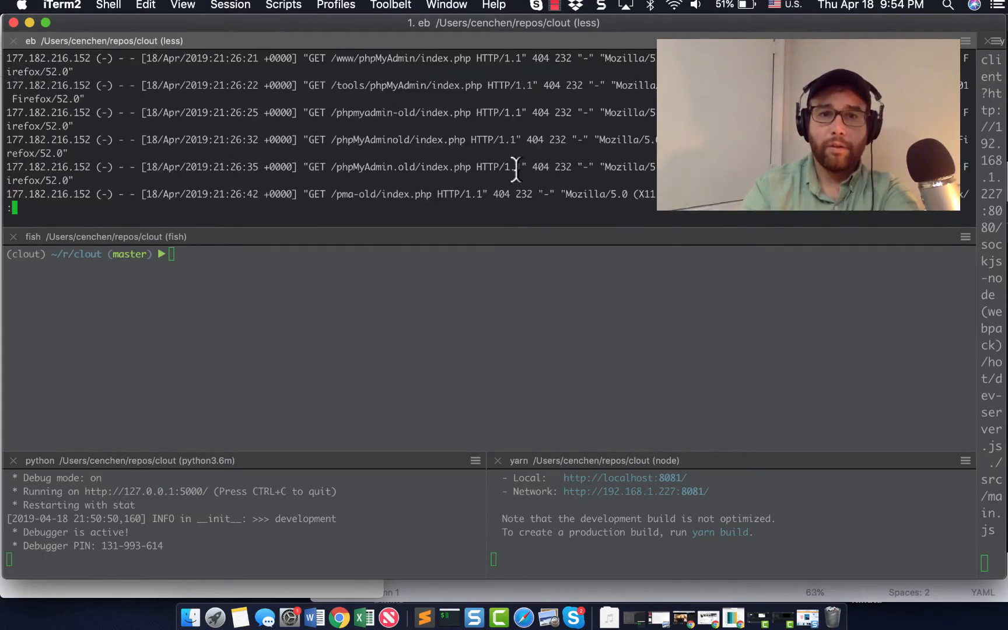
scroll(down, 3)
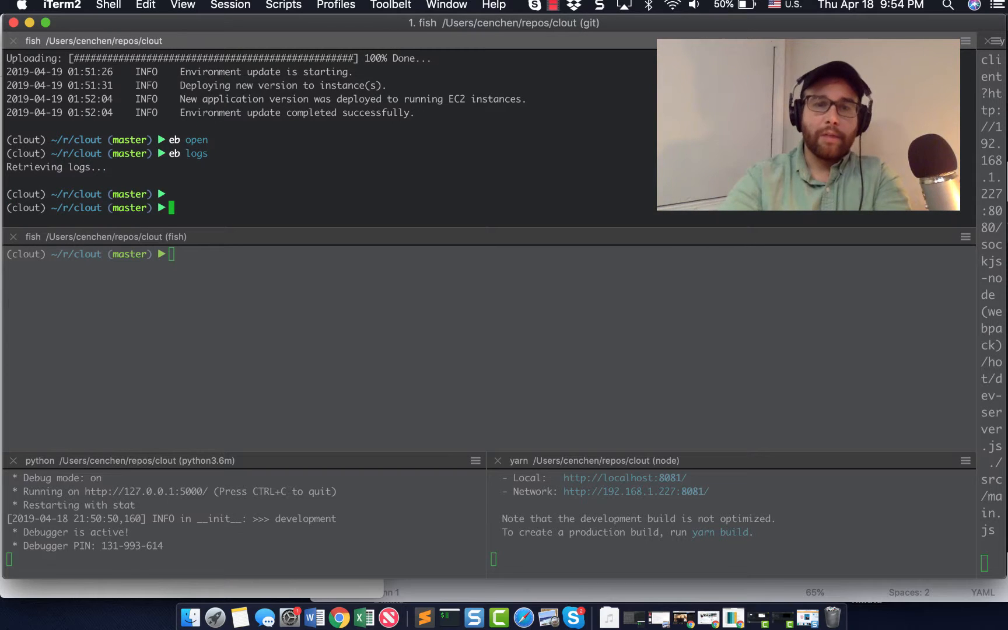
- Review config.yml and then application.py exposing the Flask app
click(424, 619)
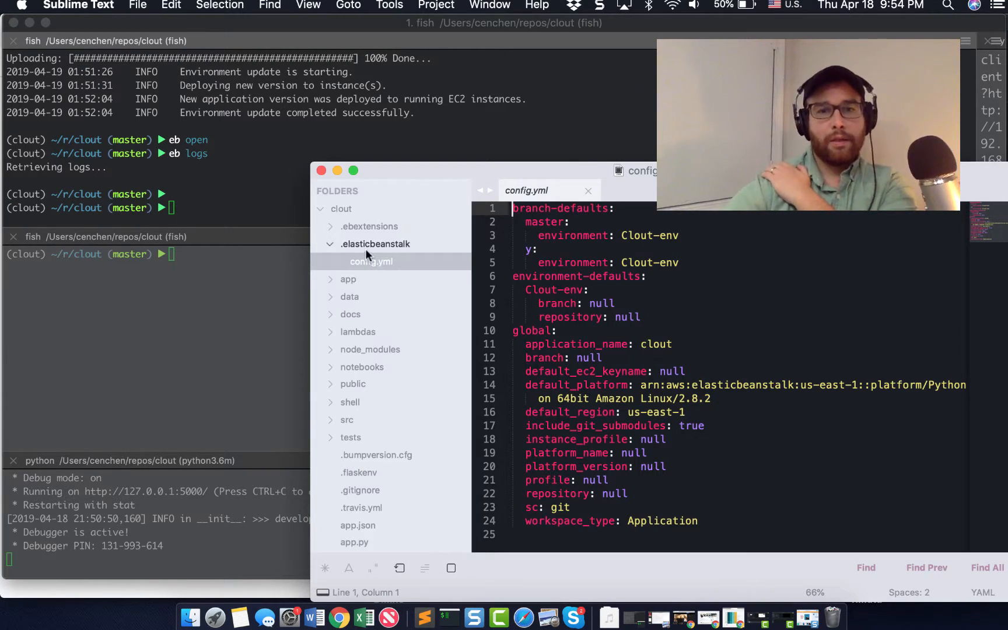
scroll(down, 3)
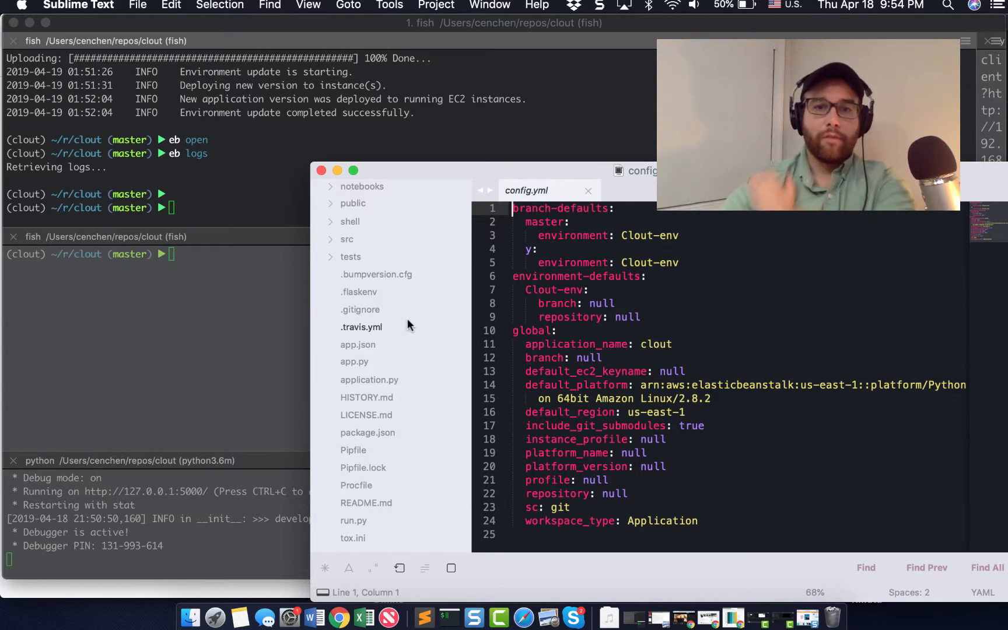
click(369, 379)
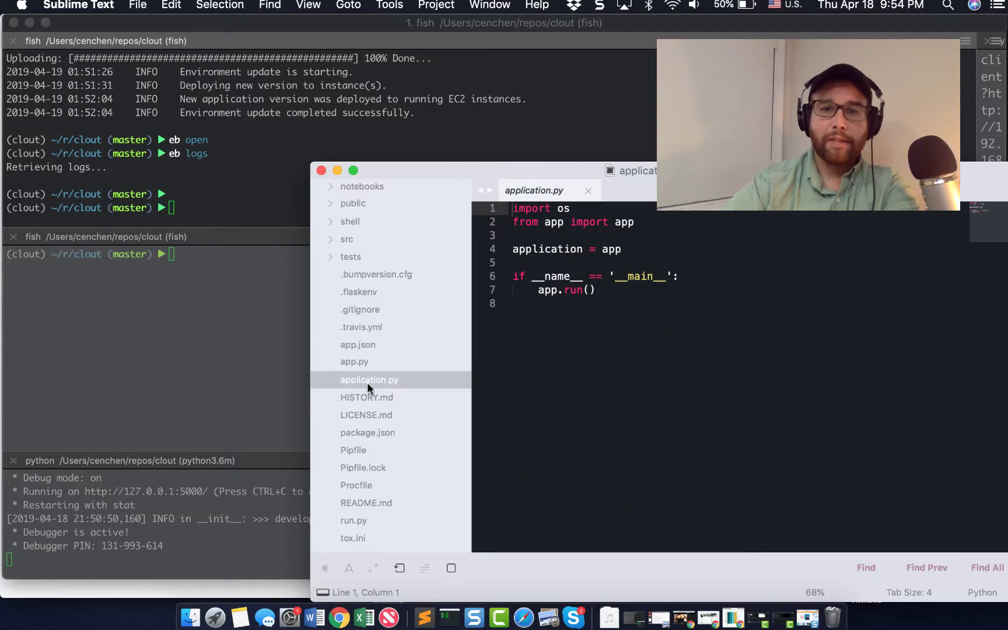
mouse_move(614, 295)
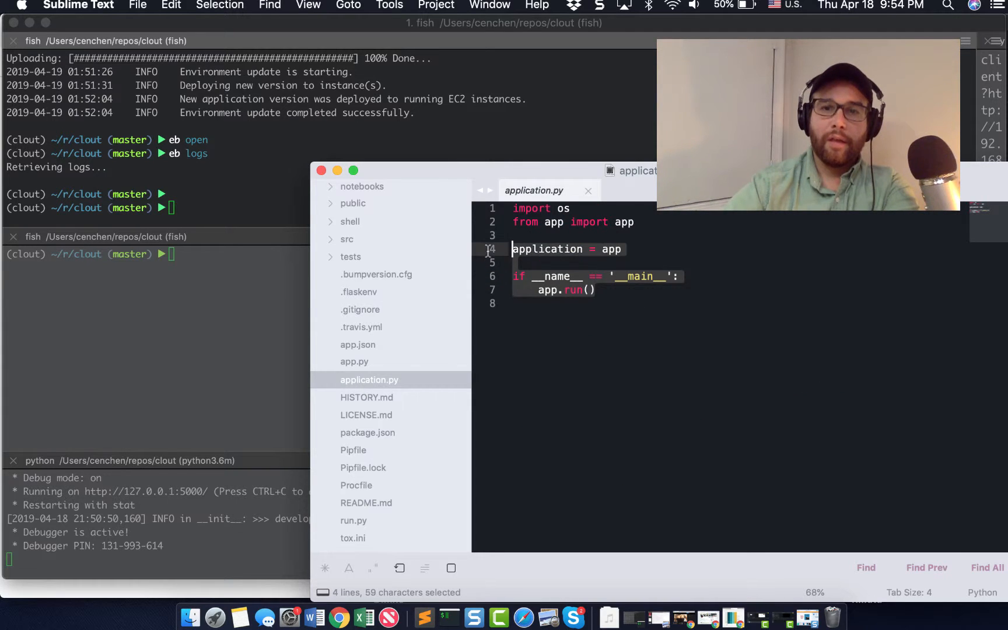
click(589, 291)
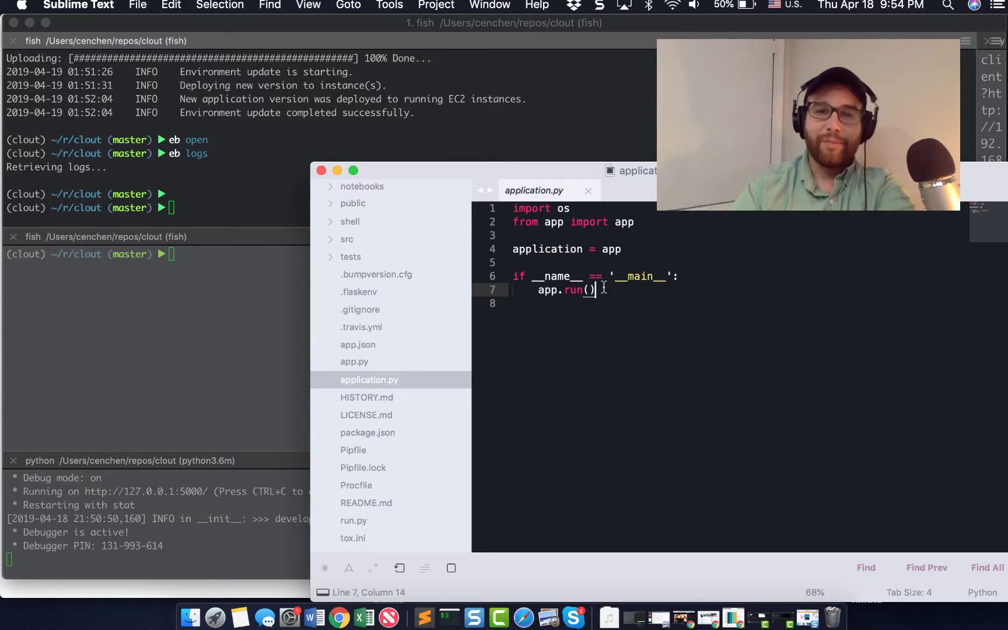
mouse_move(390, 323)
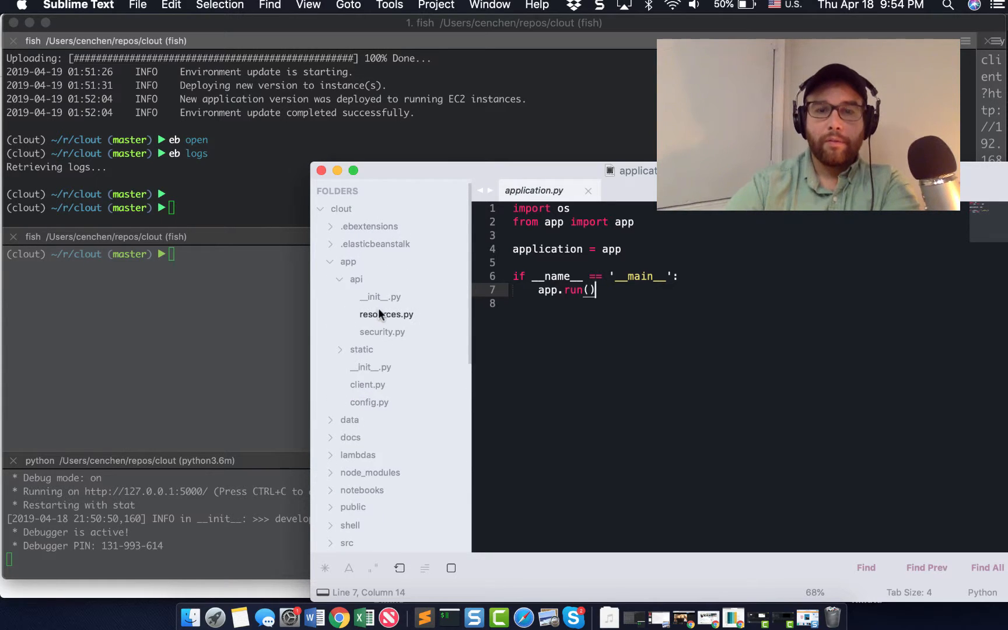
- Open the app/api security.py module with its auth decorator
click(382, 331)
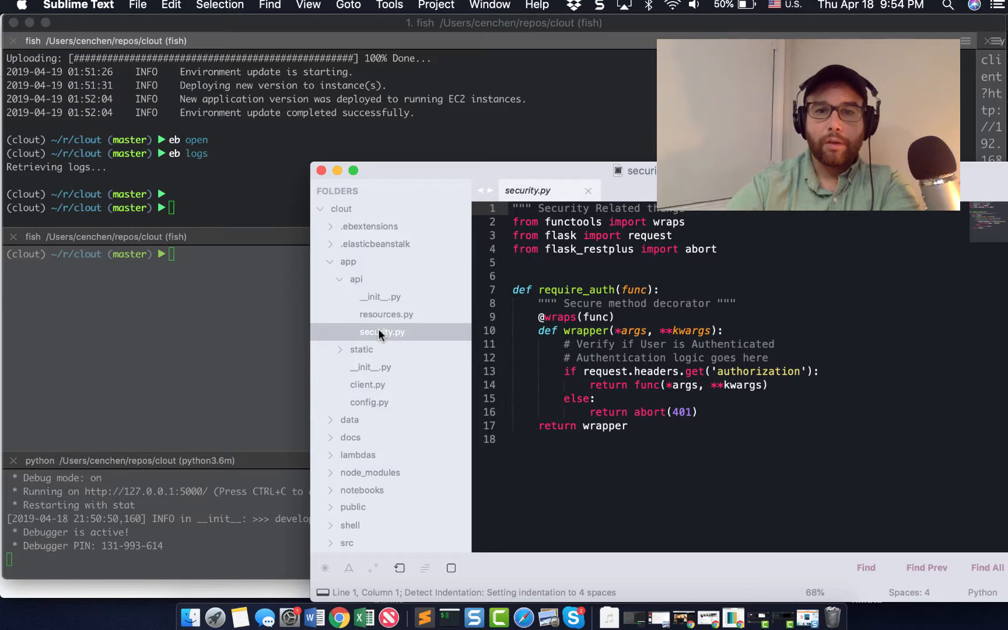
click(370, 367)
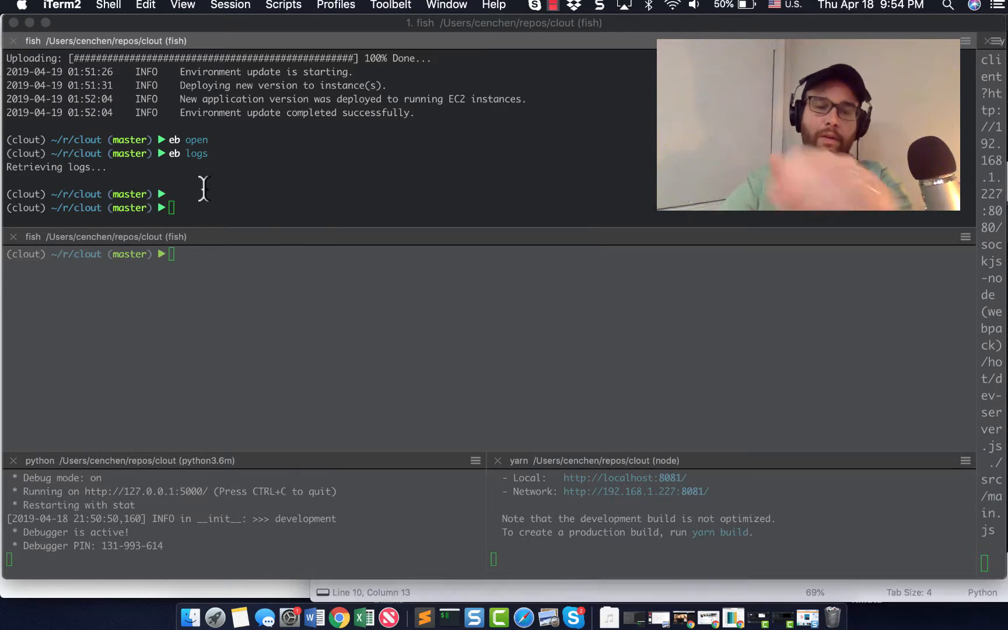
- Run npm run build to build the Vue front end for production
text(npm run build)
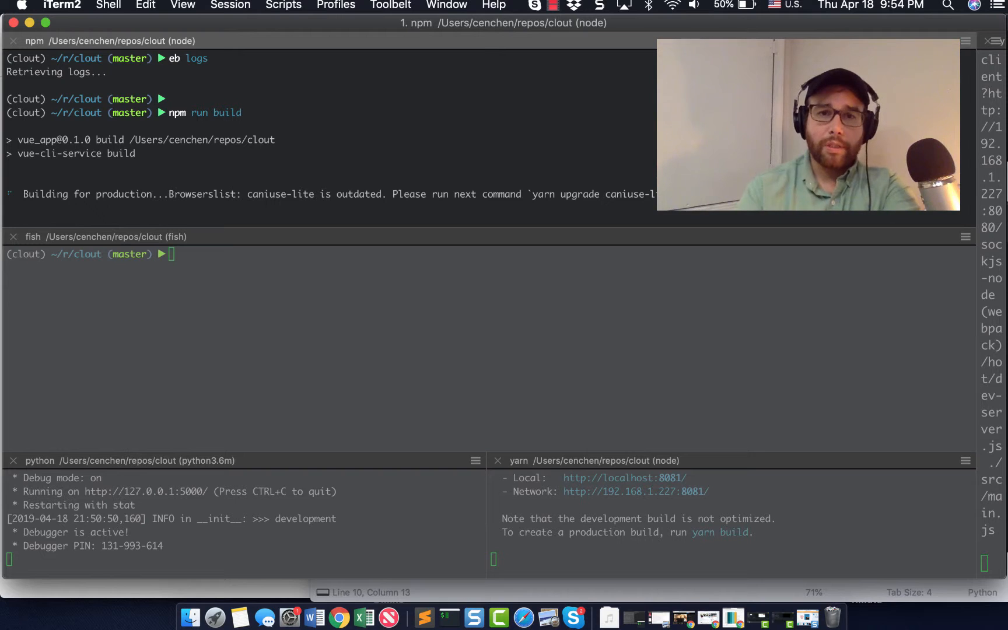
mouse_move(288, 619)
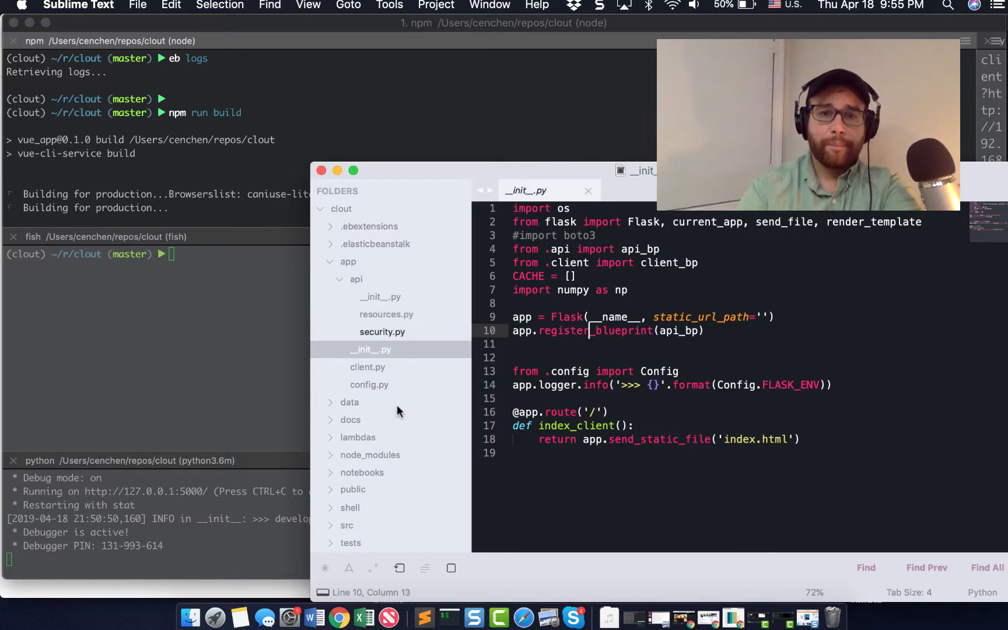
- Scroll the project's root-level files in the sidebar and open yarn.lock
scroll(down, 3)
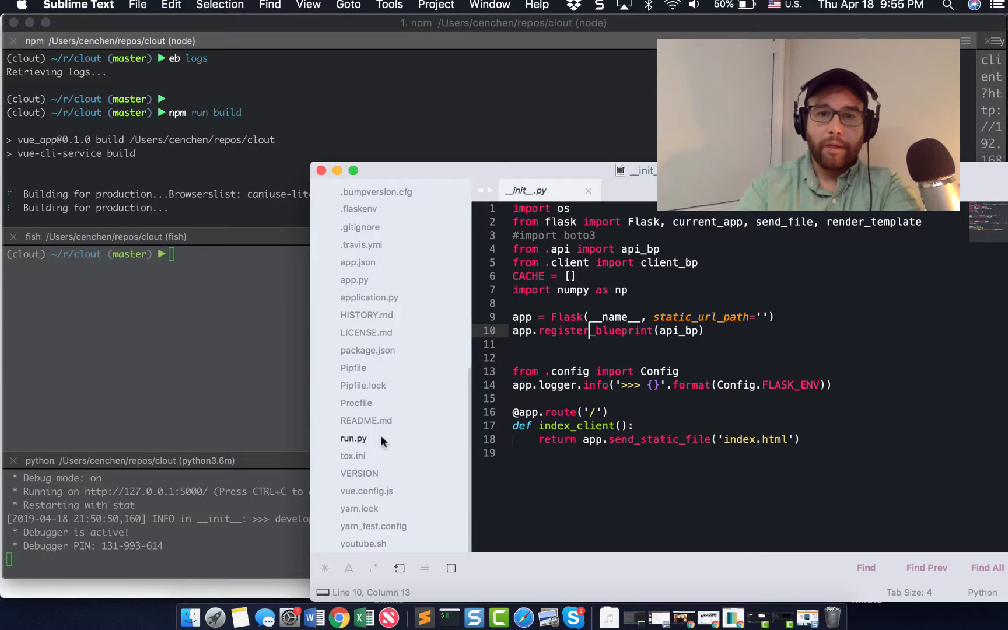
scroll(up, 3)
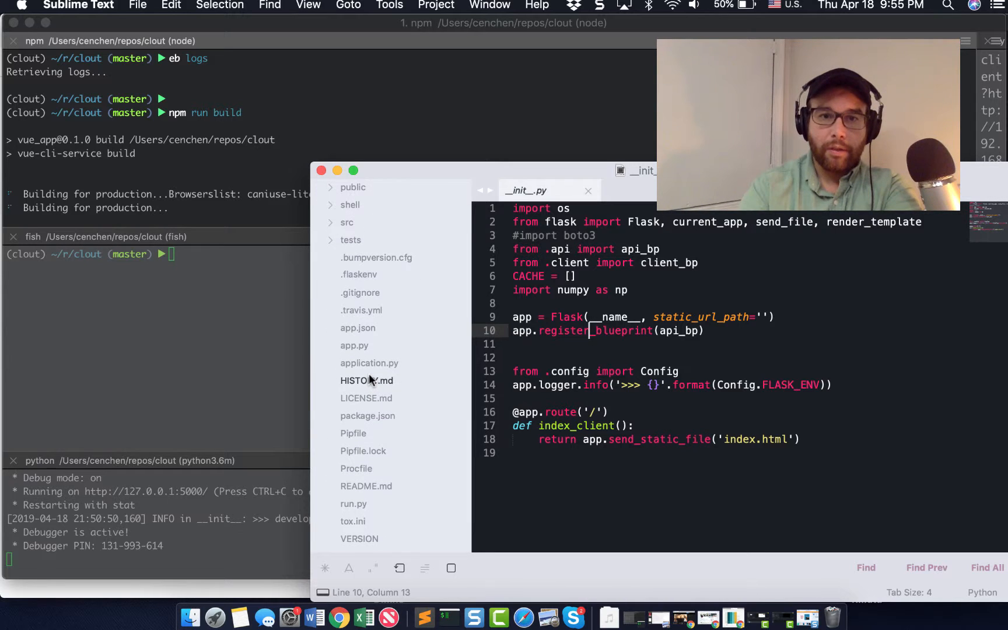
click(360, 509)
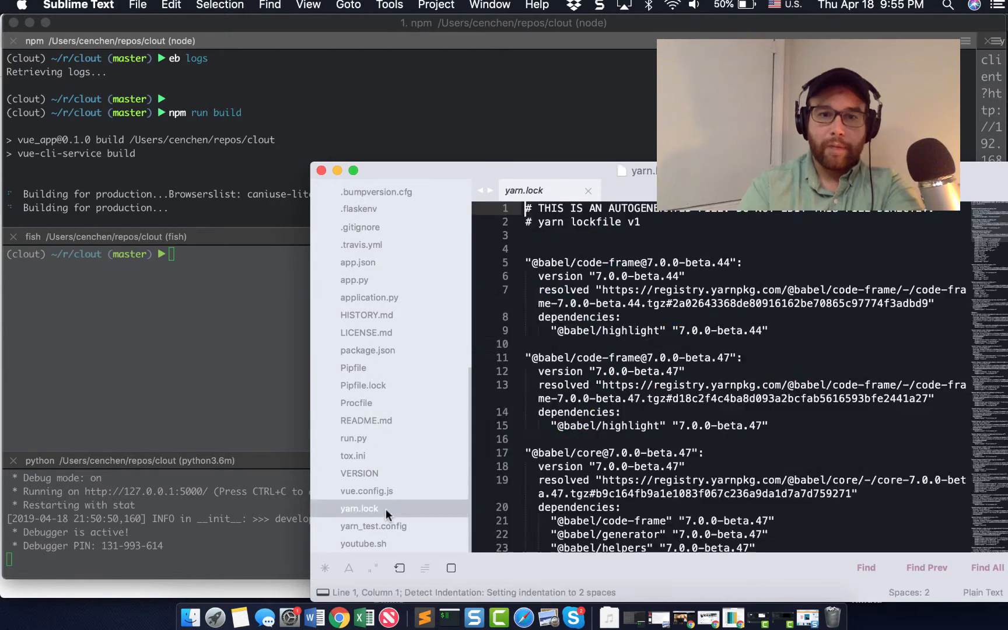
click(366, 490)
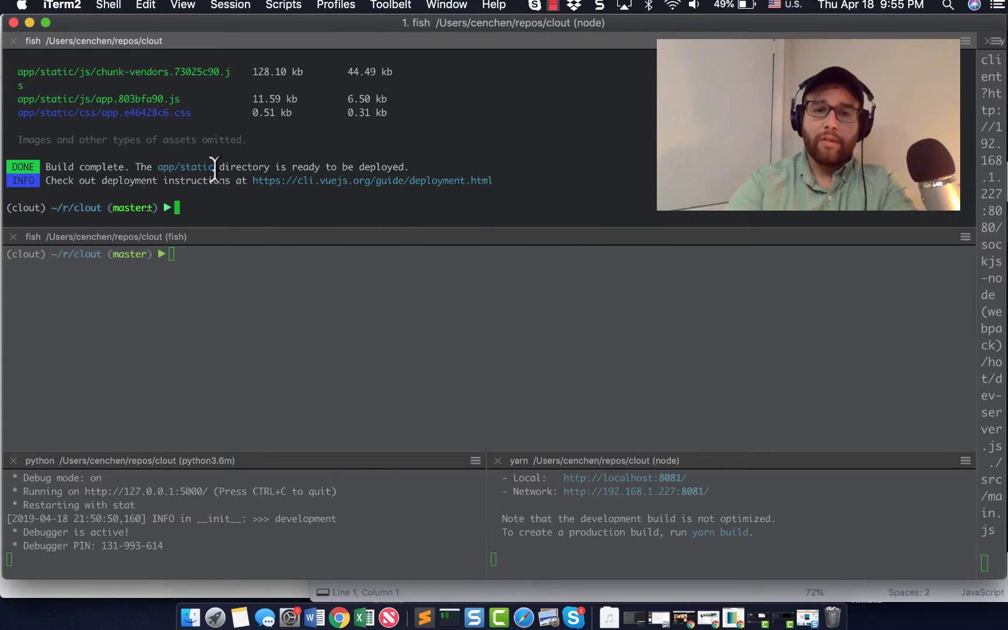
- Review .gitignore in vim, then stage all build files with git add and show git status
text(vim .gitignore)
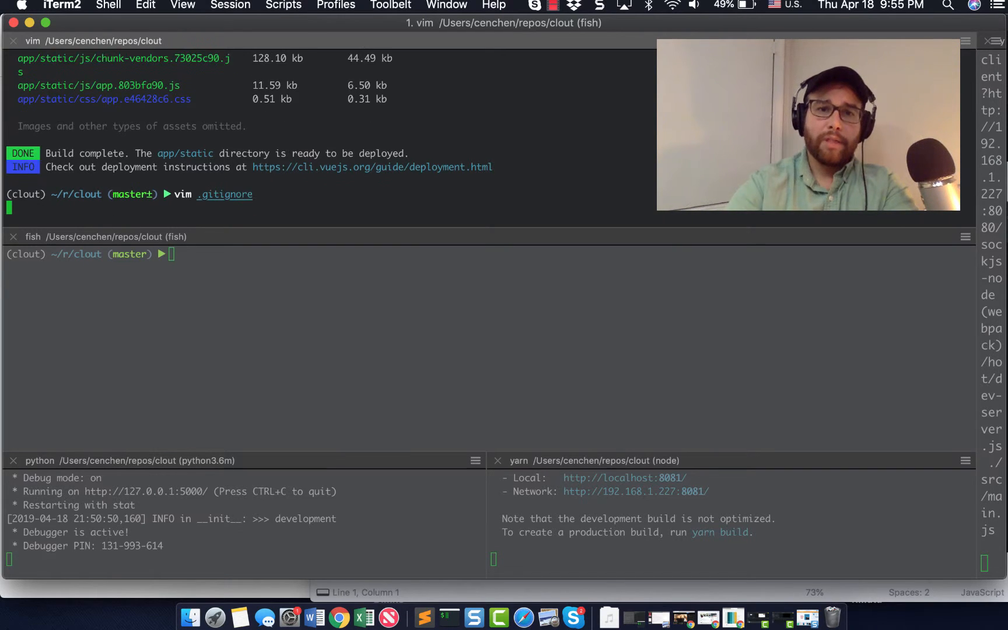
key(Return)
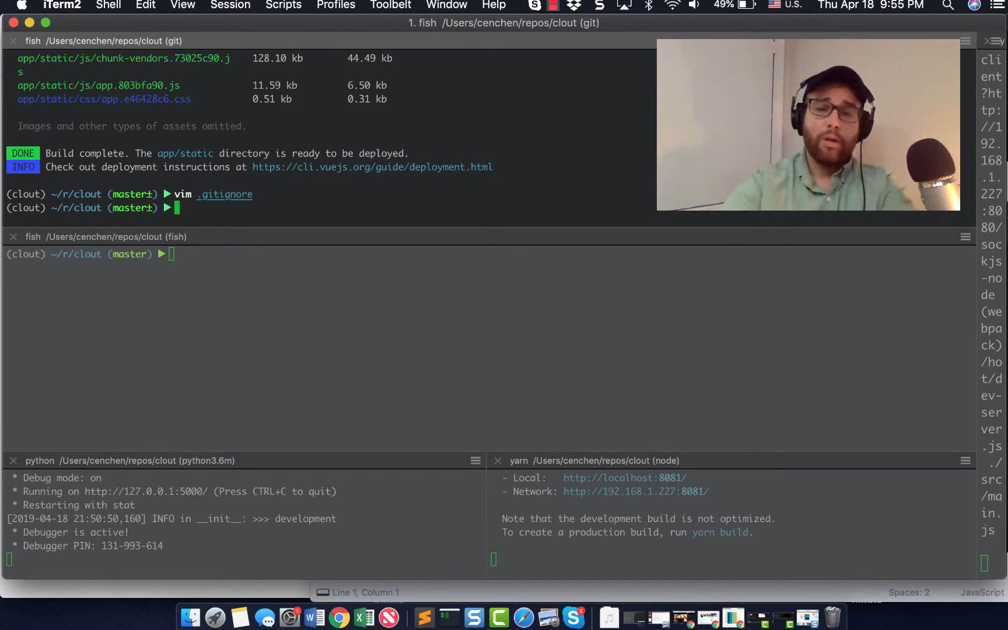
text(git add .)
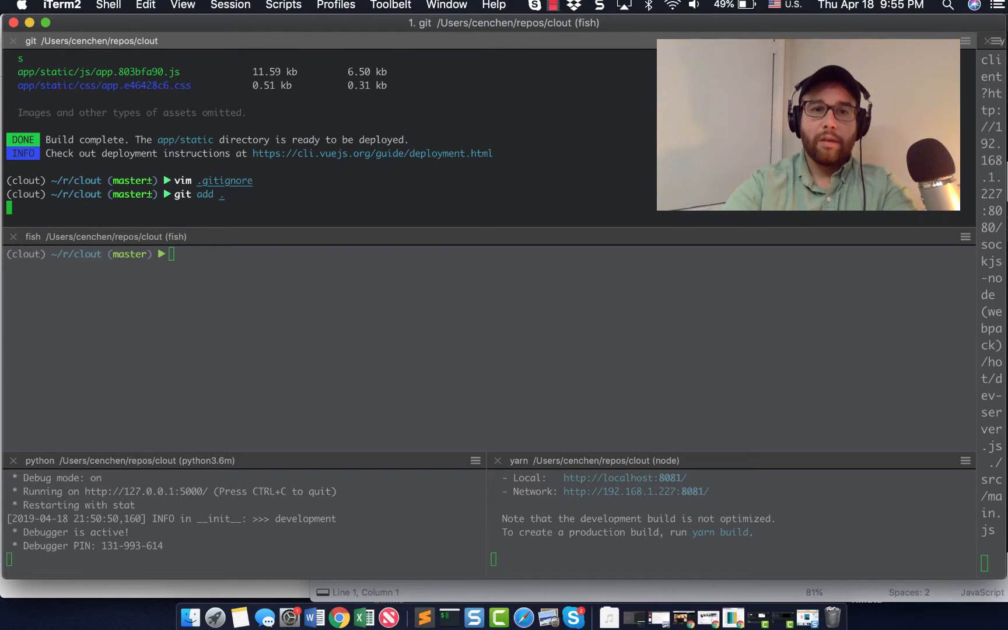
text(git status)
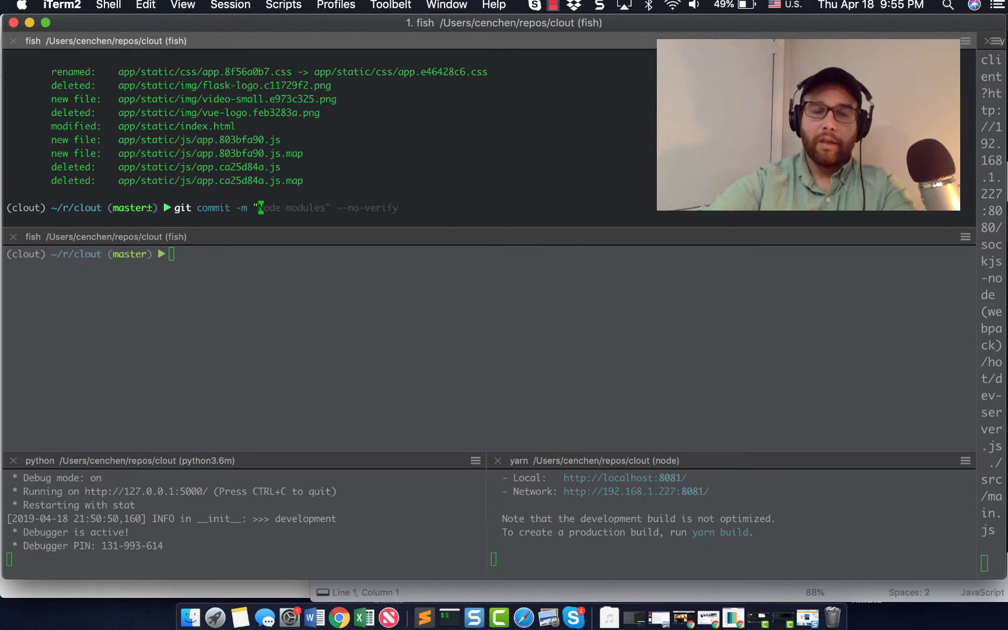
- Commit as "Deployment ready assets." with --no-verify to skip the pre-commit hook
text(Deploy)
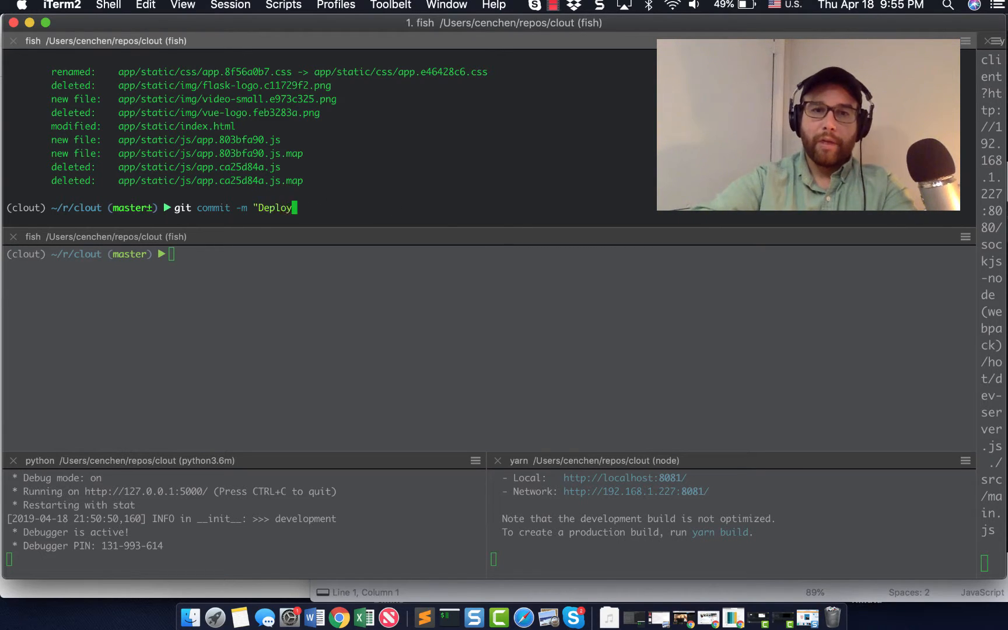
text(ment ready ass)
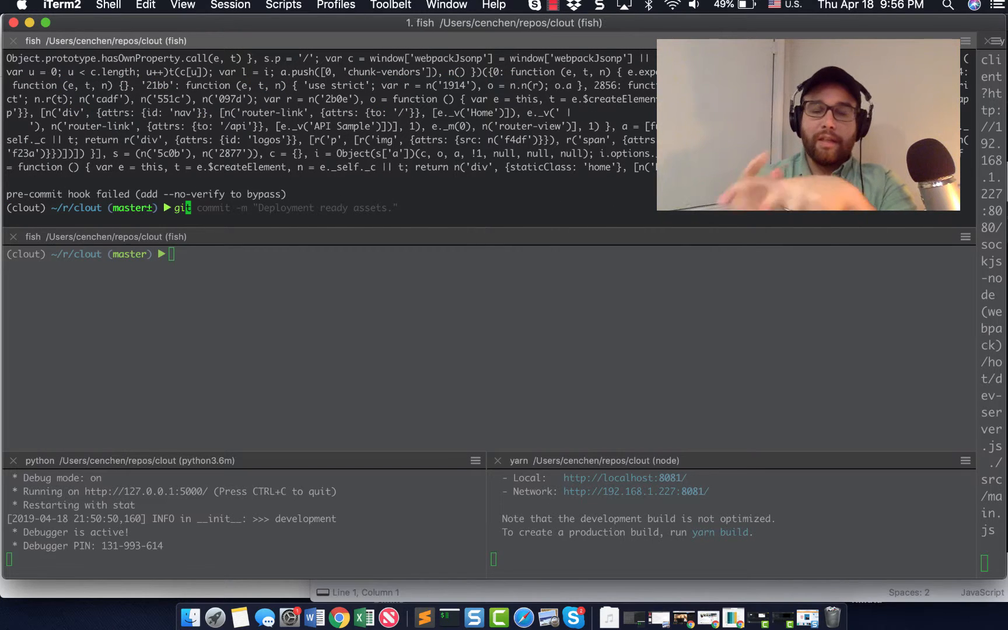
text(add .)
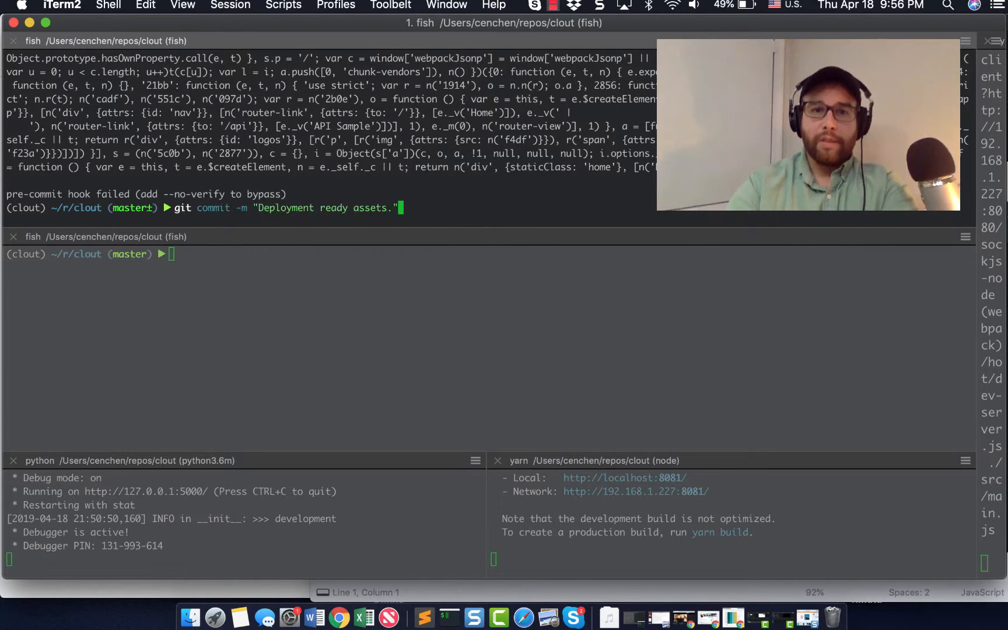
text(--noverify)
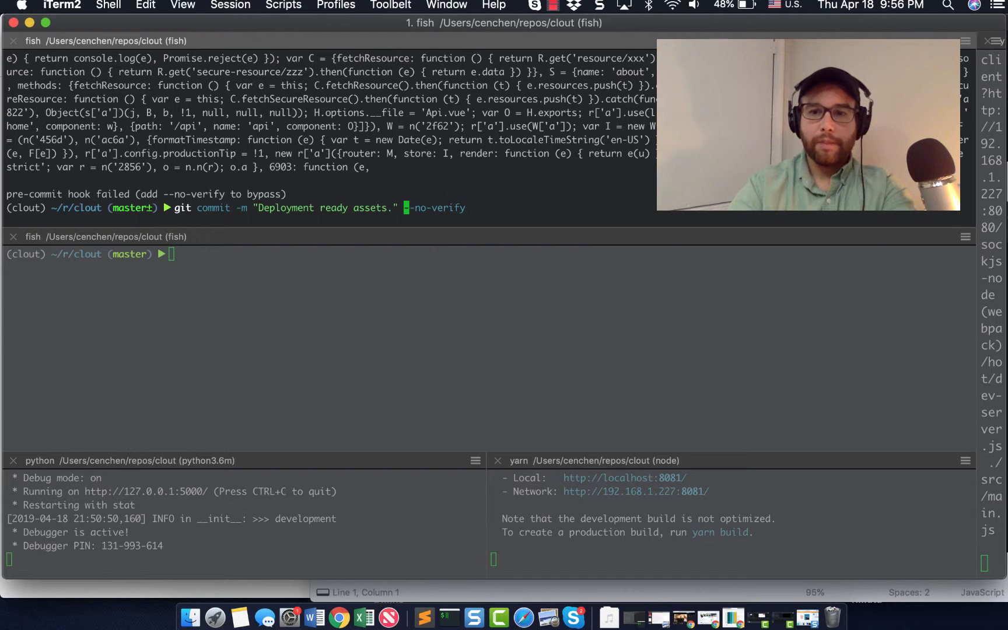
key(Return)
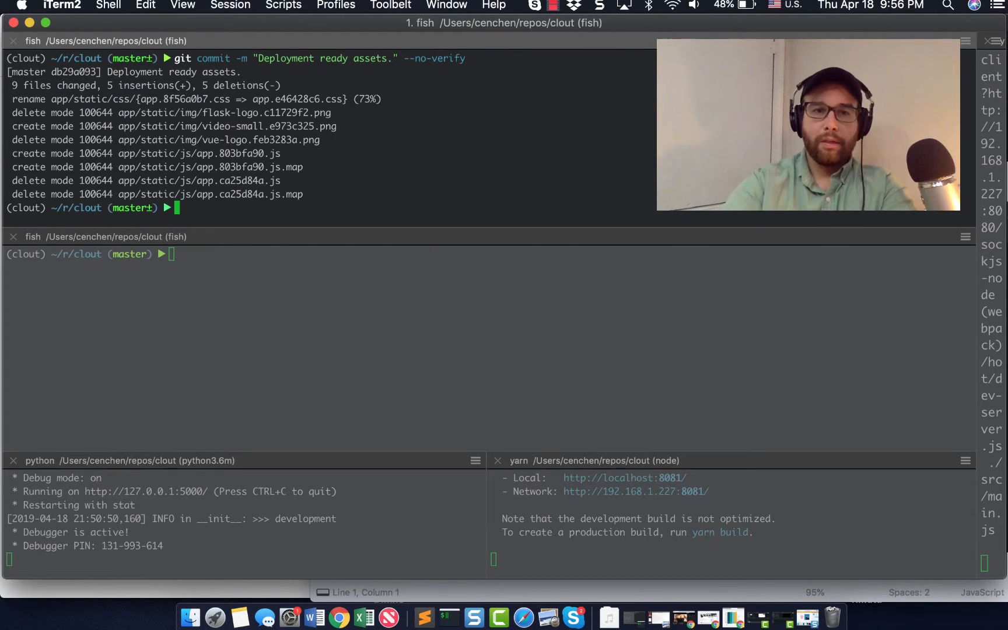
- Stage remaining changes with git add . and check git status again
text(git add .)
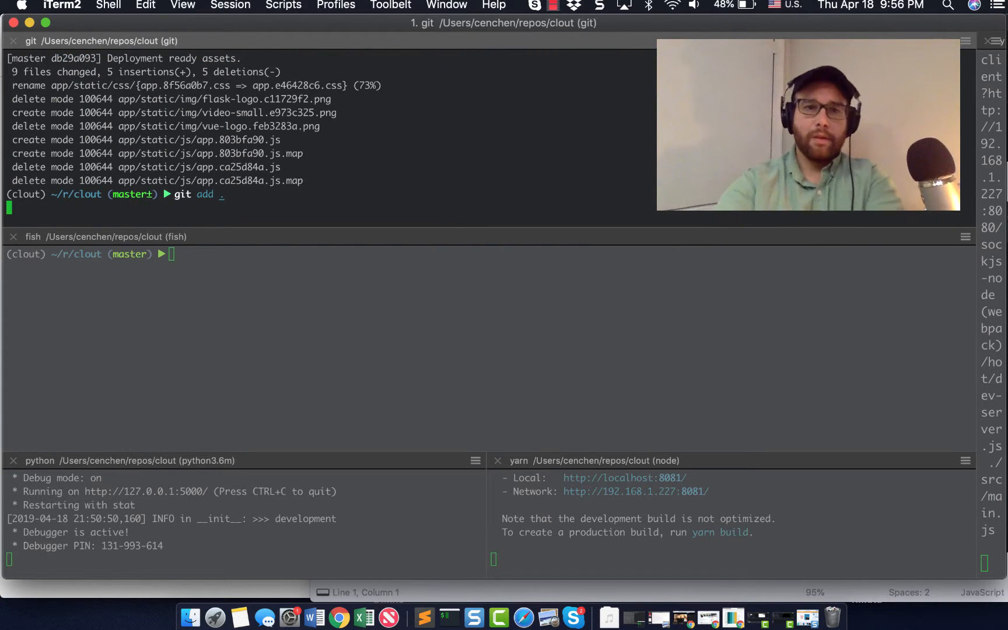
text(git status)
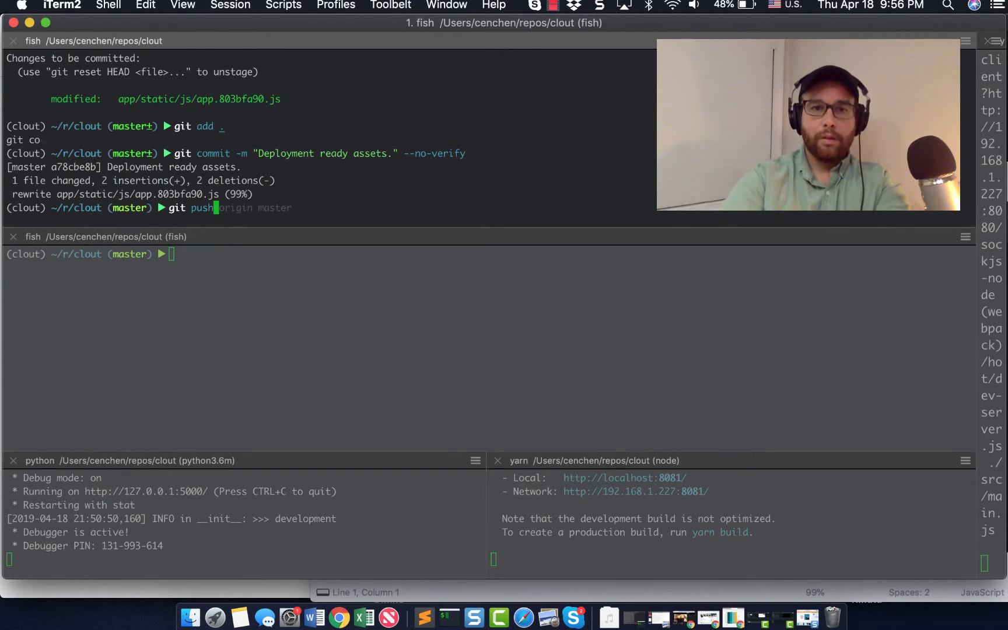
- Run git push origin master, eb deploy, and eb open to launch the live site
key(Return)
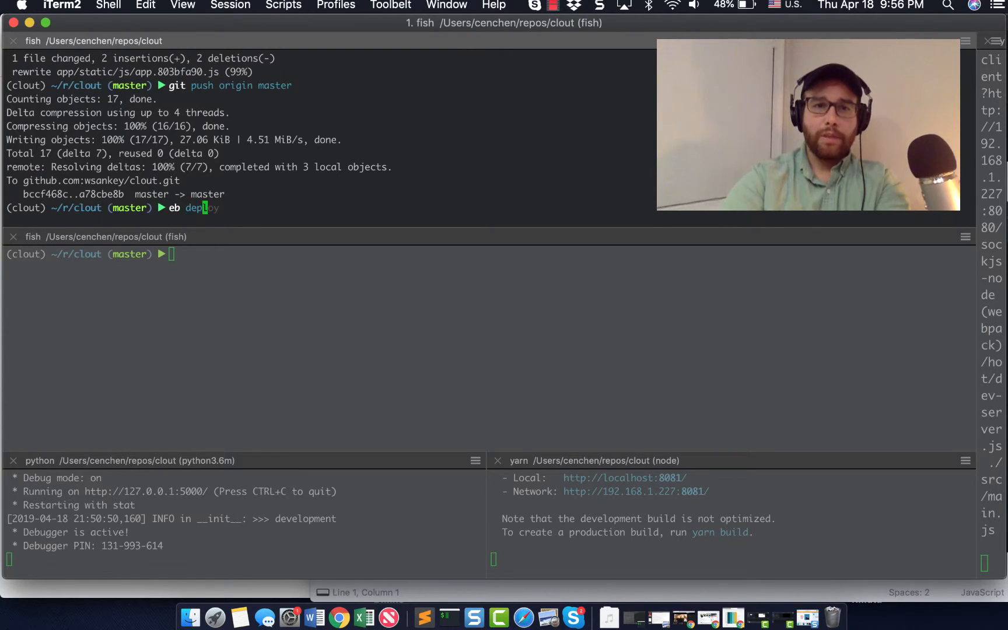
key(Return)
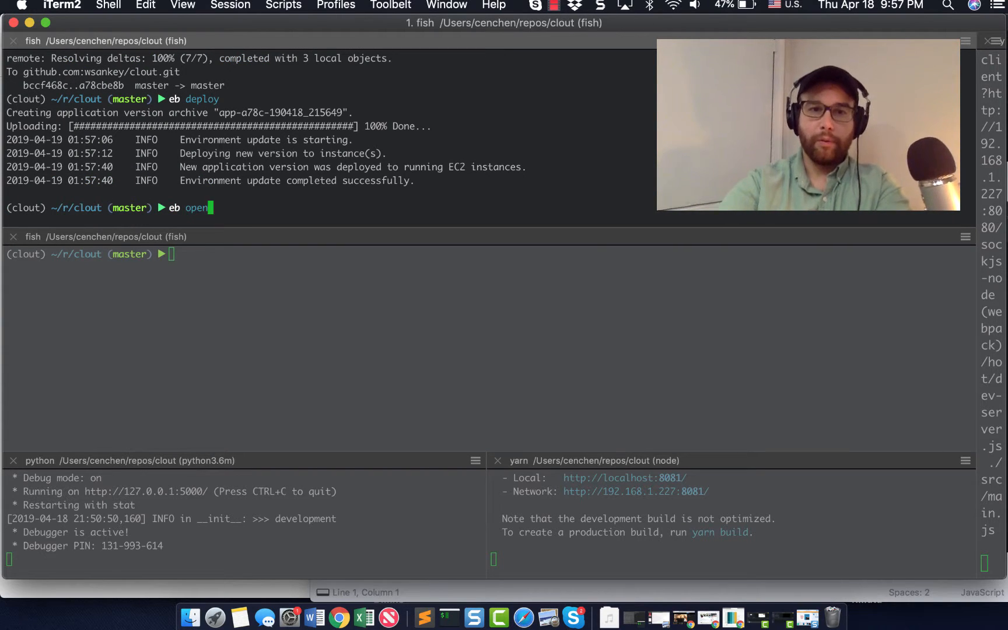
key(Return)
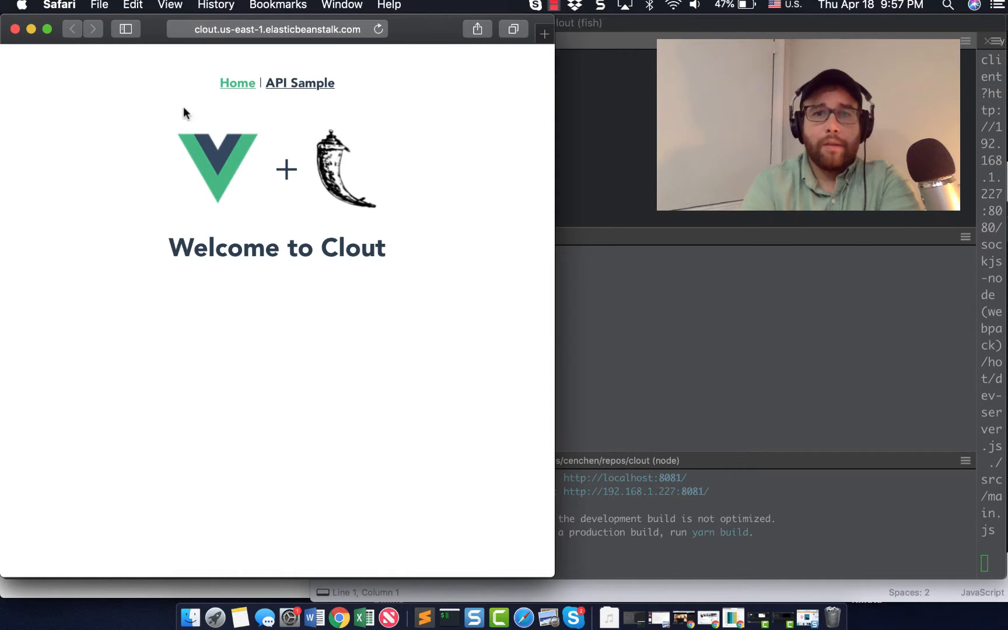
- Visit the API Sample and Home pages of the live clout.us-east-1.elasticbeanstalk.com site
click(300, 83)
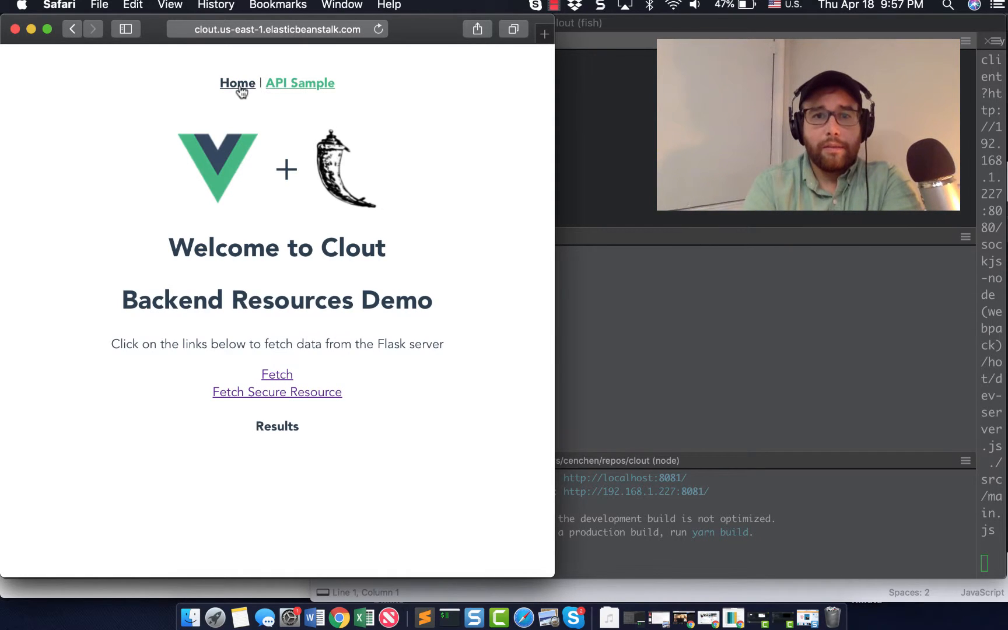
mouse_move(174, 73)
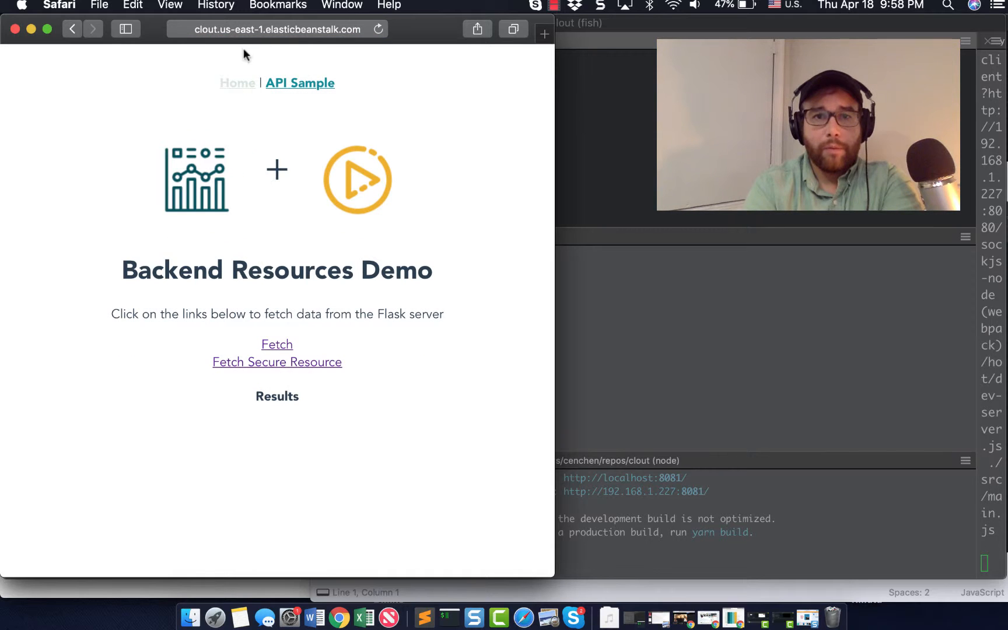
mouse_move(309, 89)
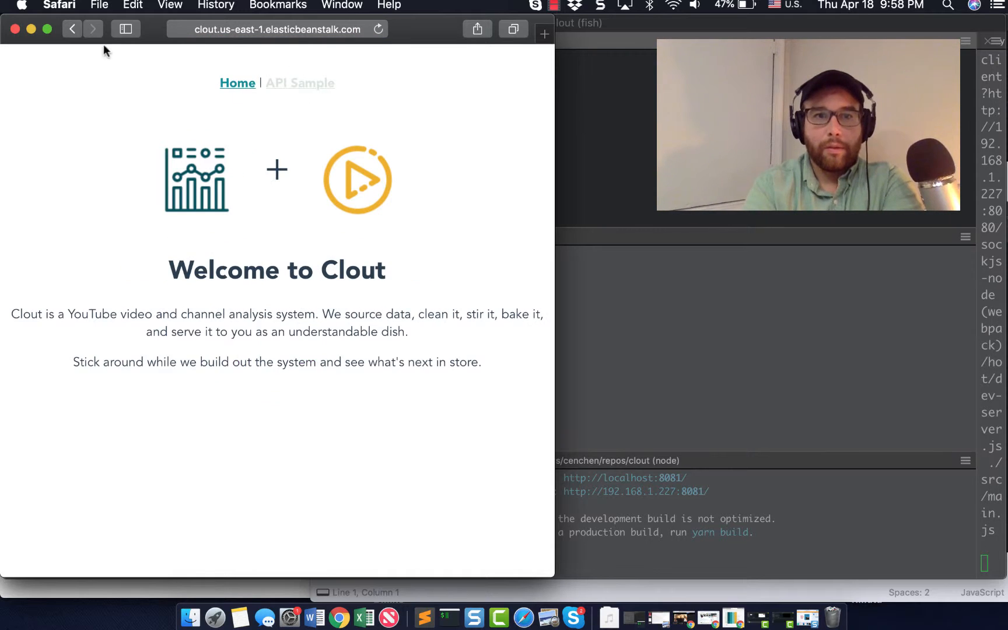
click(277, 29)
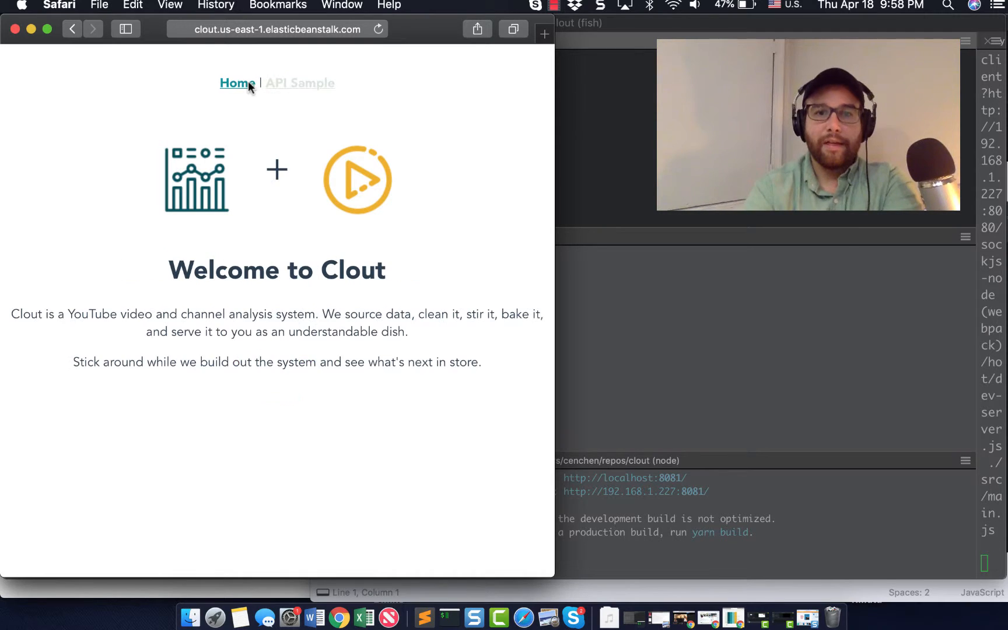
click(300, 82)
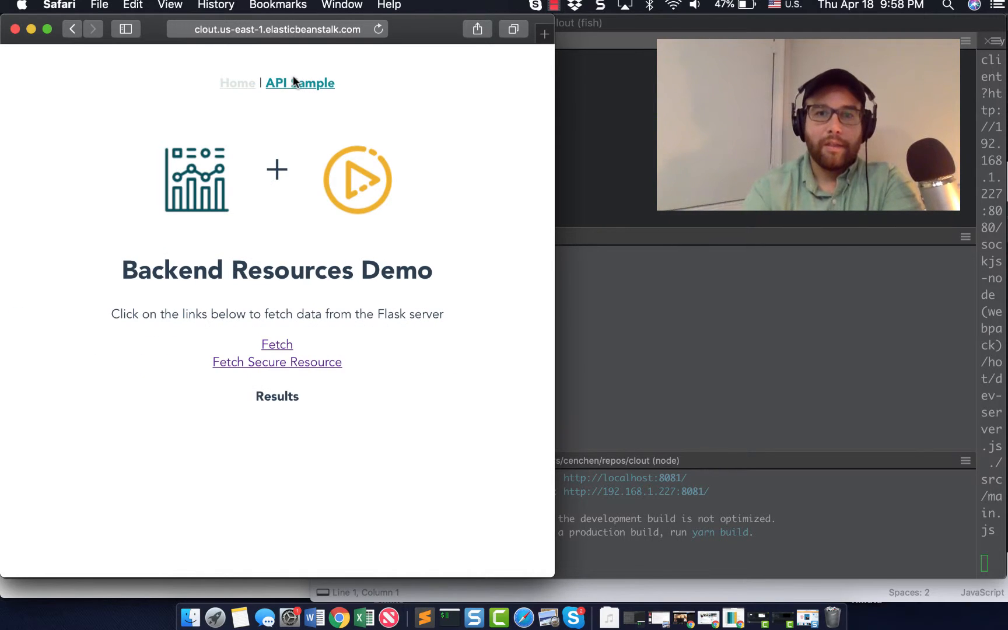
click(237, 83)
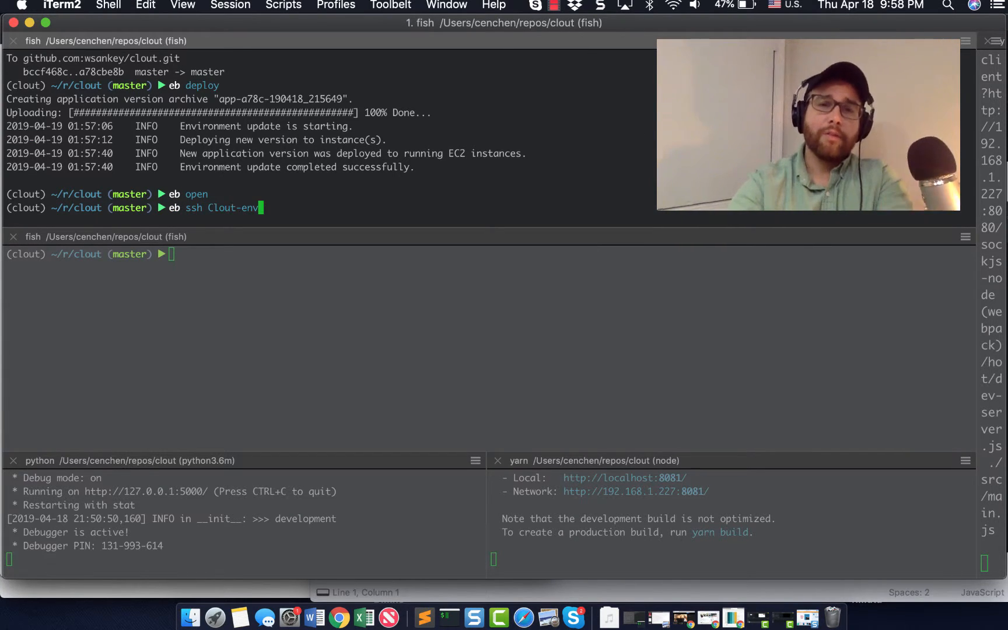
- Run eb ssh Clout-env to log into the EC2 instance
key(Return)
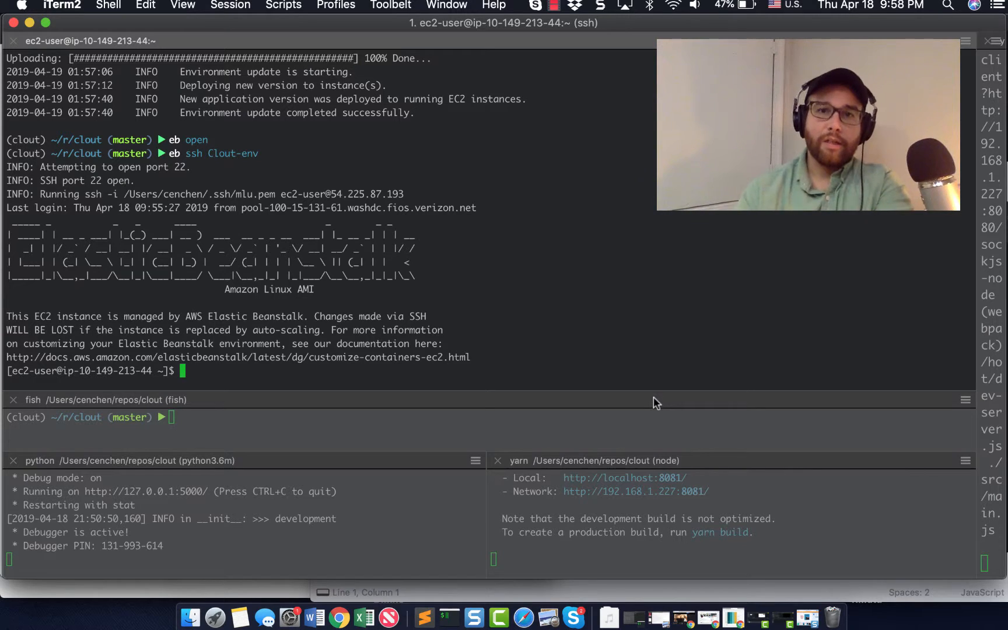
mouse_move(423, 620)
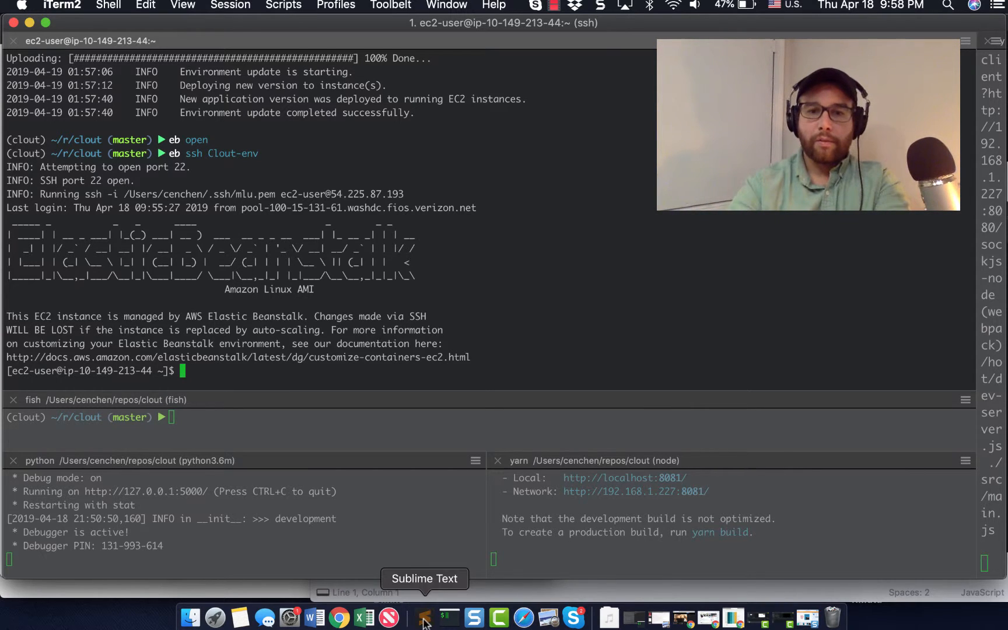
- Read yarn_test.config's Node and Yarn install commands in Sublime Text, then bring Chrome forward
click(422, 618)
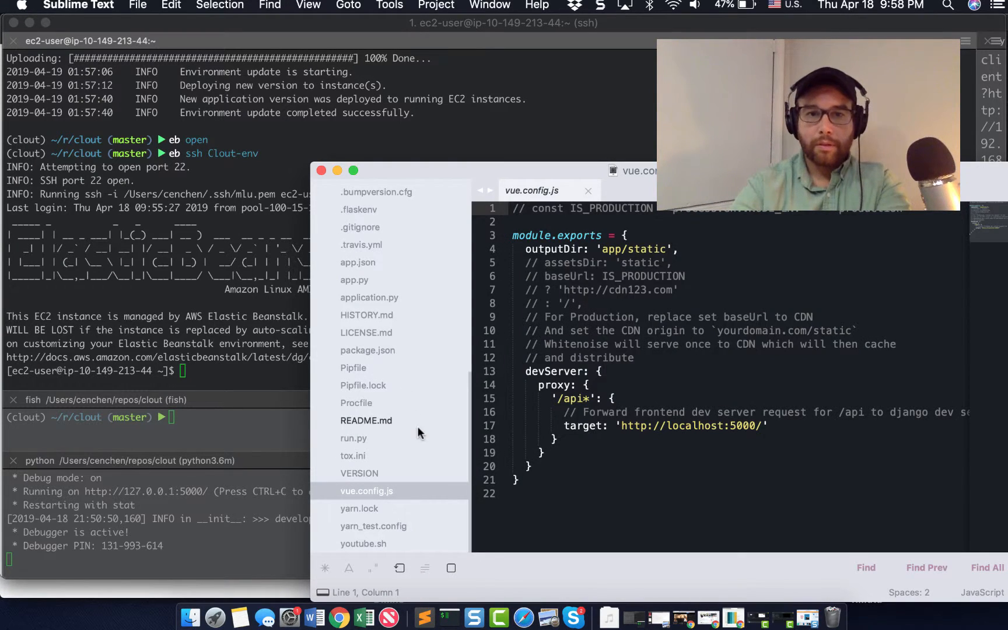
scroll(up, 3)
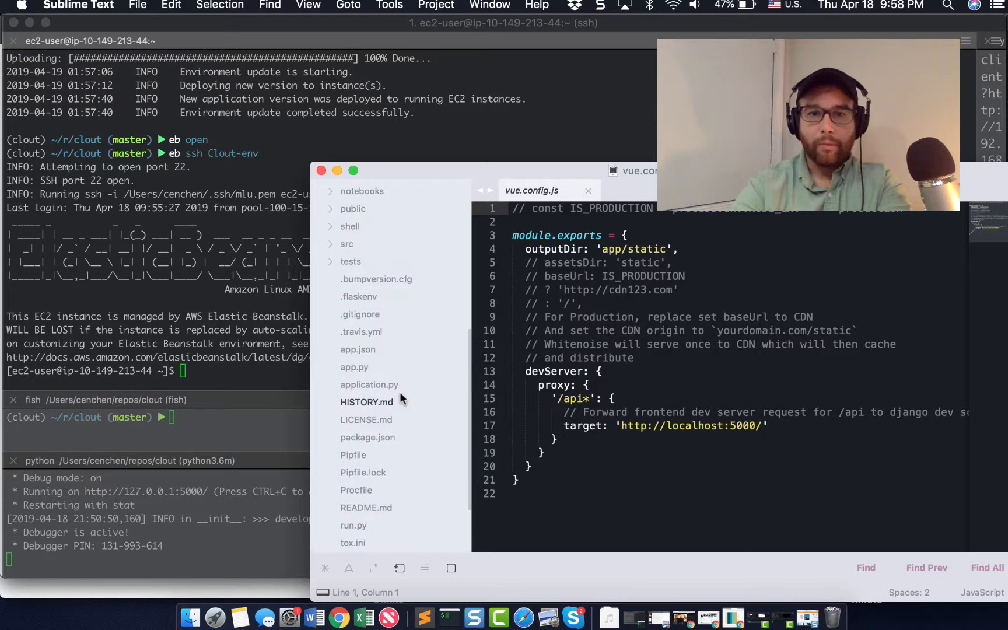
scroll(down, 3)
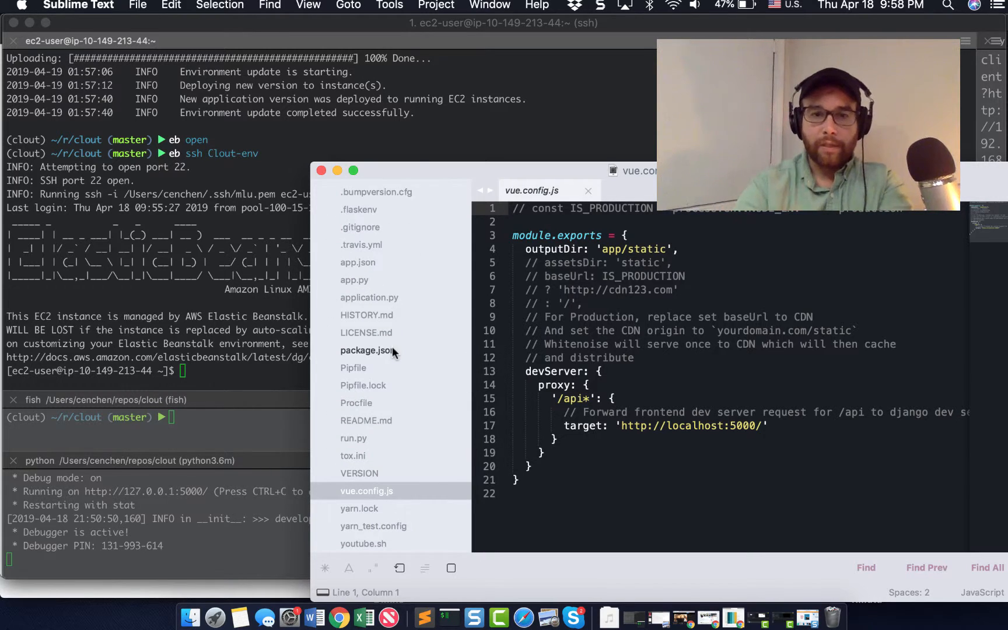
mouse_move(439, 468)
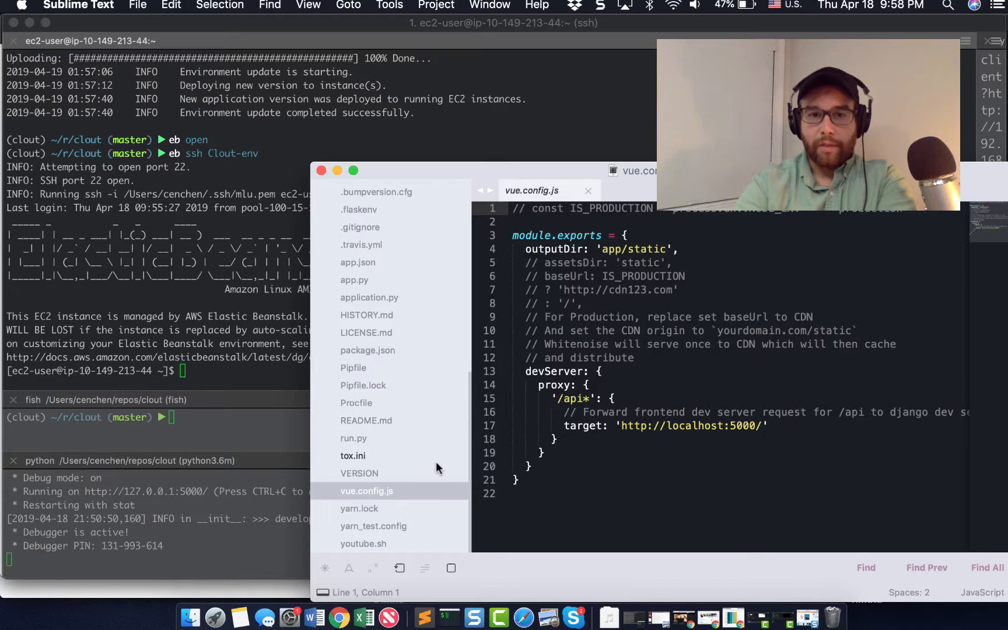
click(374, 526)
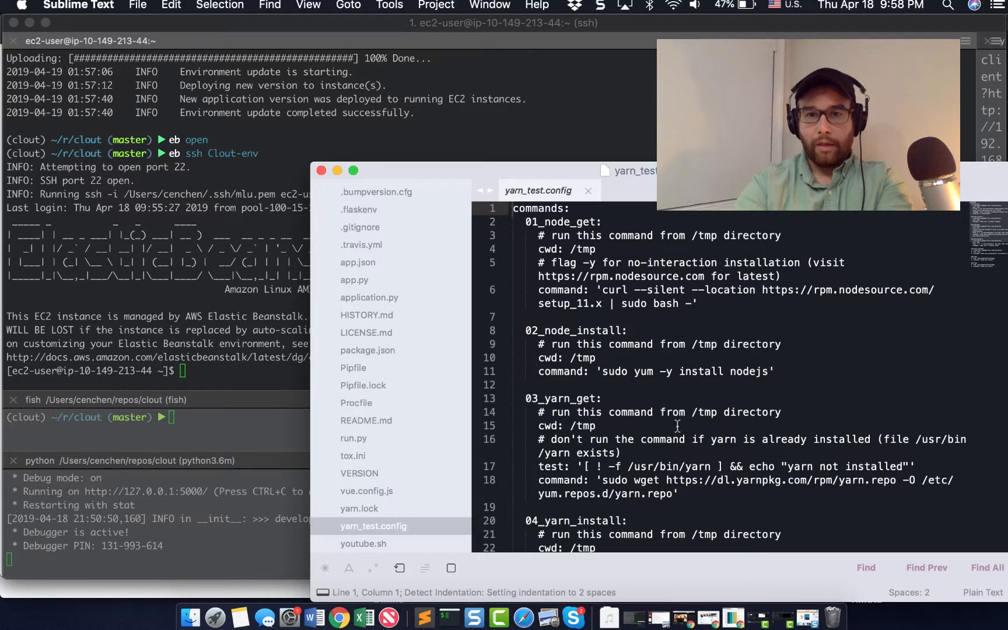
scroll(down, 3)
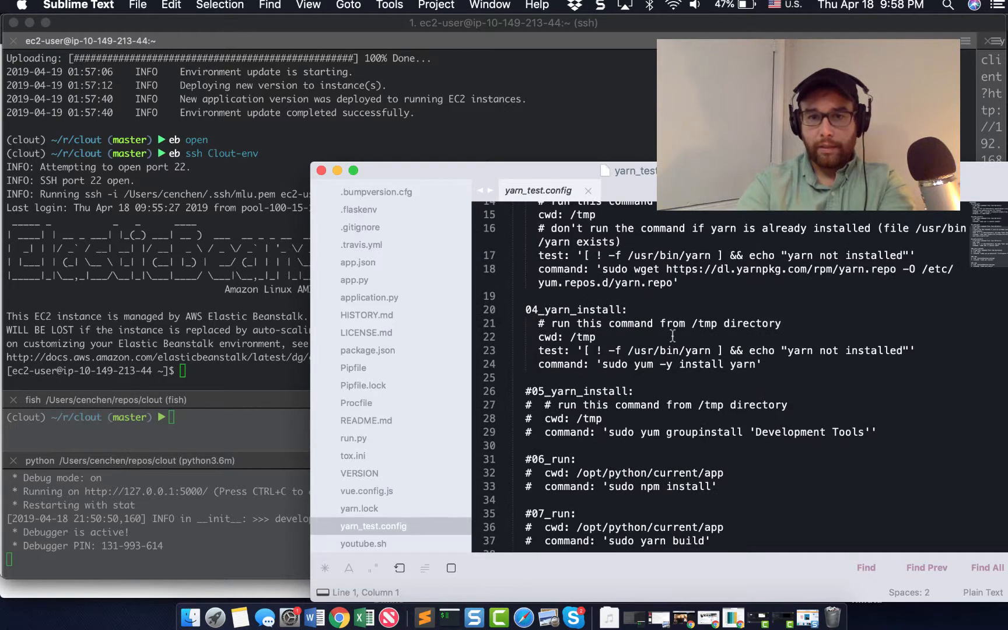
scroll(down, 3)
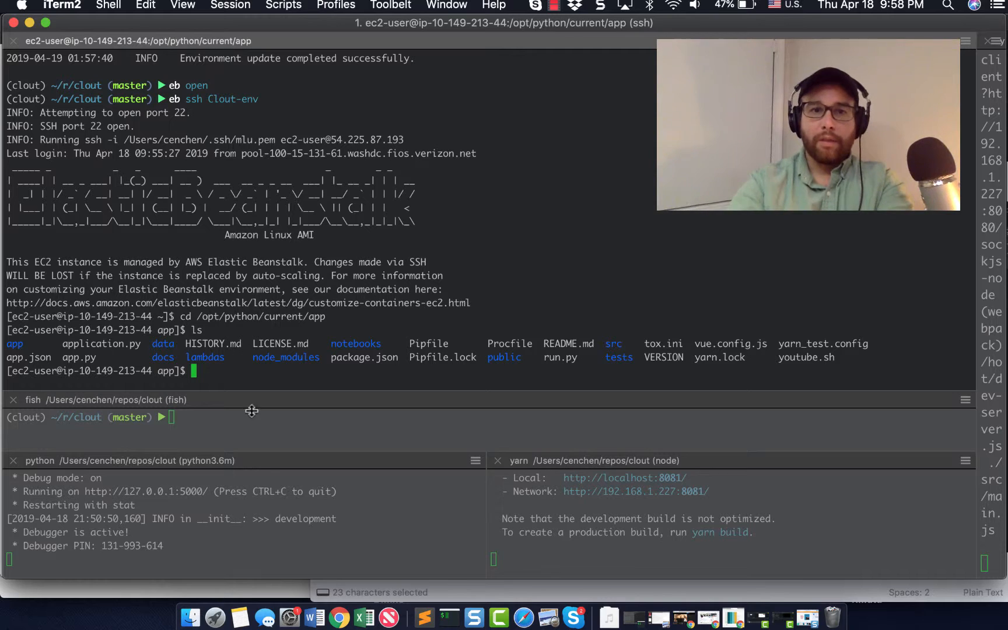
click(339, 619)
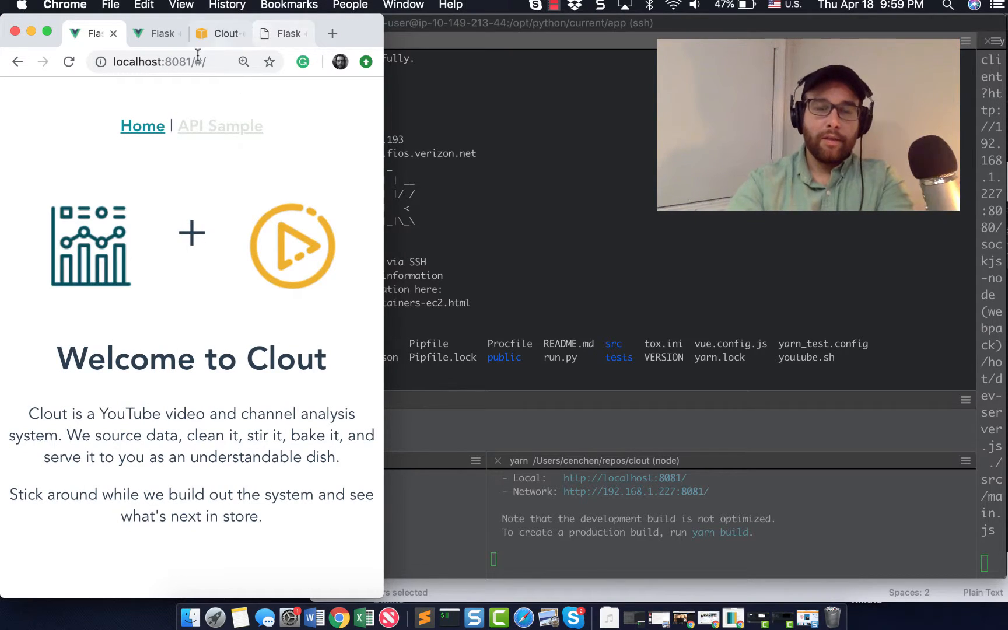
- Load the clout elasticbeanstalk.com site from the Chrome address bar suggestion
click(161, 62)
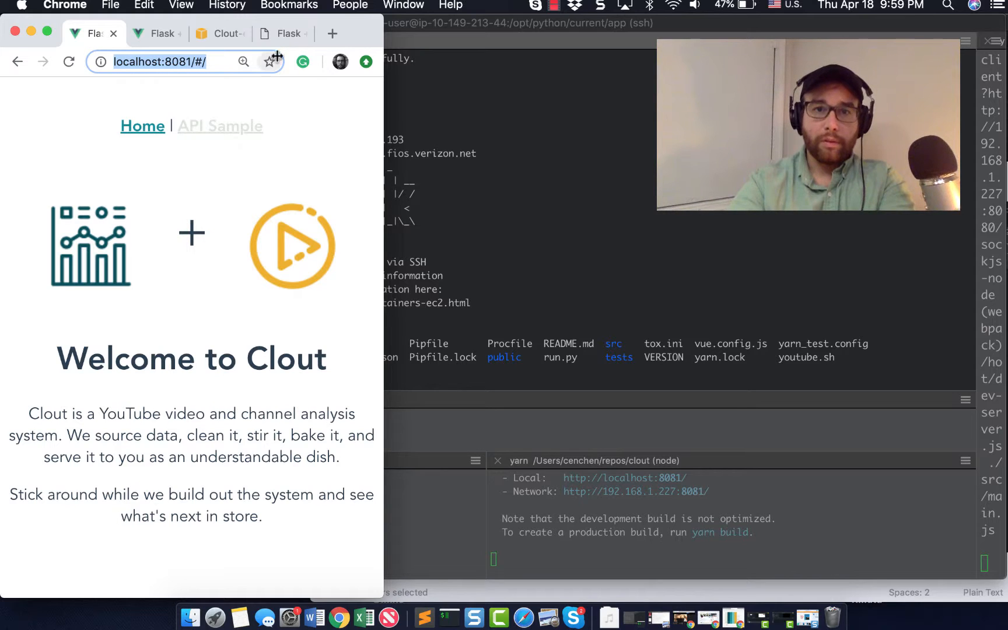
text(cloud)
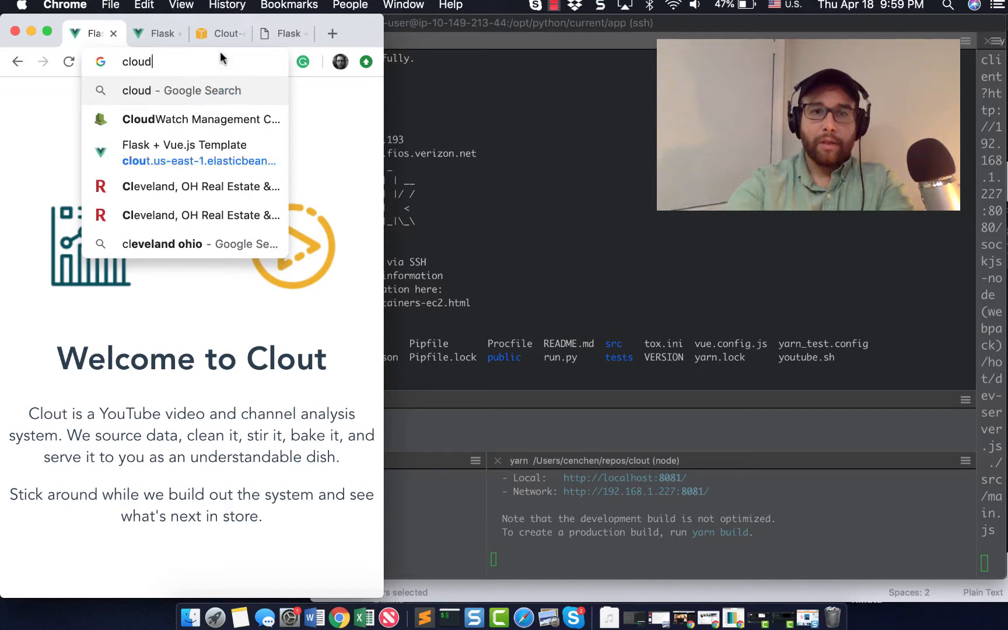
text(clout-)
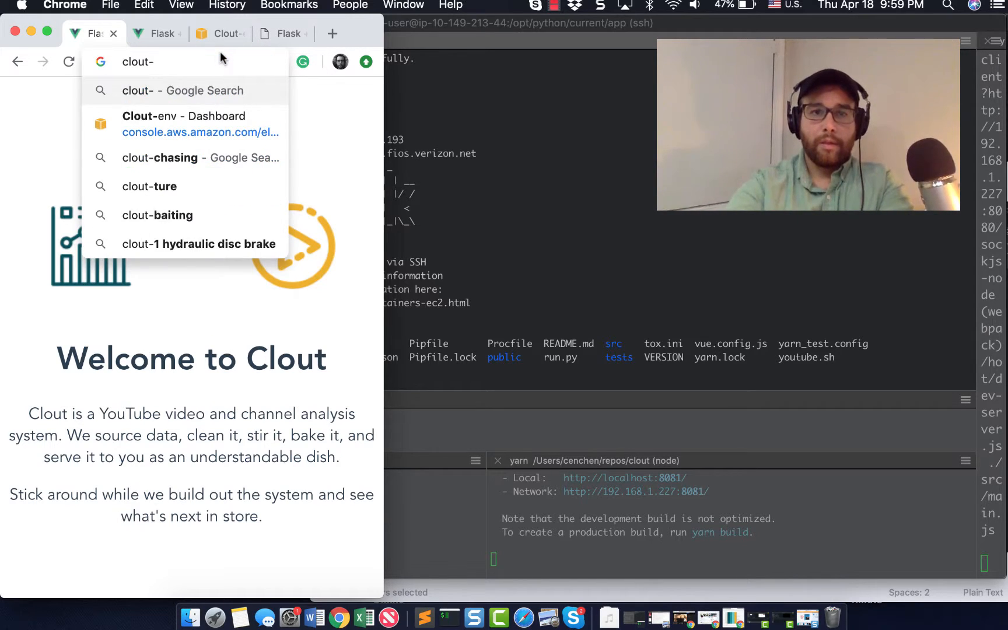
text(e)
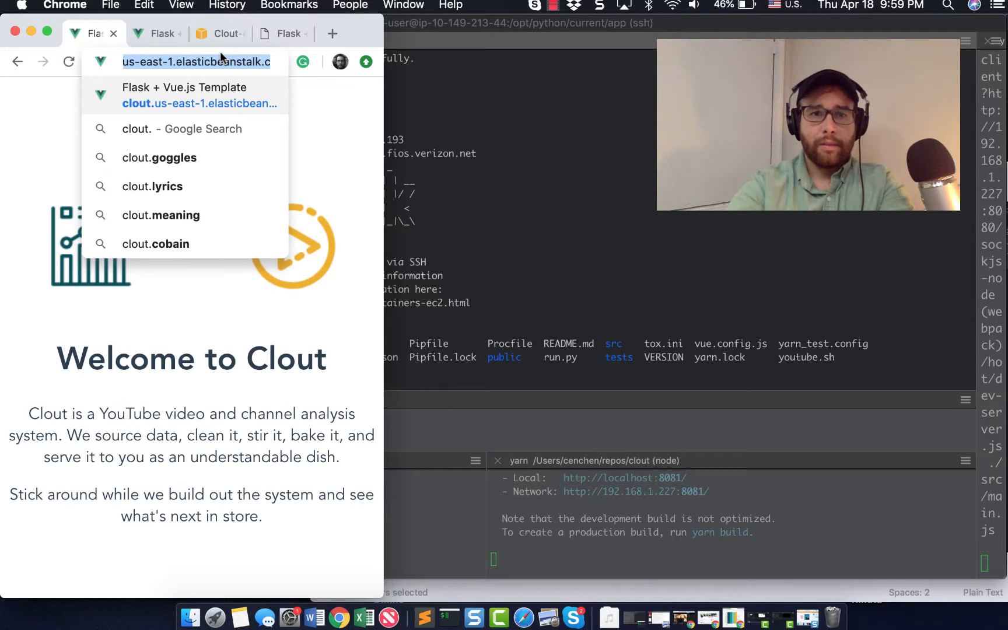
click(199, 96)
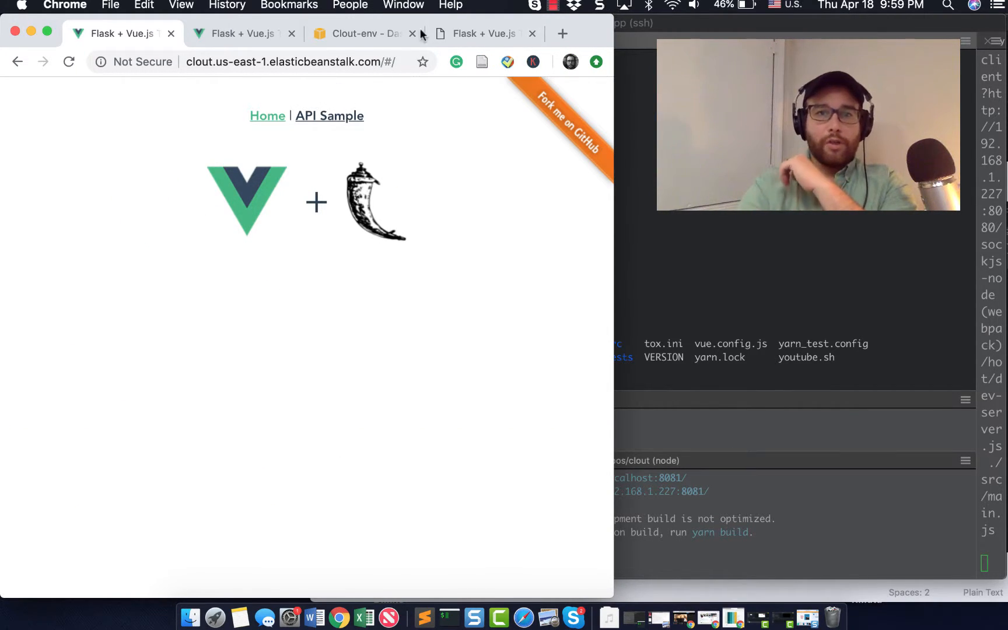
click(266, 115)
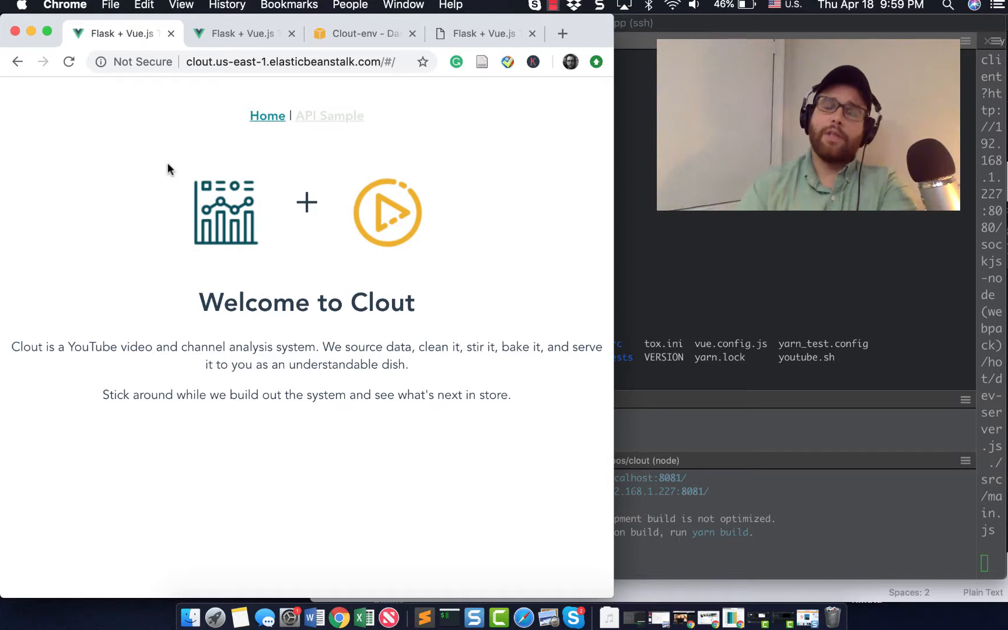
- Reload to show the new 'Welcome to Clout' build and go to the Clout-env dashboard
click(69, 62)
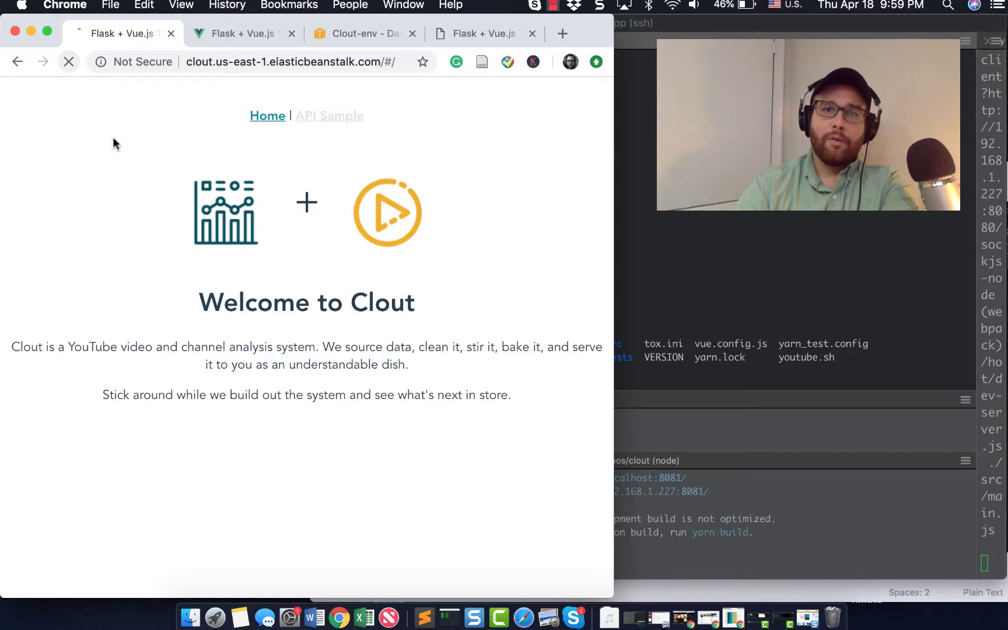
click(360, 34)
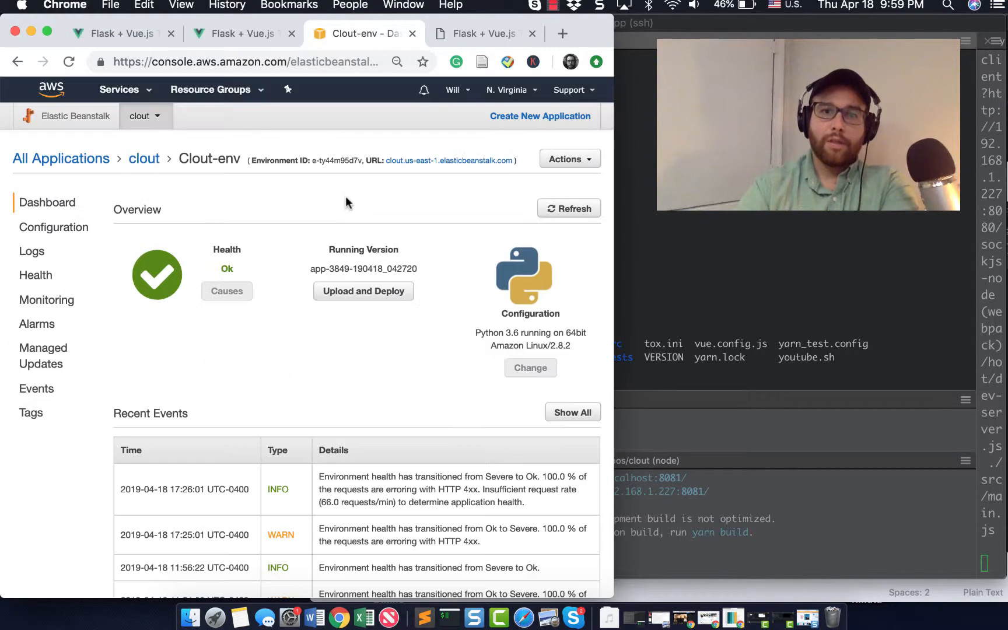
mouse_move(198, 427)
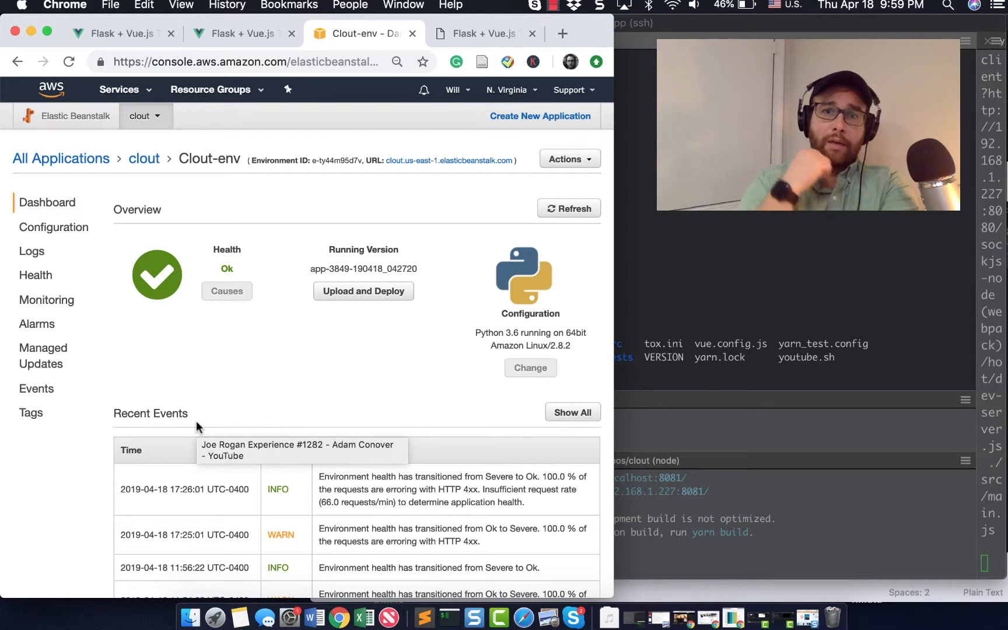
mouse_move(148, 275)
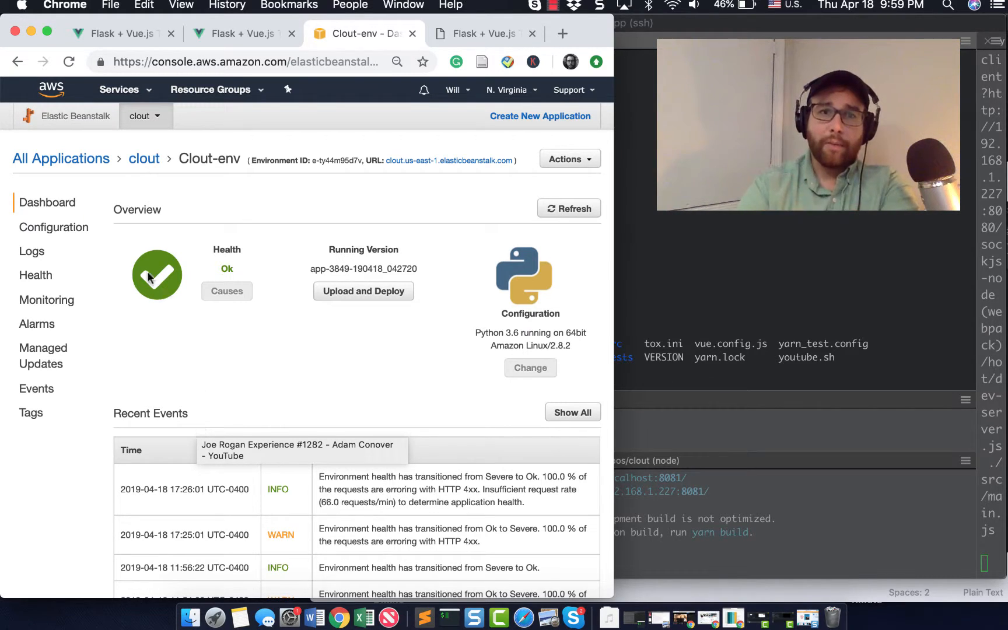